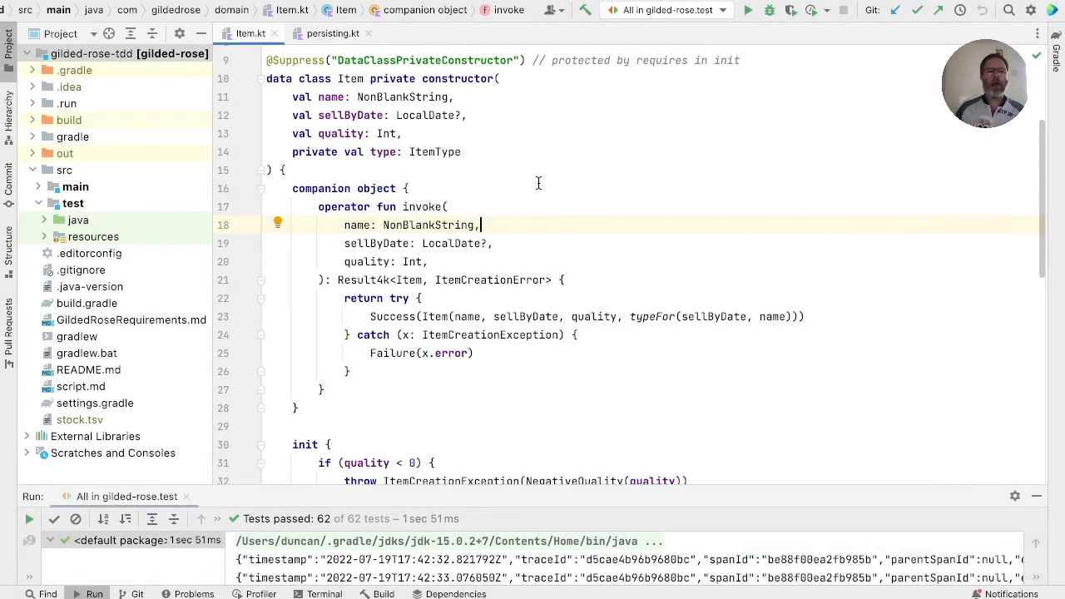
pyautogui.moveTo(450, 150)
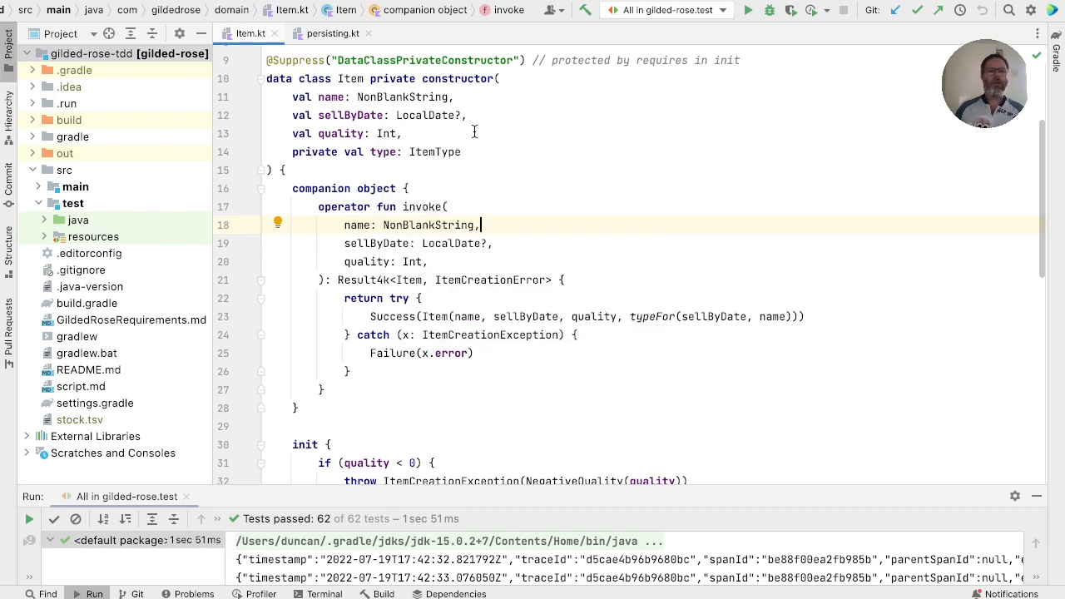
pyautogui.moveTo(476, 131)
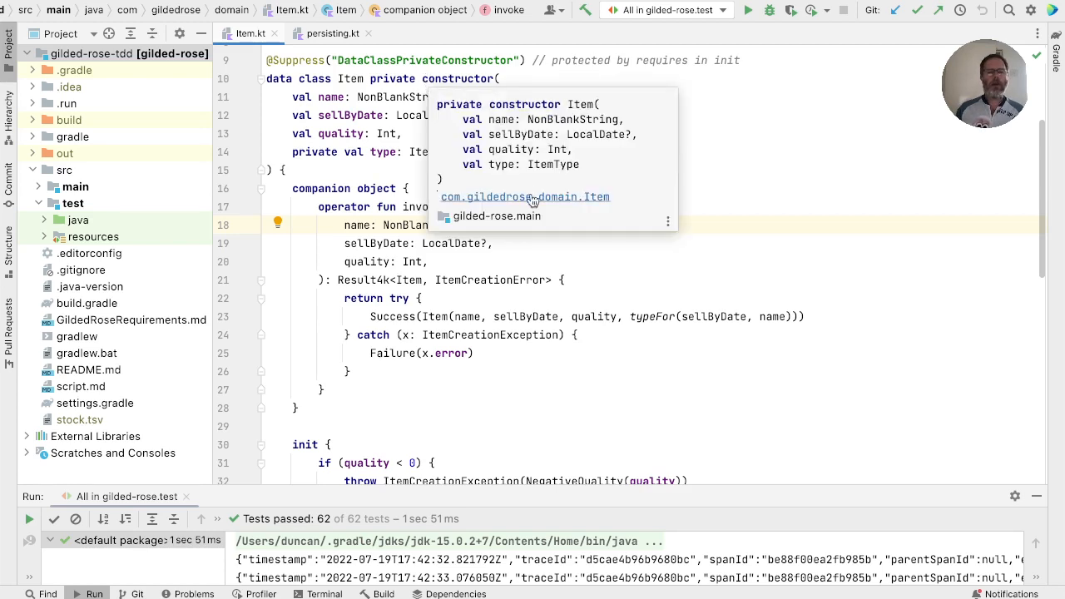
# - Dismiss the constructor quick-documentation popup over the Item class
pyautogui.click(739, 183)
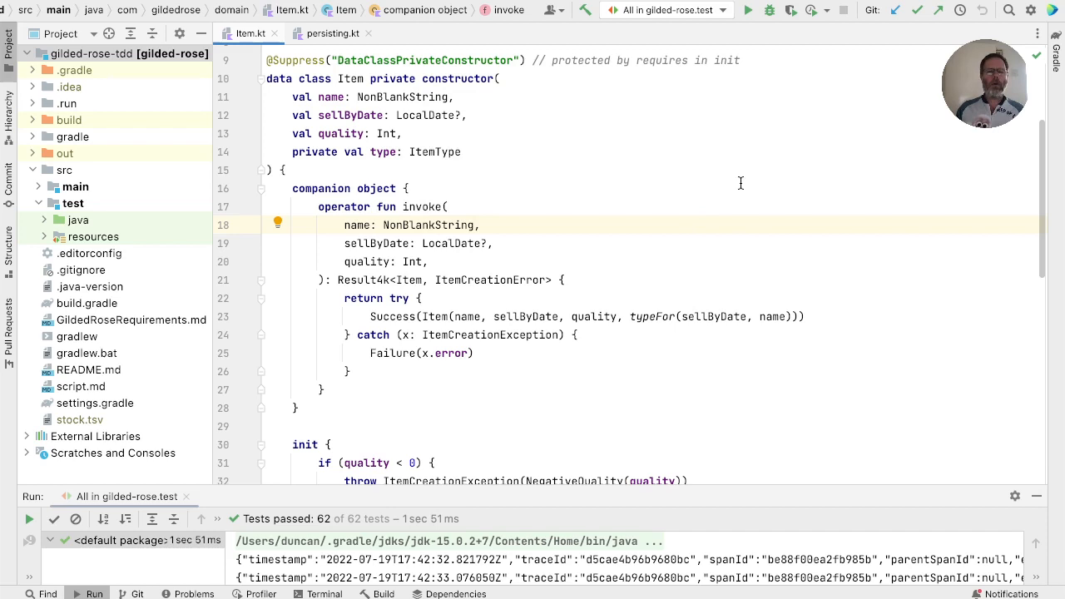
pyautogui.moveTo(735, 183)
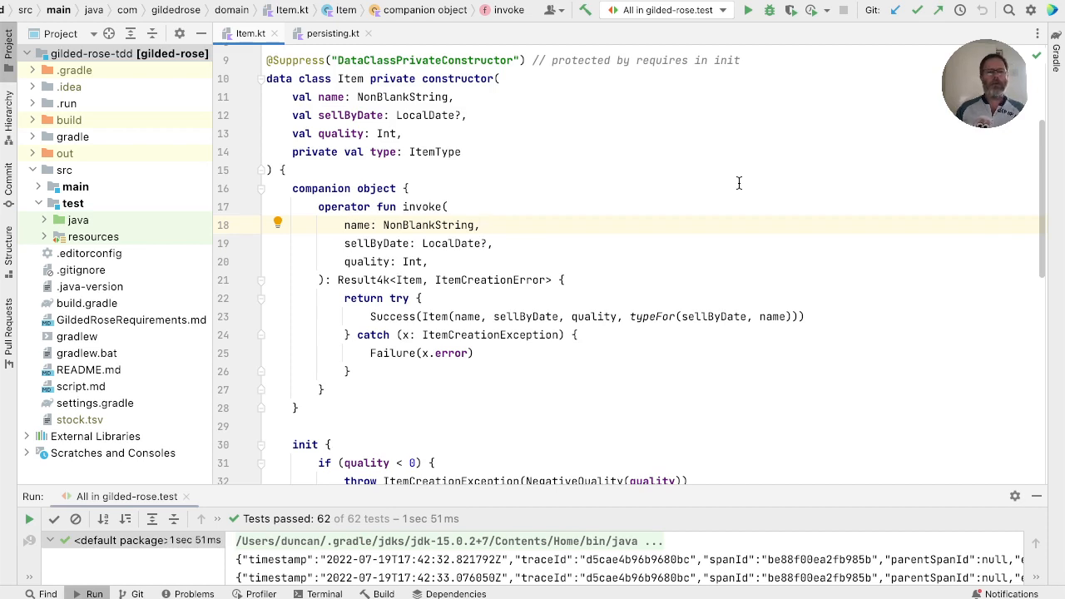
pyautogui.moveTo(636, 216)
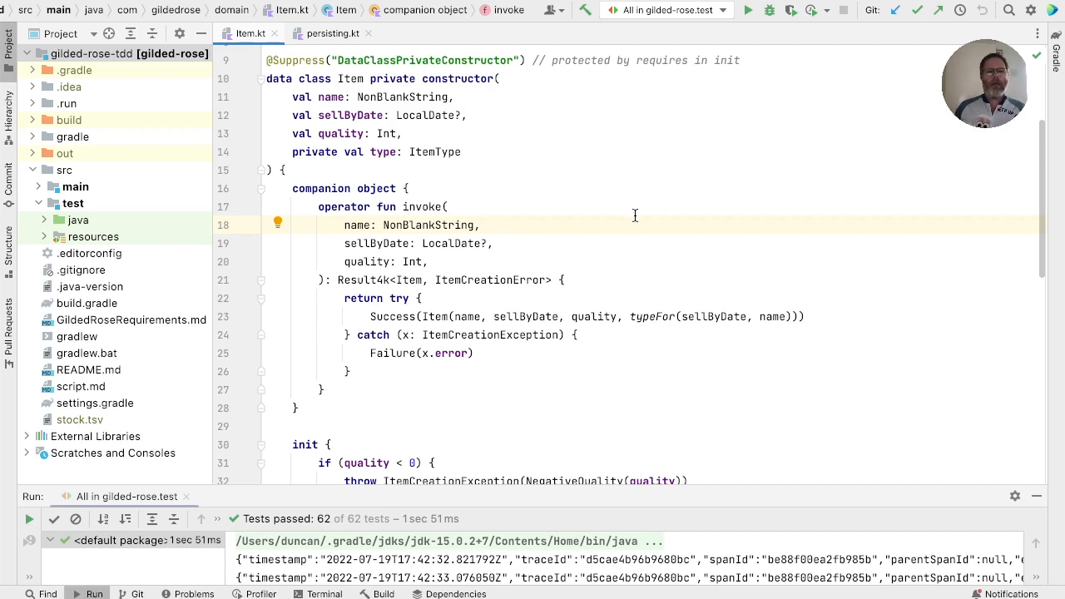
pyautogui.moveTo(580, 183)
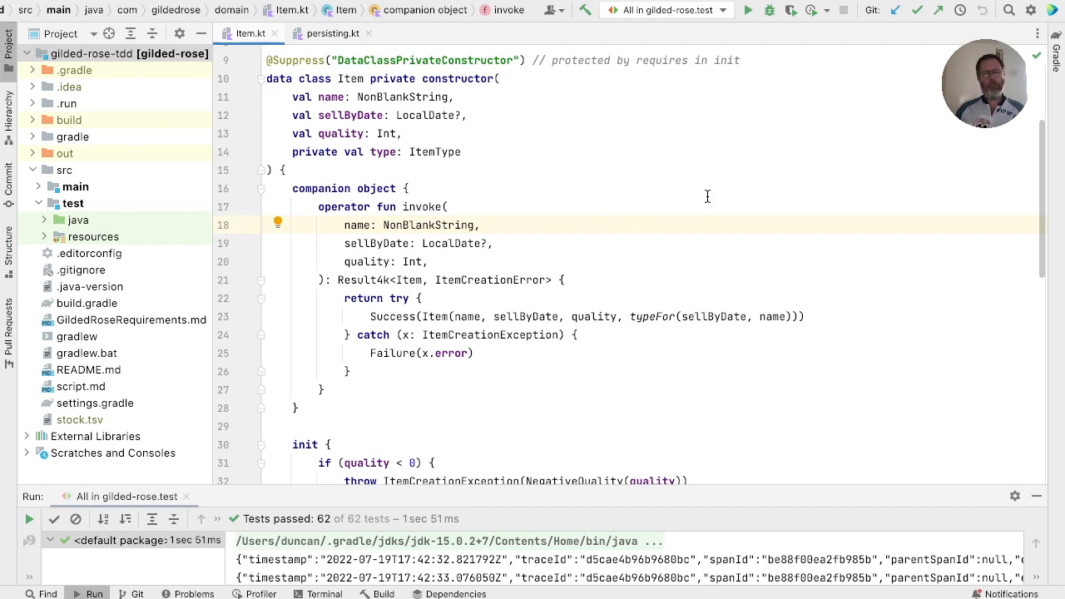
pyautogui.moveTo(523, 192)
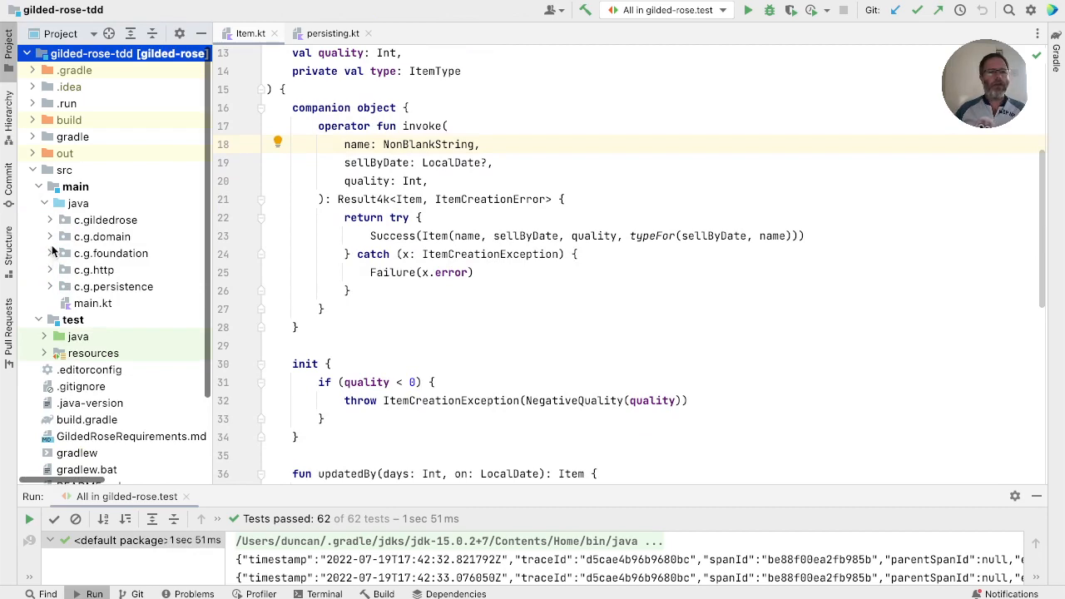
# - Copy NonBlankString in the domain package to a new class named NonNegativeInt
pyautogui.click(50, 253)
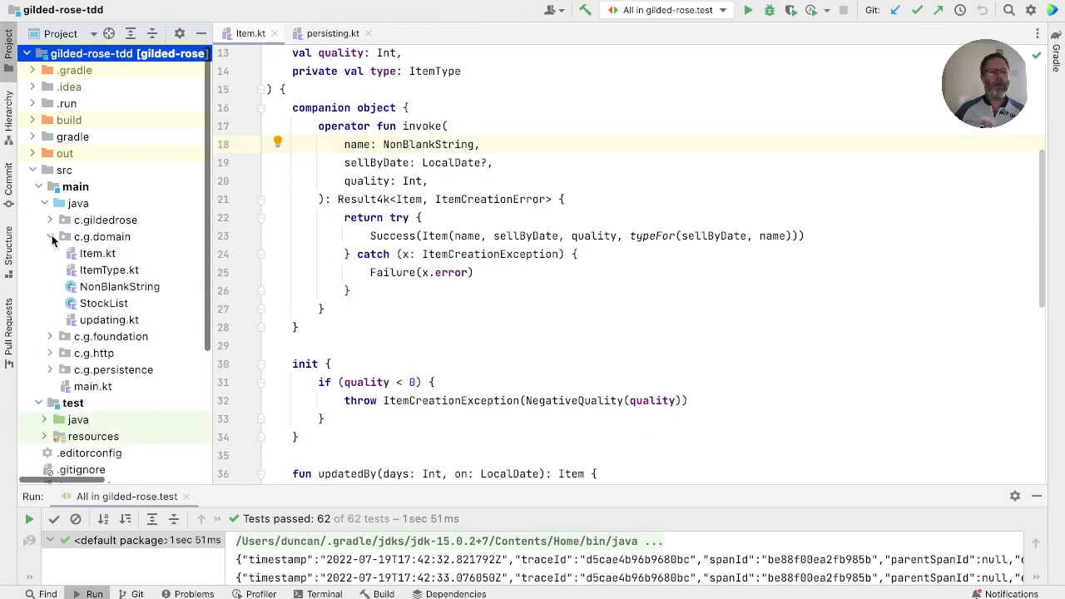
pyautogui.click(120, 286)
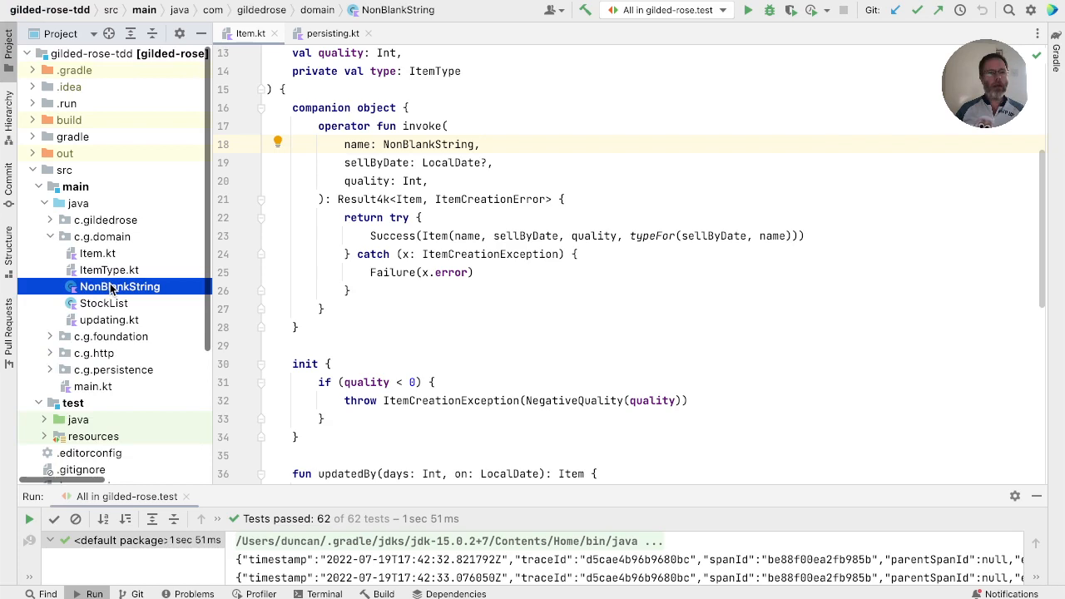
pyautogui.press('F5')
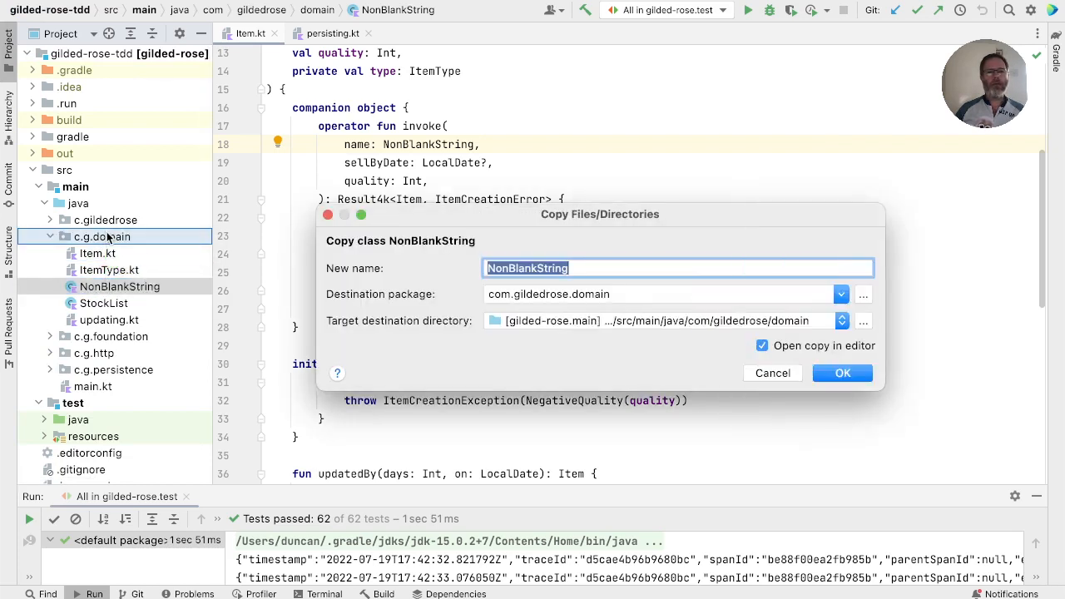
pyautogui.write('NonNegativeInt')
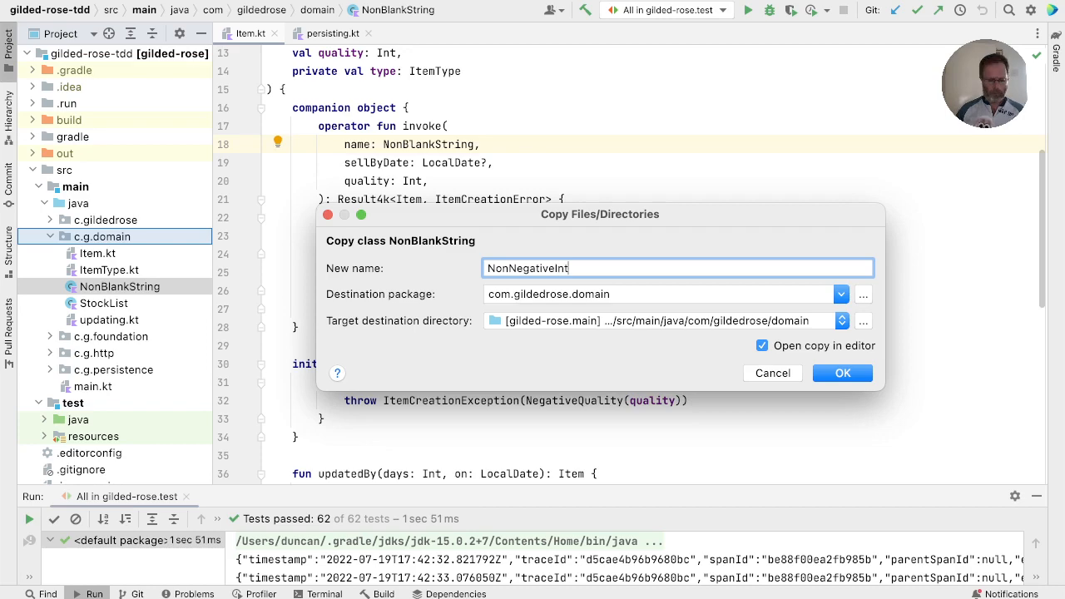
pyautogui.click(842, 372)
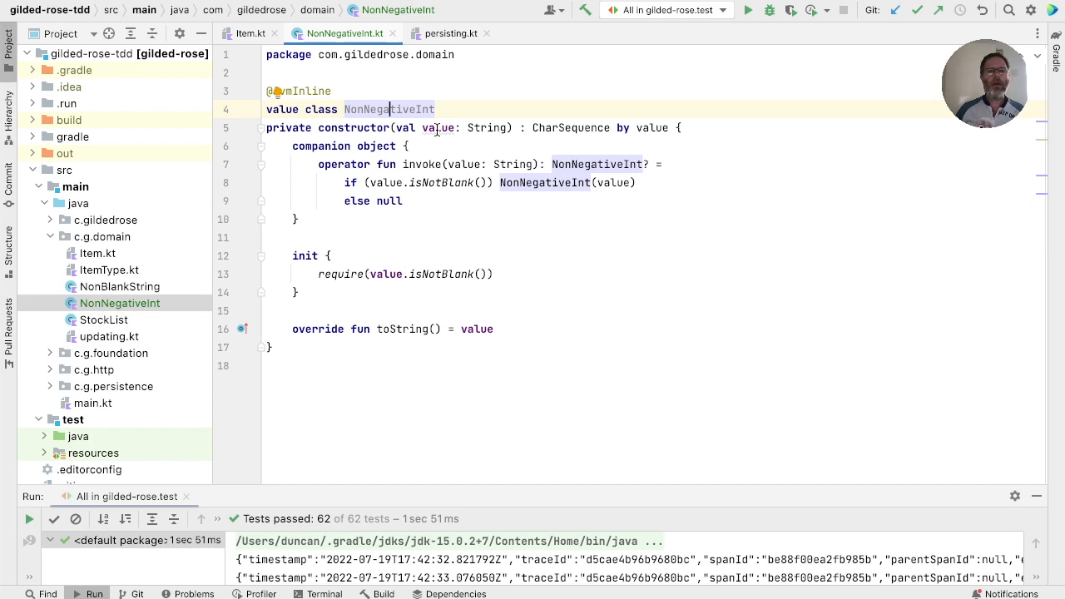
# - Change NonNegativeInt's value type to Int, its checks to >= 0, and toString to value.toString()
pyautogui.doubleClick(486, 126)
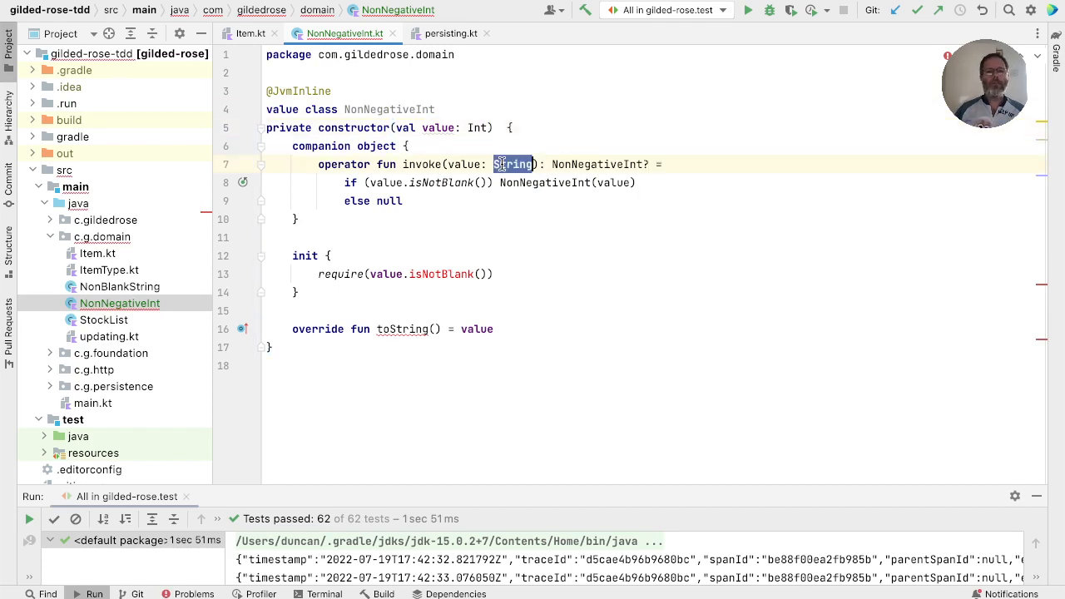
pyautogui.write('Int')
pyautogui.click(656, 182)
pyautogui.write(' >')
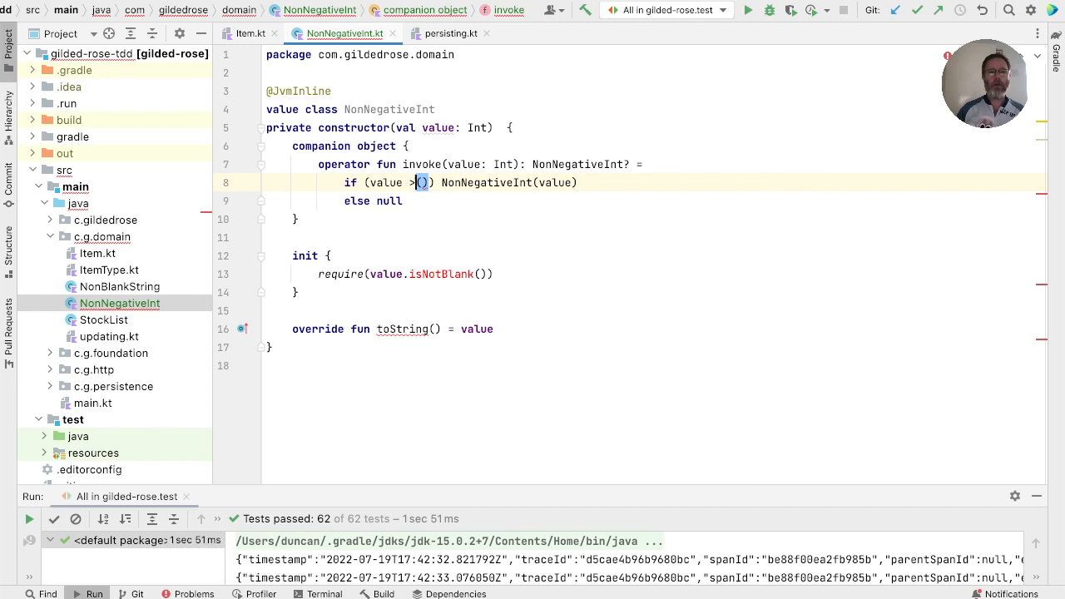
pyautogui.write('= 0')
pyautogui.click(406, 275)
pyautogui.write(' >= 0')
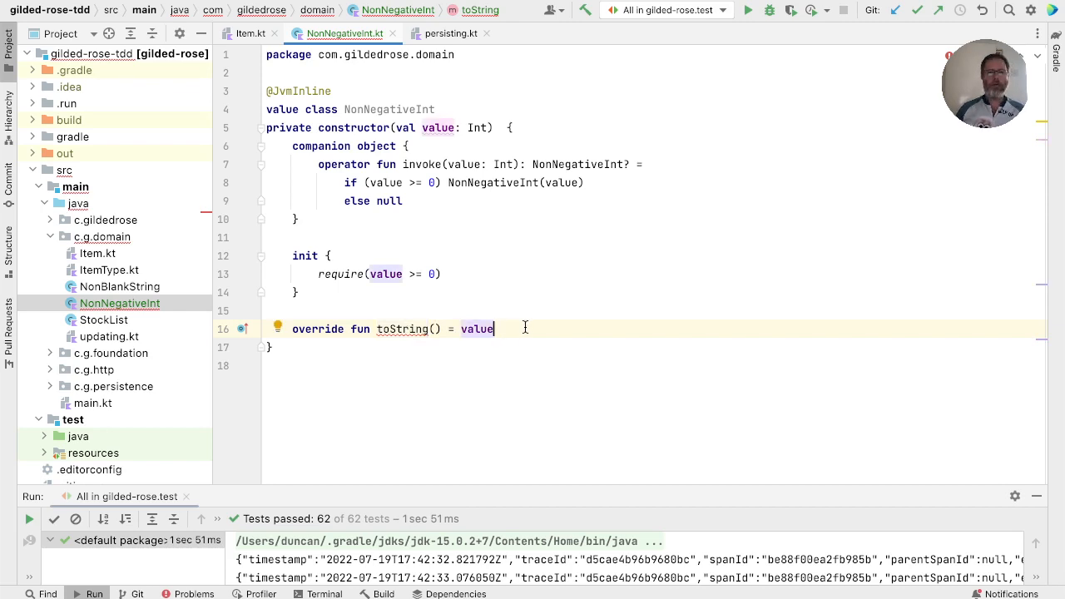
pyautogui.write('.toString()')
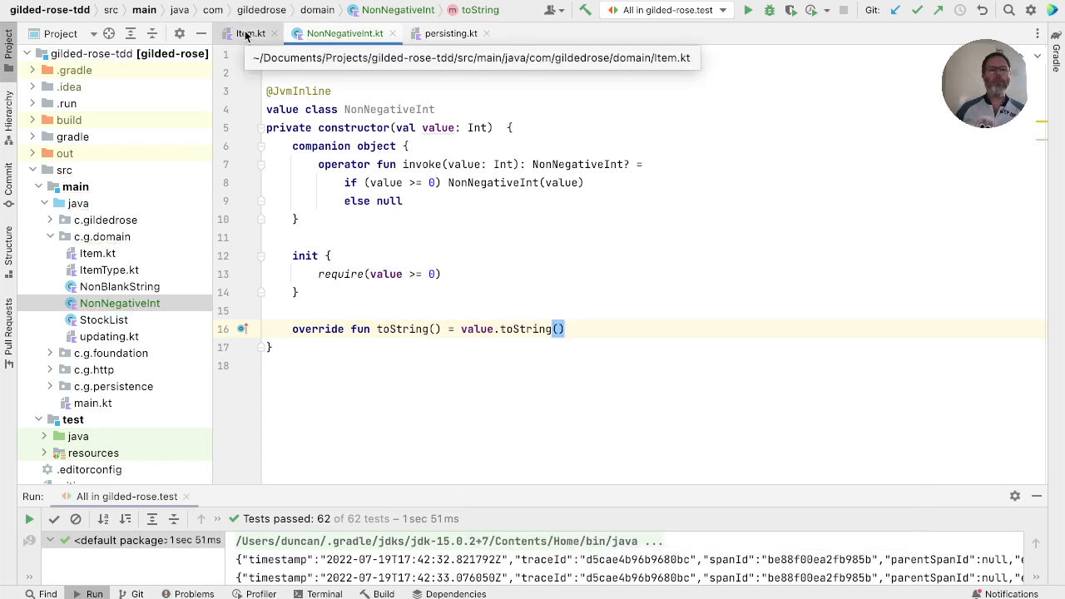
# - In Item.kt, store qualityObject: NonNegativeInt and add val quality get() = qualityObject.value
pyautogui.click(249, 34)
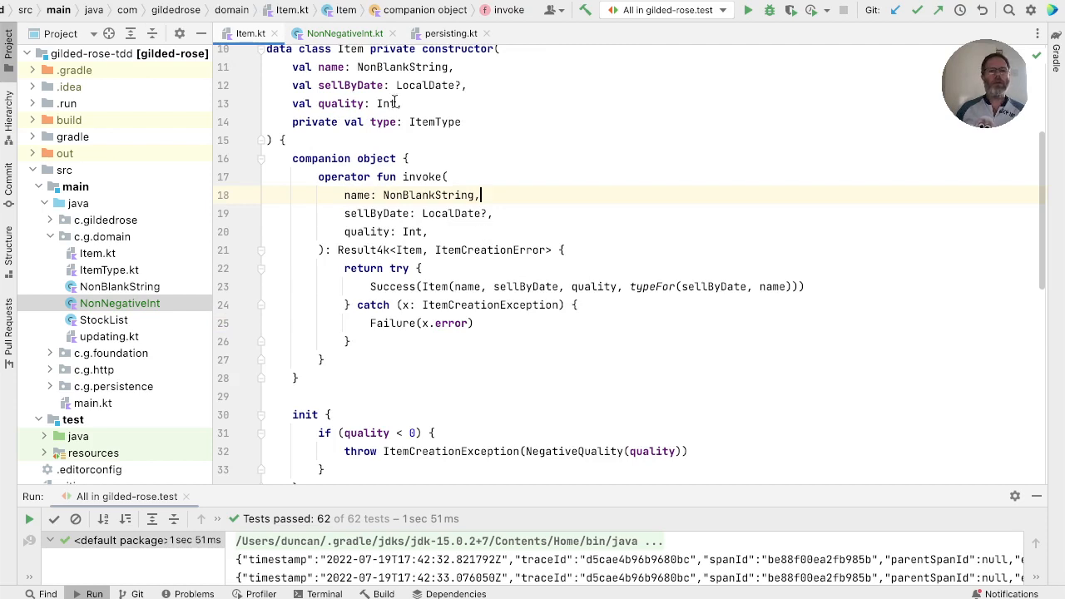
pyautogui.moveTo(390, 103)
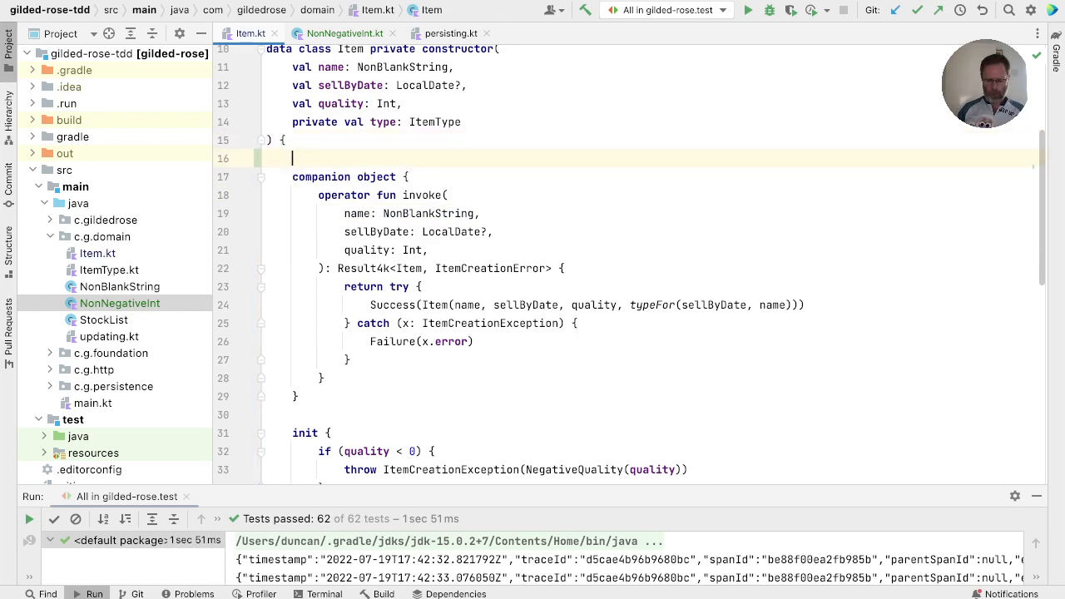
pyautogui.write('val quality')
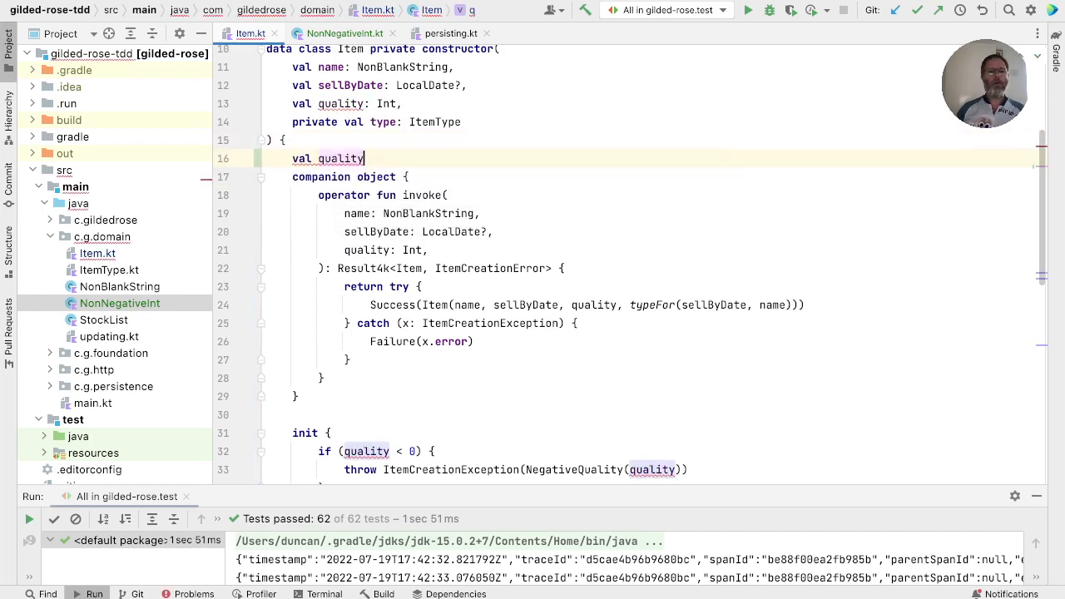
pyautogui.write('get() =')
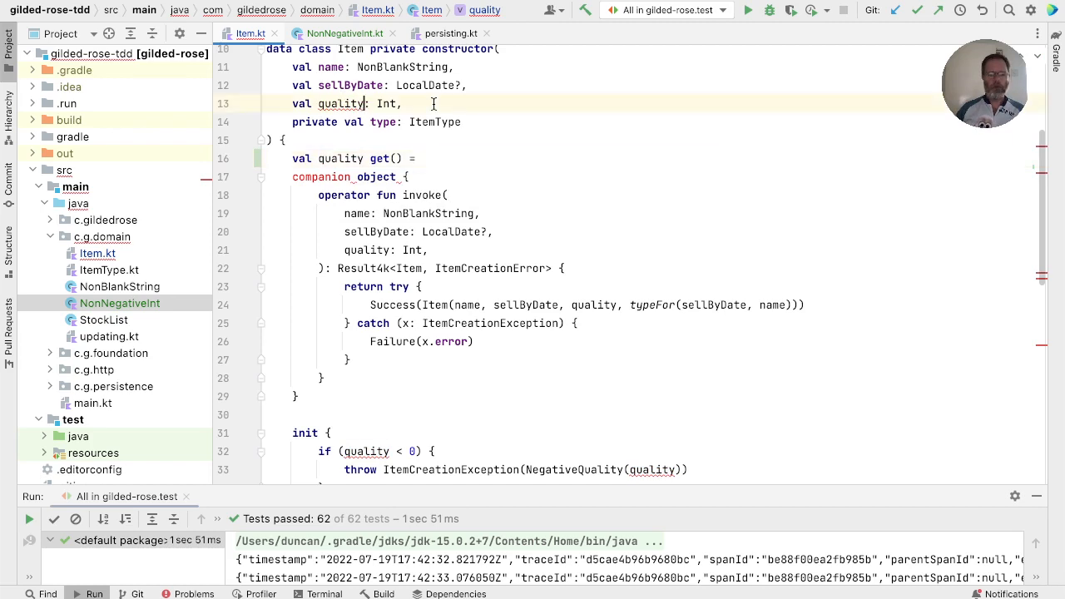
pyautogui.write('Object')
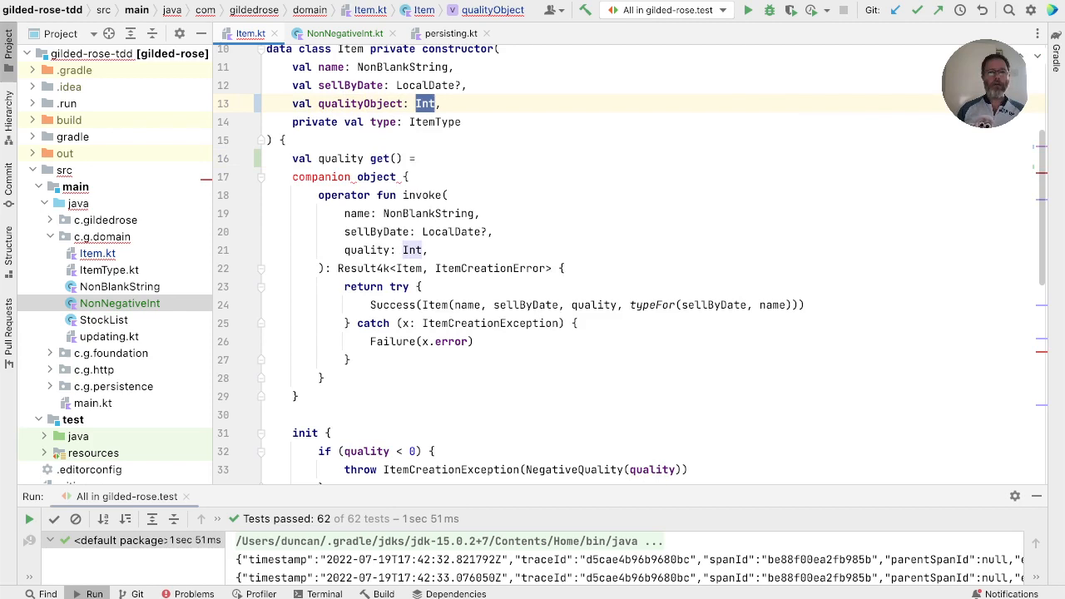
pyautogui.write('NonNegative')
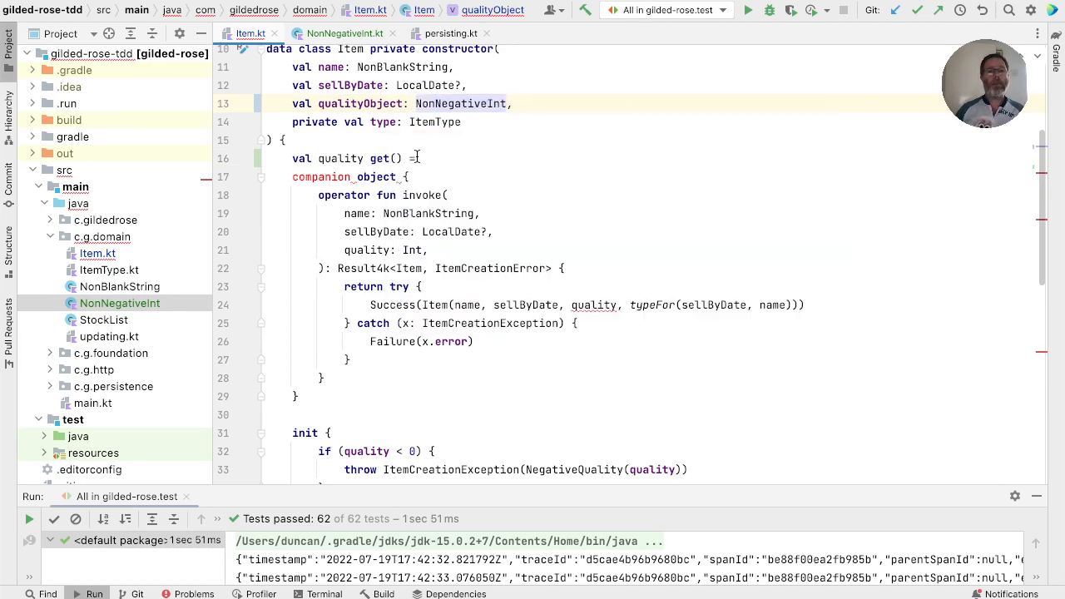
pyautogui.write('q')
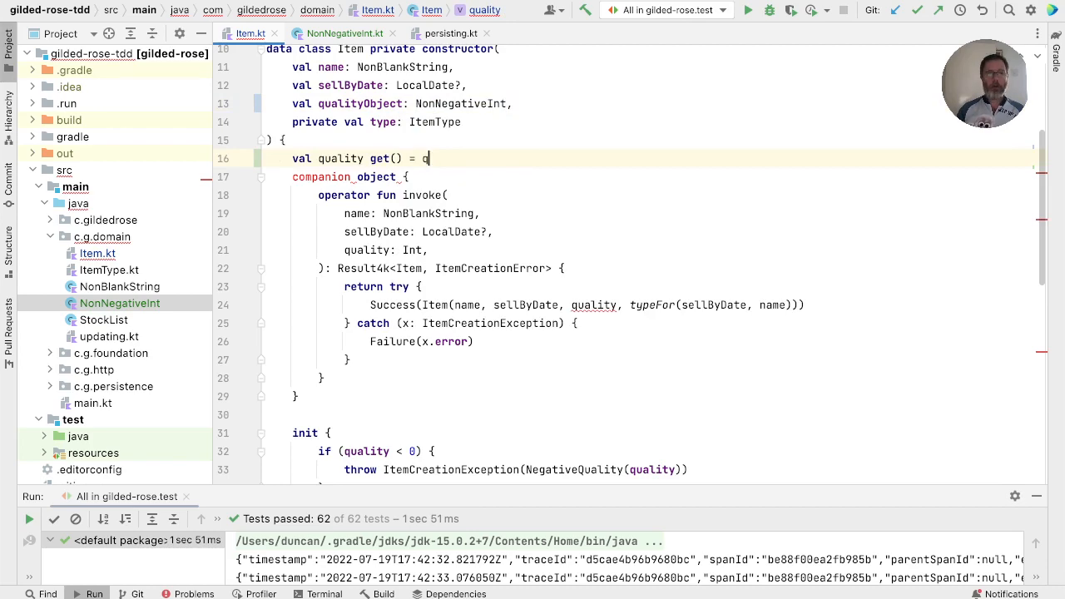
pyautogui.write('ualityObject')
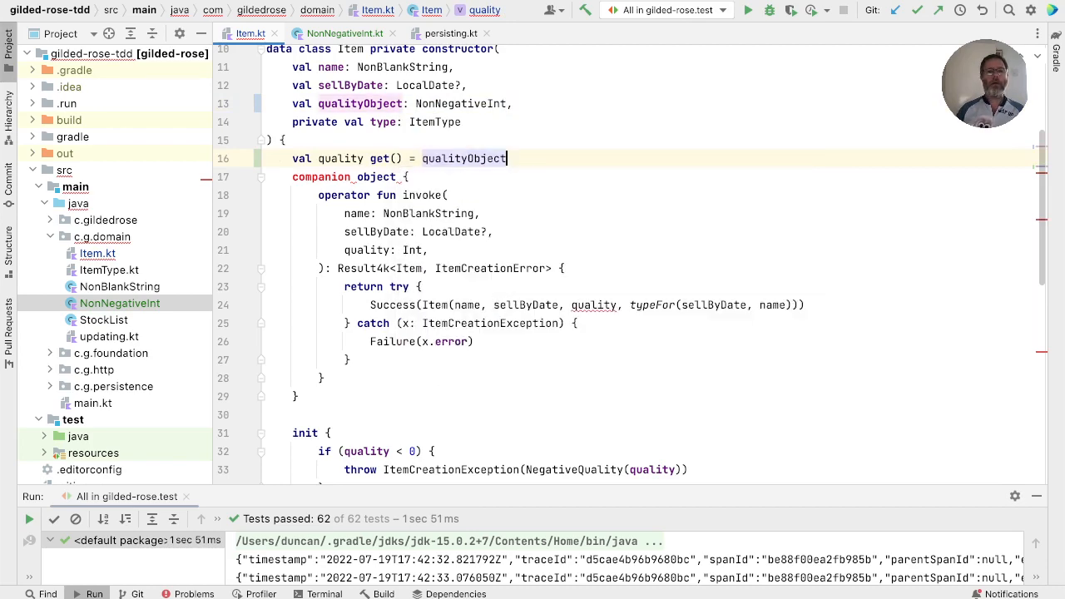
pyautogui.write('.value')
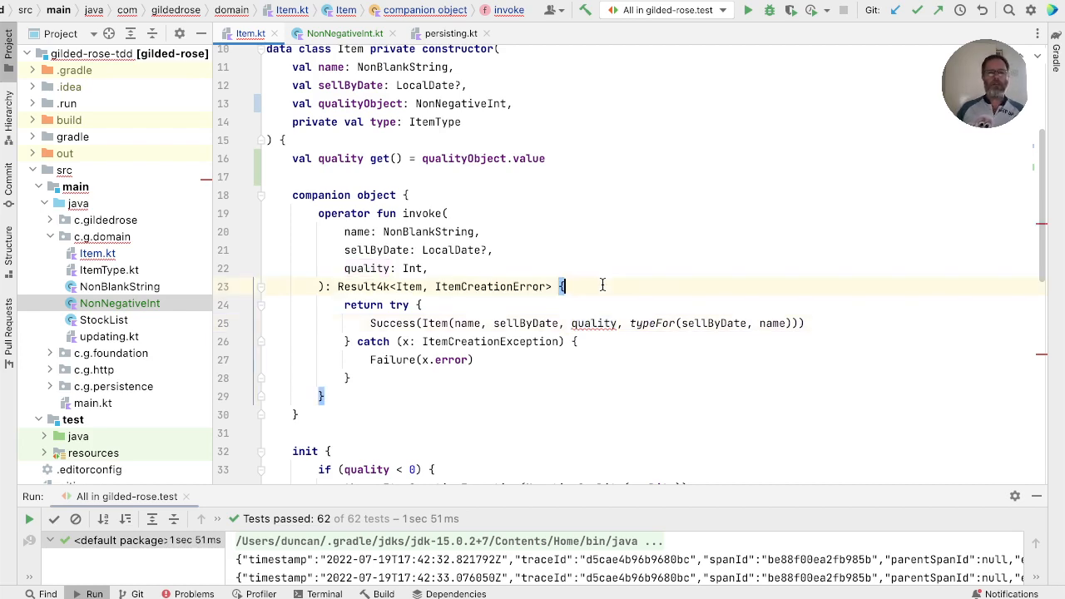
# - In invoke, add val qualityObject = NonNegativeInt(quality) ?: return Failure(NegativeQuality(quality))
pyautogui.write('val qualityObject = NonNegativeInt(')
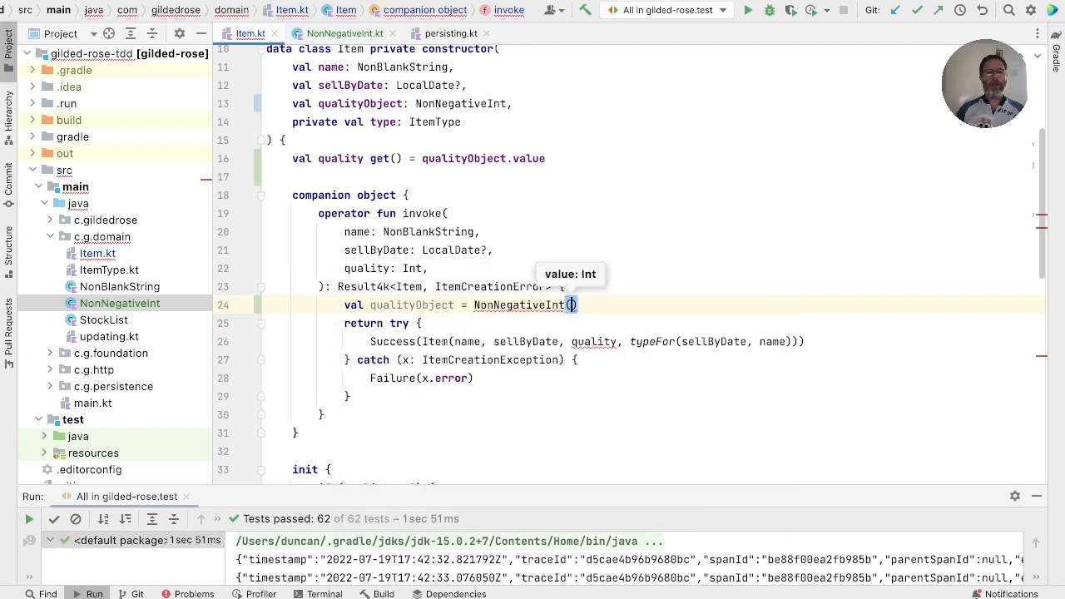
pyautogui.write('quality')
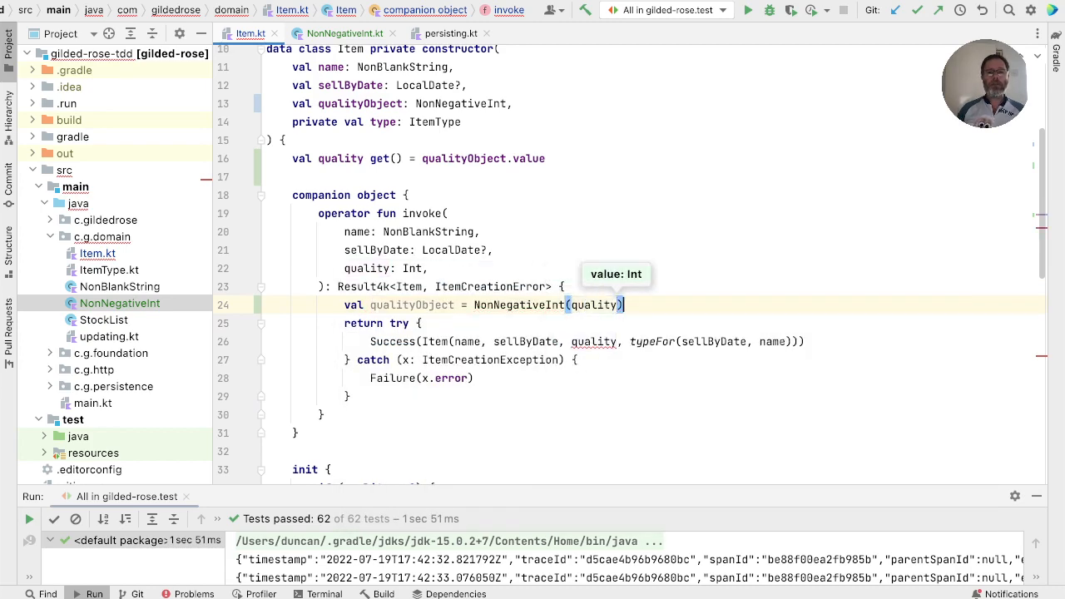
pyautogui.write('?:')
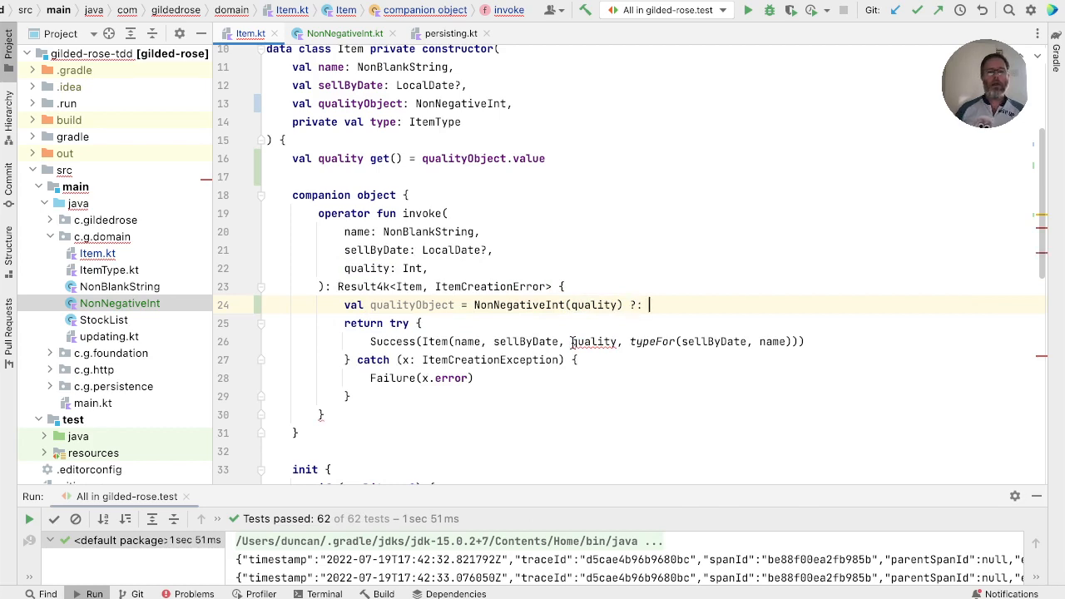
pyautogui.write('reur')
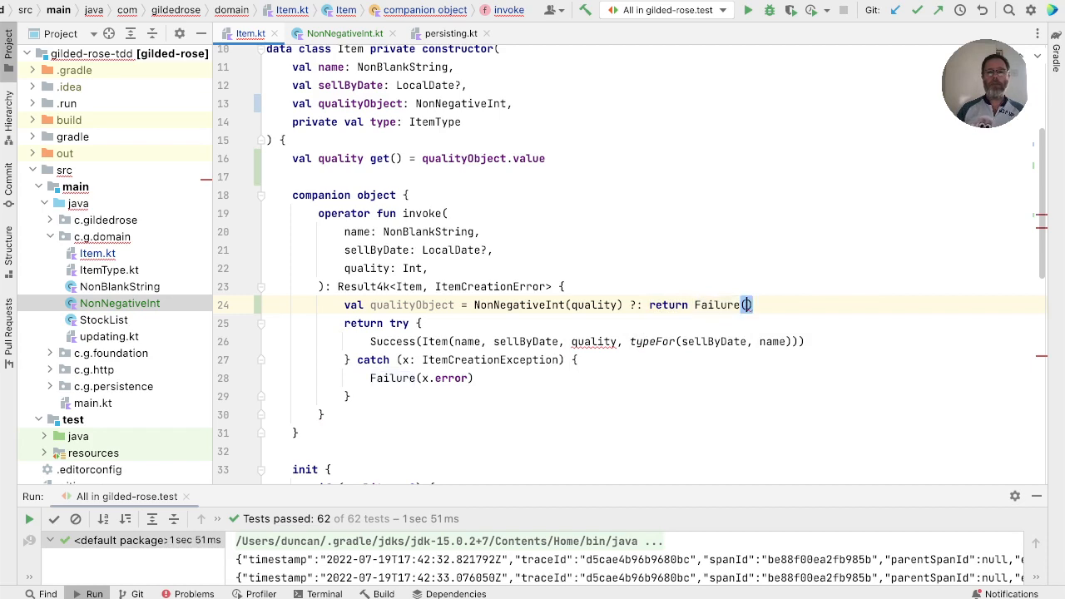
pyautogui.scroll(-3)
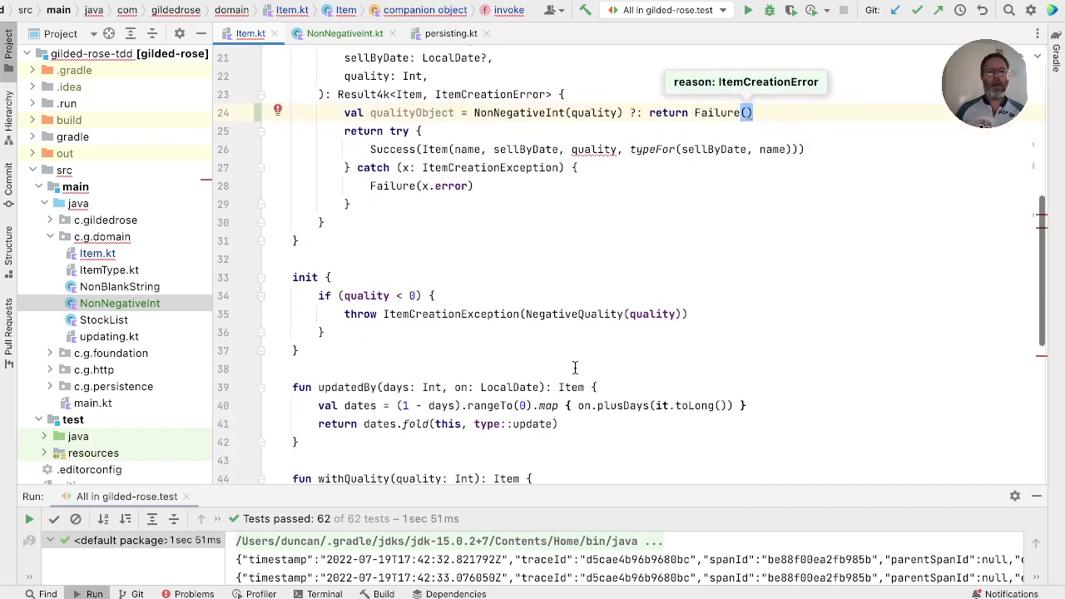
pyautogui.scroll(-3)
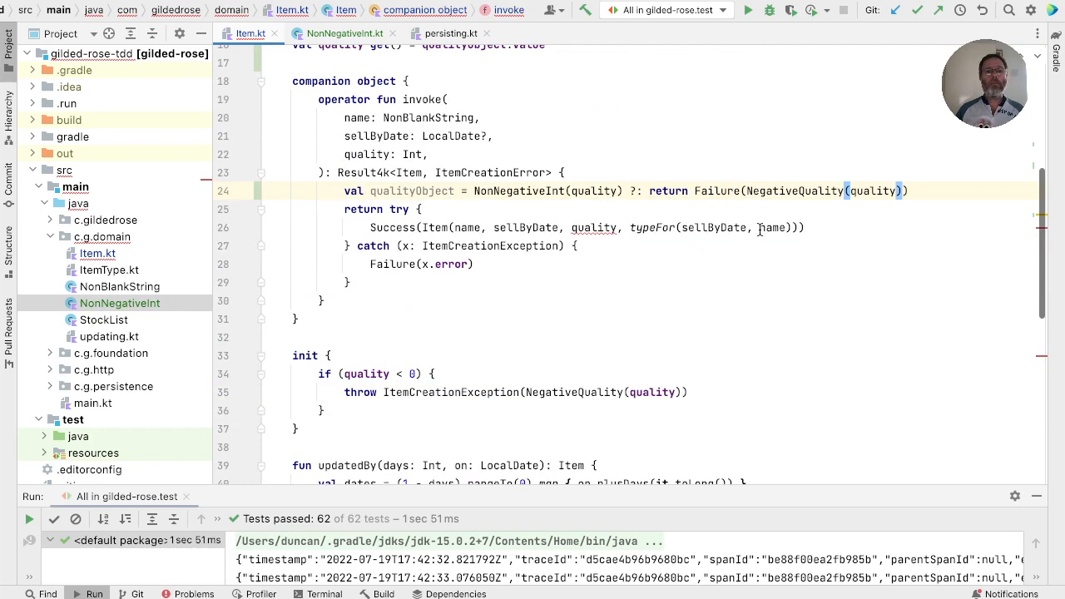
pyautogui.doubleClick(411, 190)
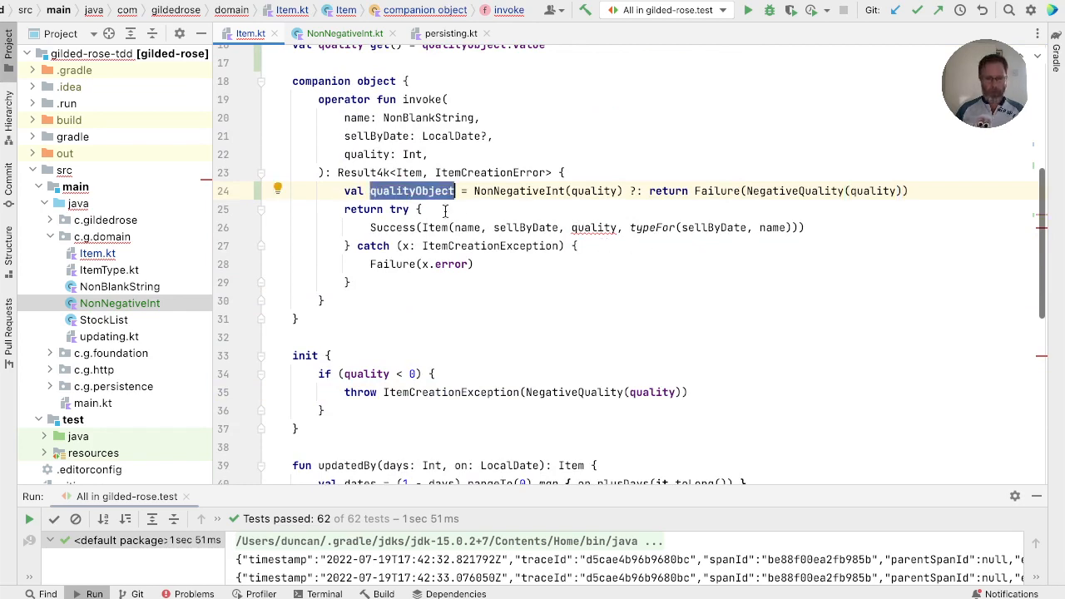
pyautogui.moveTo(593, 227)
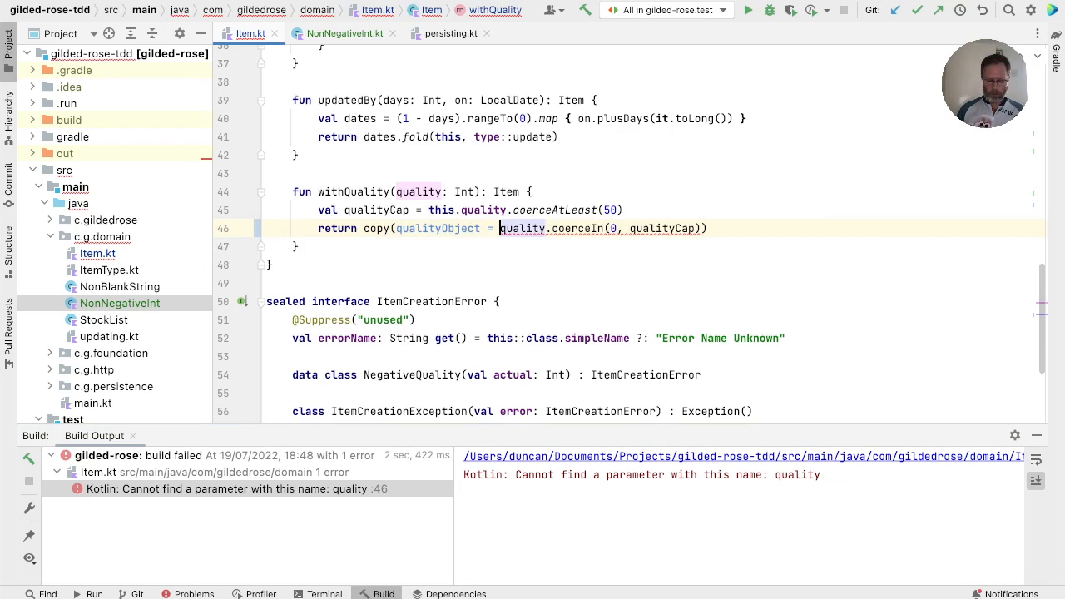
# - Make withQuality copy with NonNegativeInt(quality.coerceIn(0, qualityCap)) ?: error("tried to create a negative int")
pyautogui.write('NonNegativeInt(')
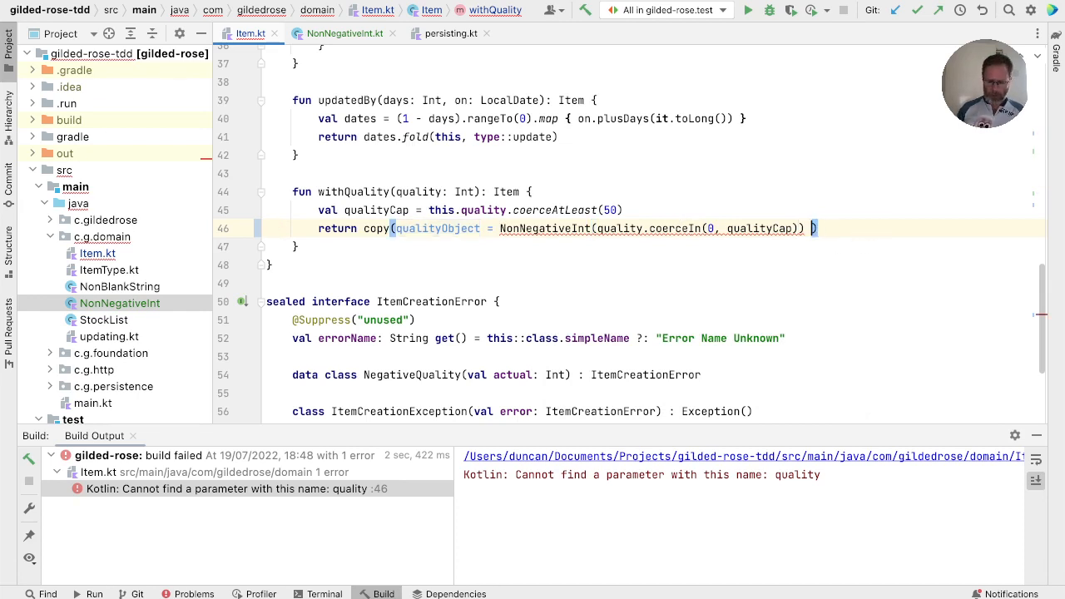
pyautogui.write('?:')
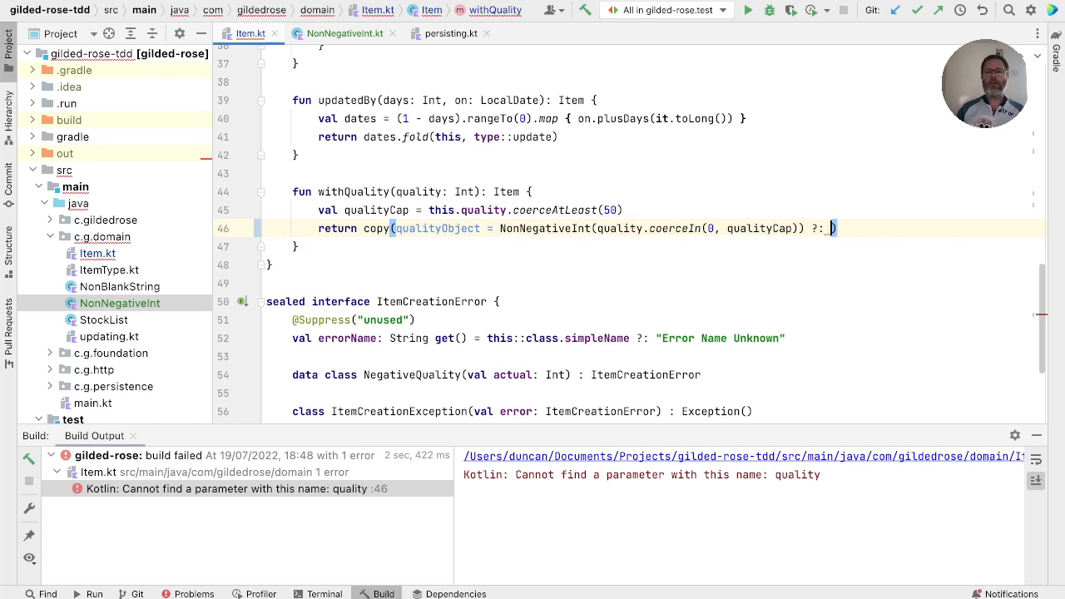
pyautogui.write('error("tried to create a negative int")')
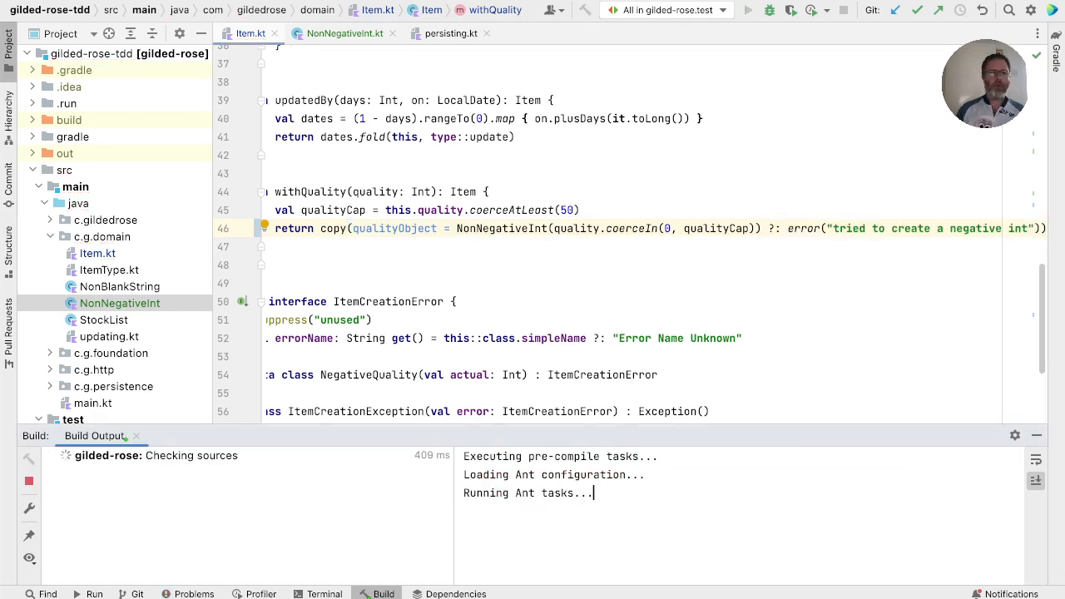
# - Run the tests and inspect the failing 'item types for toString()' test
pyautogui.click(749, 10)
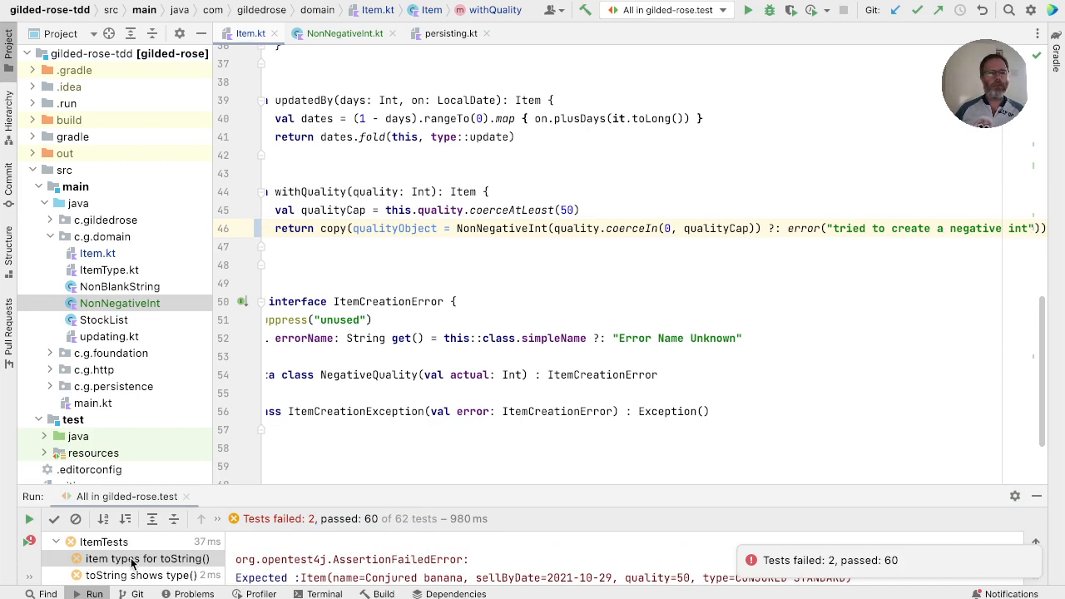
pyautogui.click(150, 559)
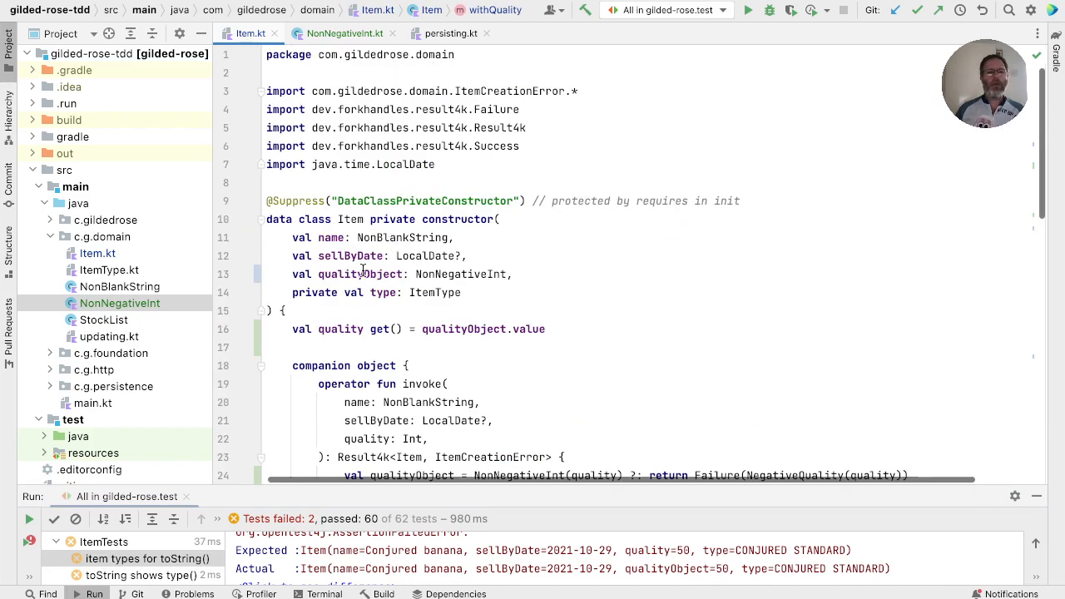
# - Rename qualityObject to quality and the quality getter to qualityInt, then rerun the tests
pyautogui.doubleClick(339, 330)
pyautogui.write('Int')
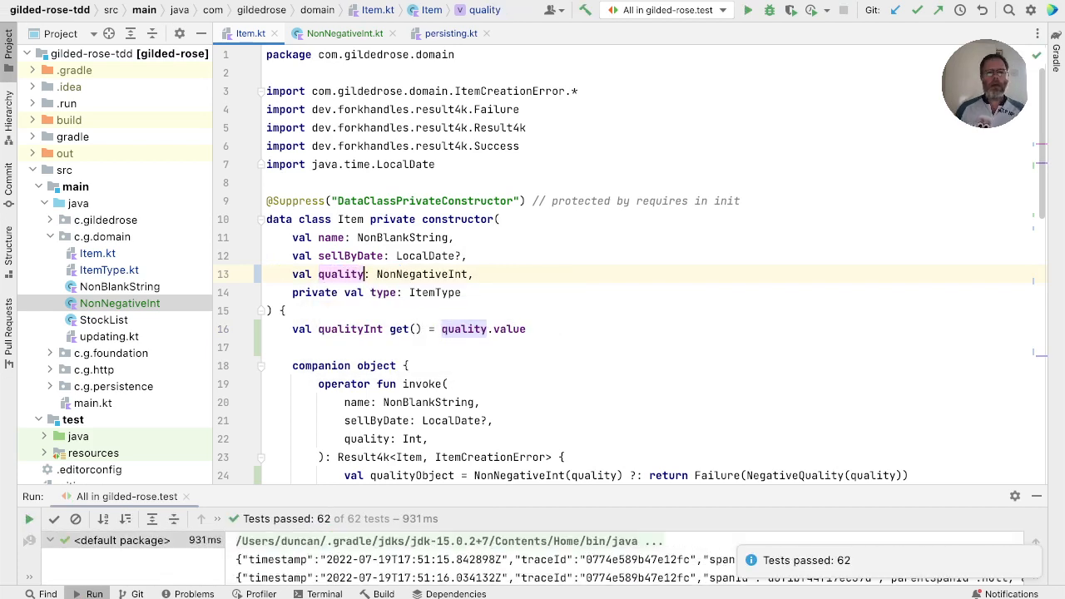
# - Remove the init negative-quality check and the try/catch so invoke returns Success(Item(...)) directly
pyautogui.scroll(-3)
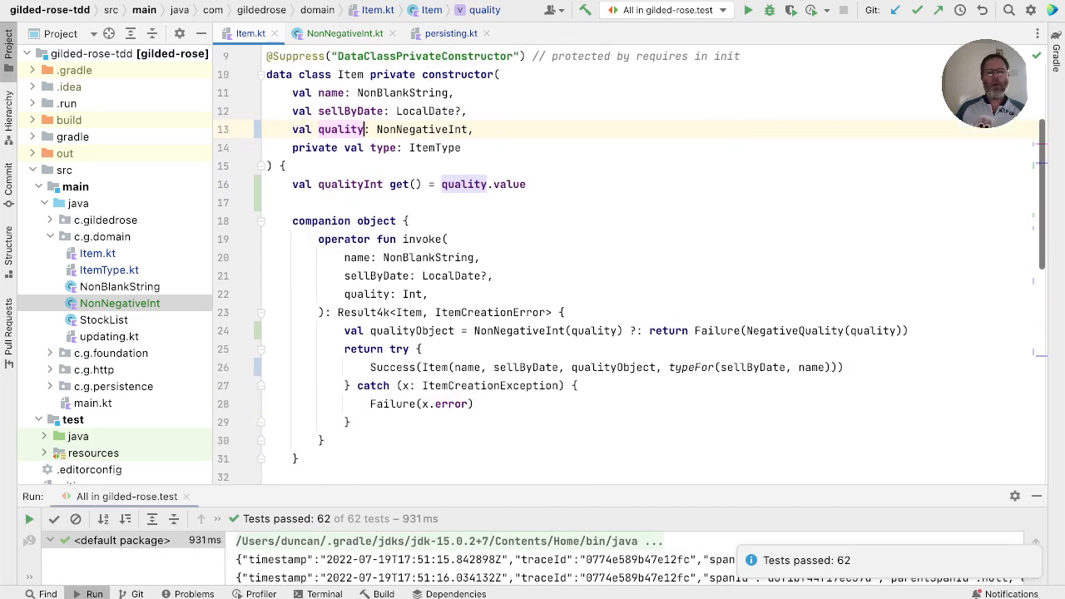
pyautogui.scroll(-3)
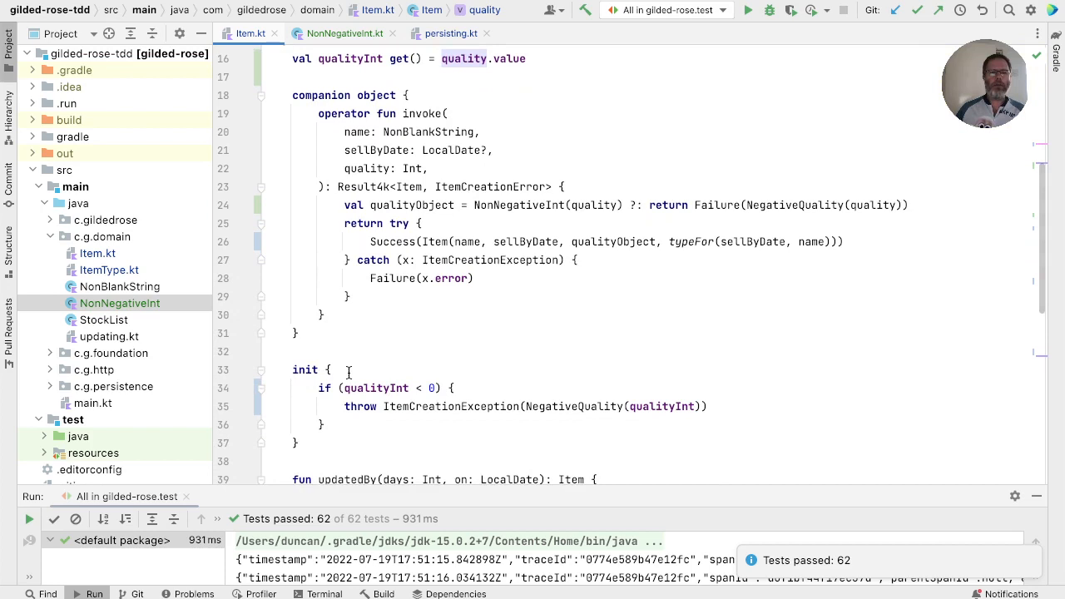
pyautogui.click(375, 388)
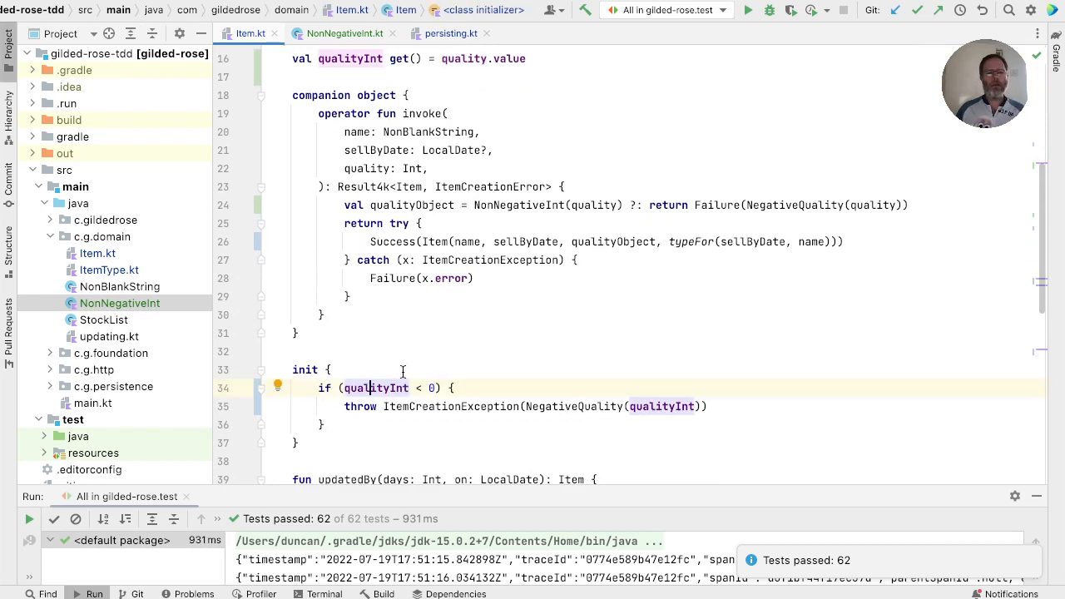
pyautogui.scroll(-3)
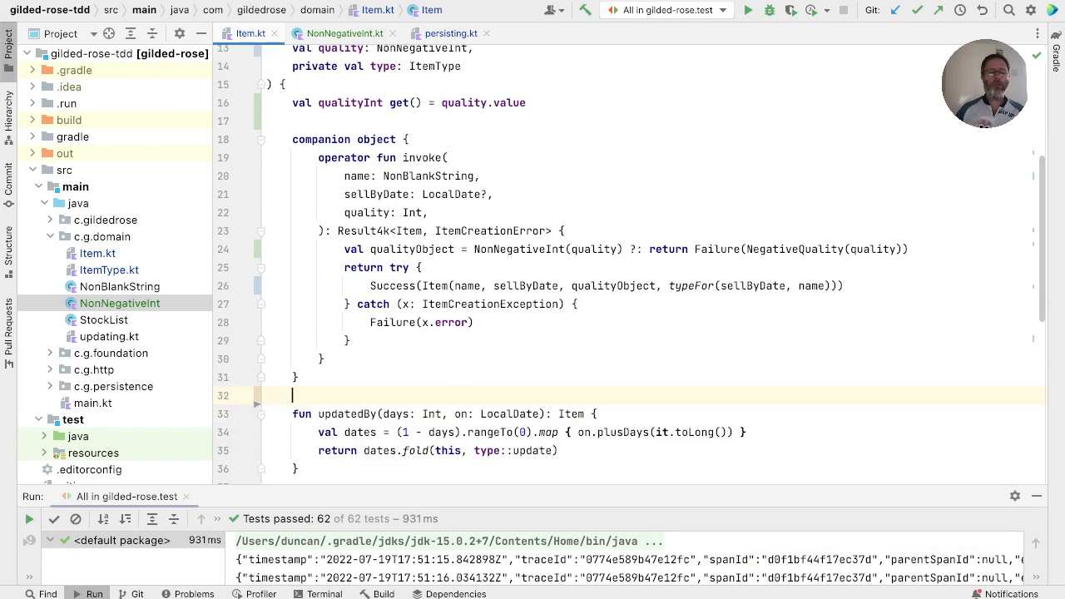
pyautogui.moveTo(389, 391)
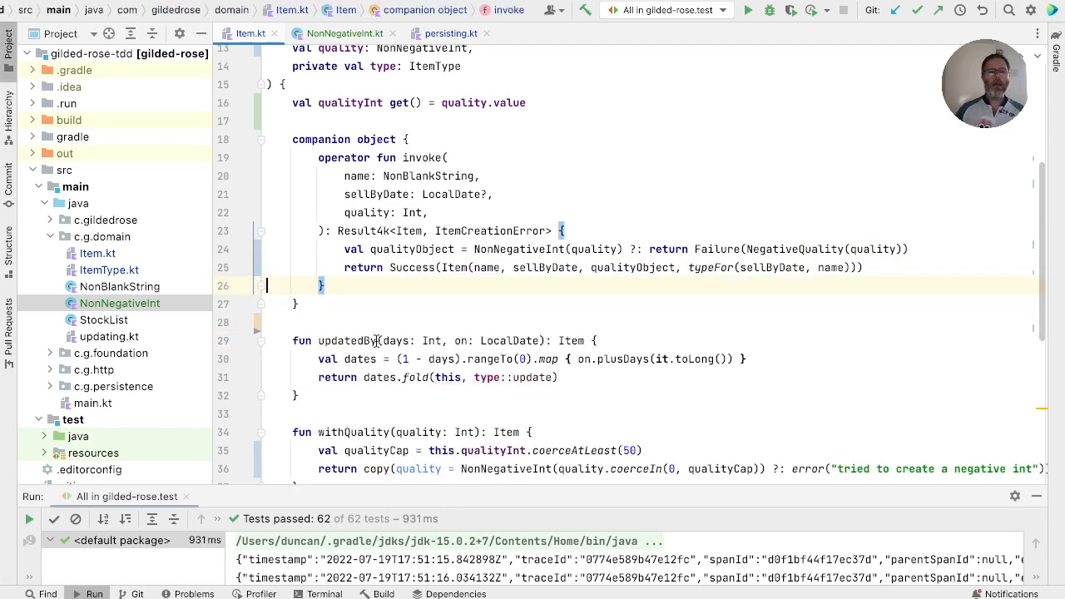
pyautogui.scroll(-3)
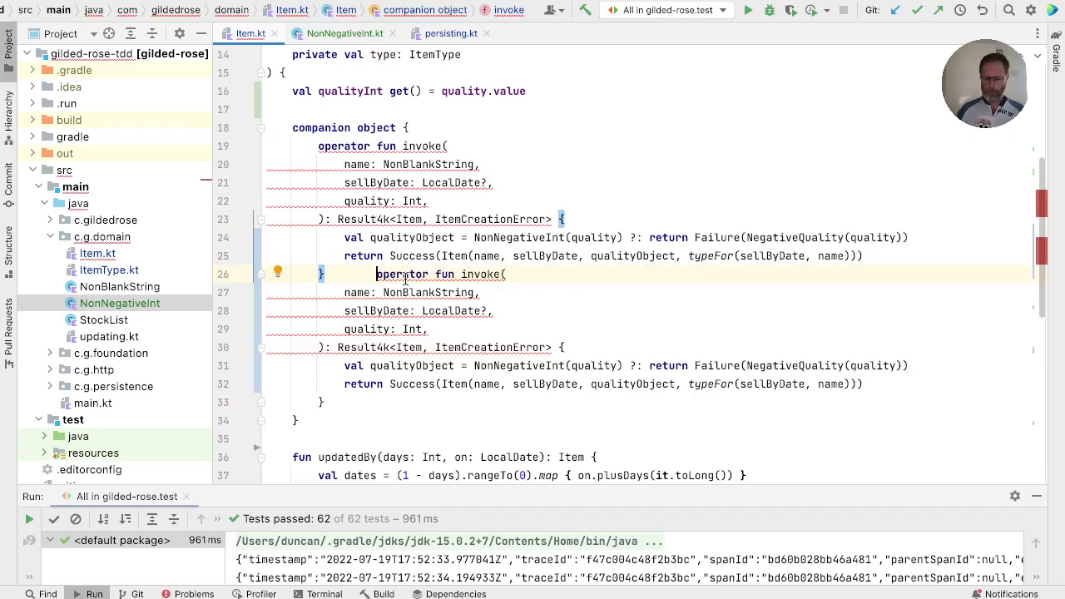
# - Duplicate invoke as a NonNegativeInt overload returning Item, delegate via Item.invoke(name, sellByDate, qualityObject), and rerun tests
pyautogui.press('Enter')
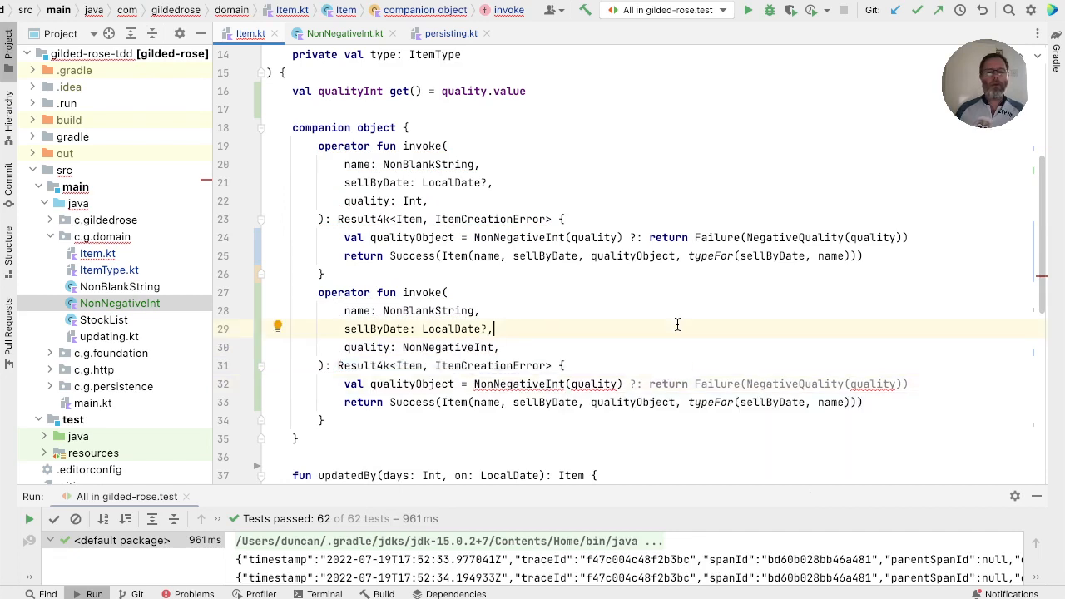
pyautogui.moveTo(406, 389)
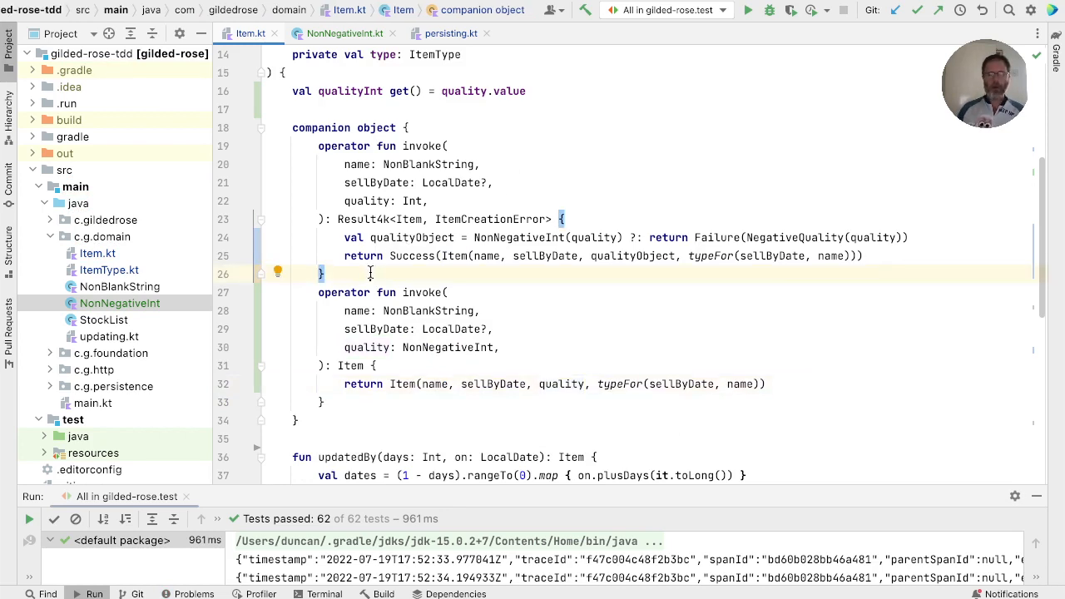
pyautogui.press('Return')
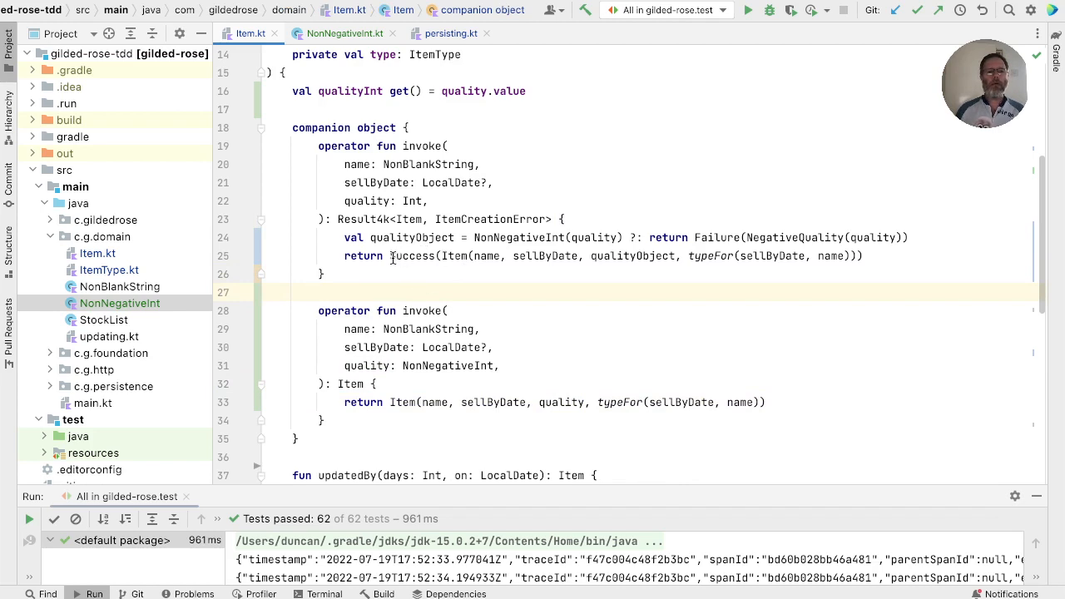
pyautogui.moveTo(449, 256)
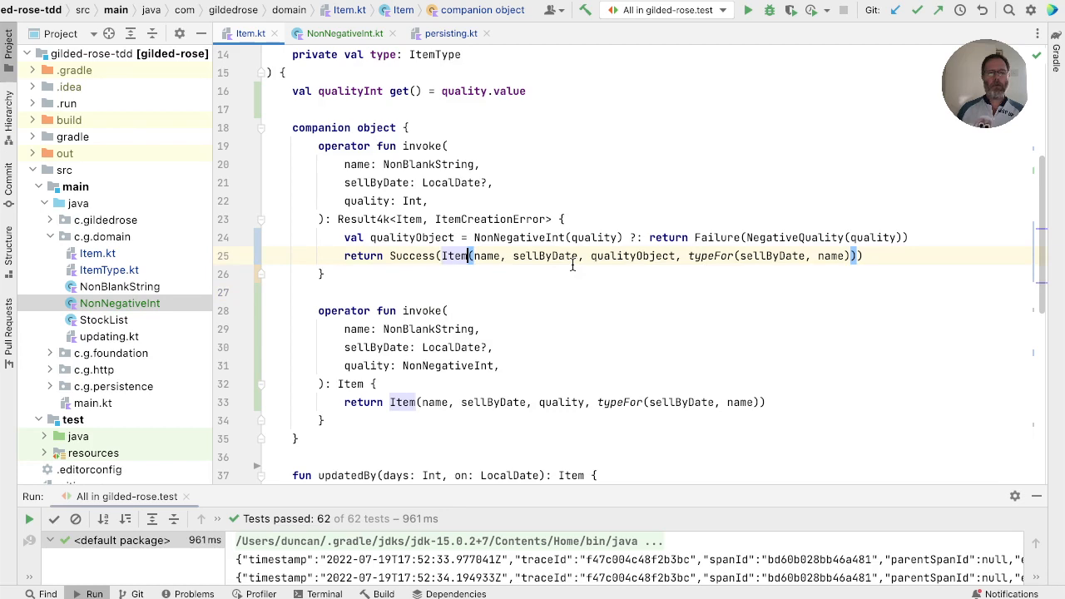
pyautogui.write('.invoke')
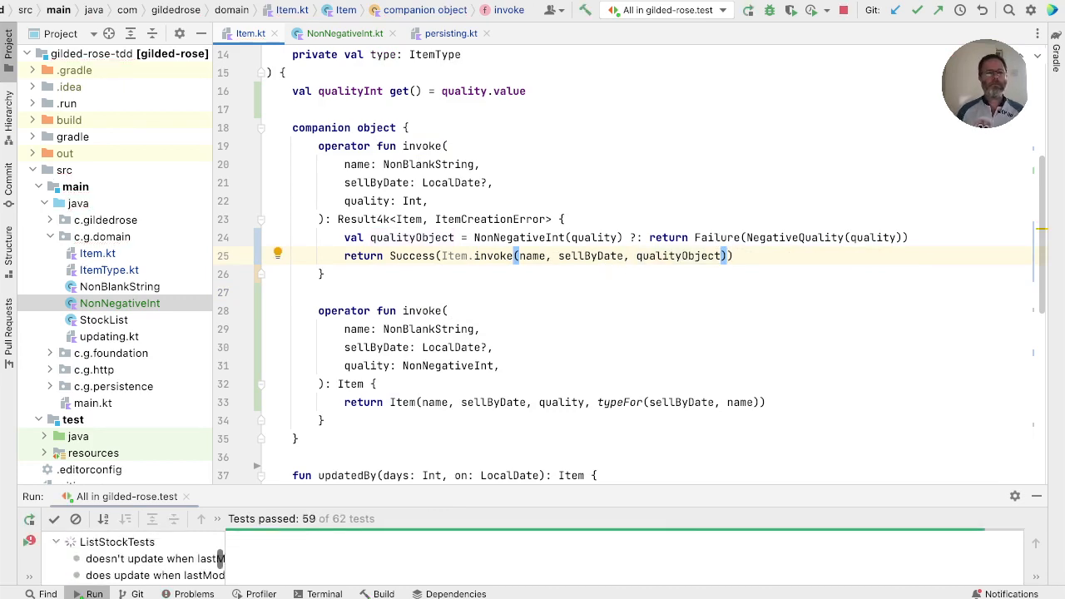
pyautogui.click(749, 10)
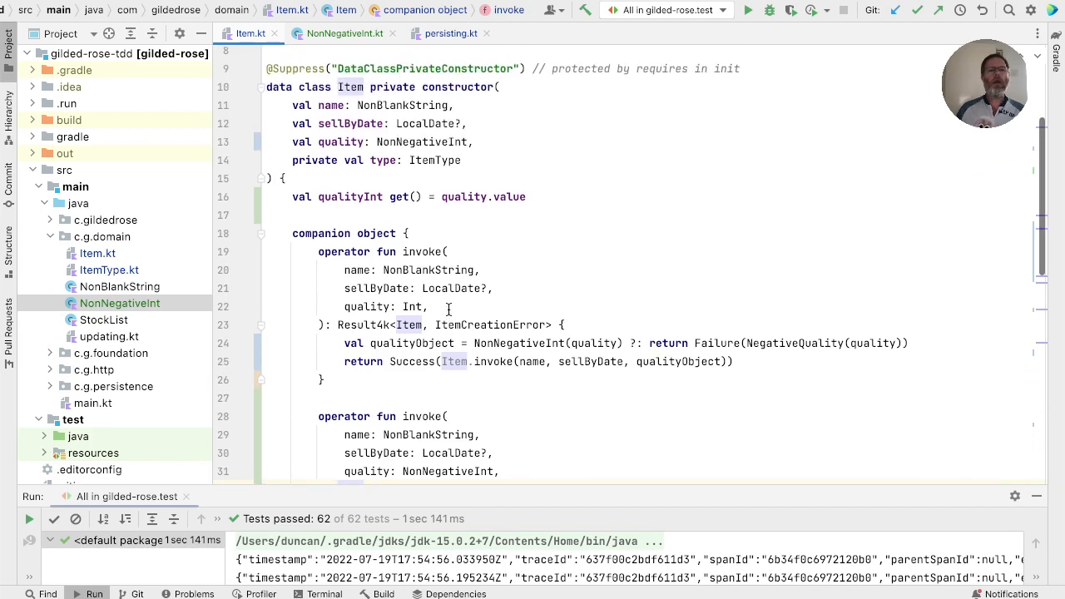
# - Replace 'operator fun invoke' with a constructor delegating to this(...), called as Item(...) from the companion
pyautogui.scroll(-3)
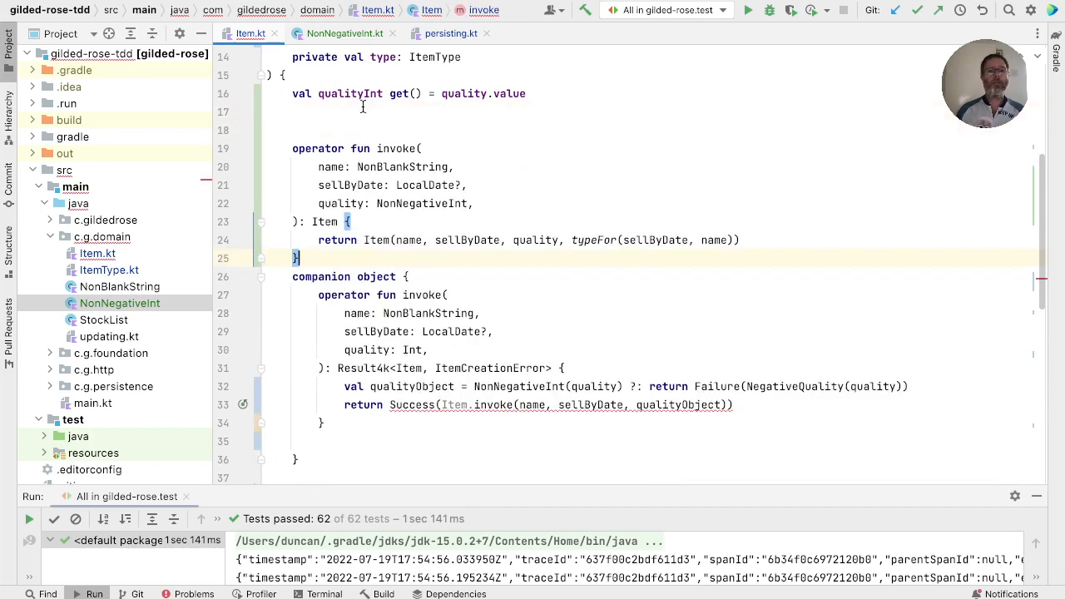
pyautogui.doubleClick(318, 148)
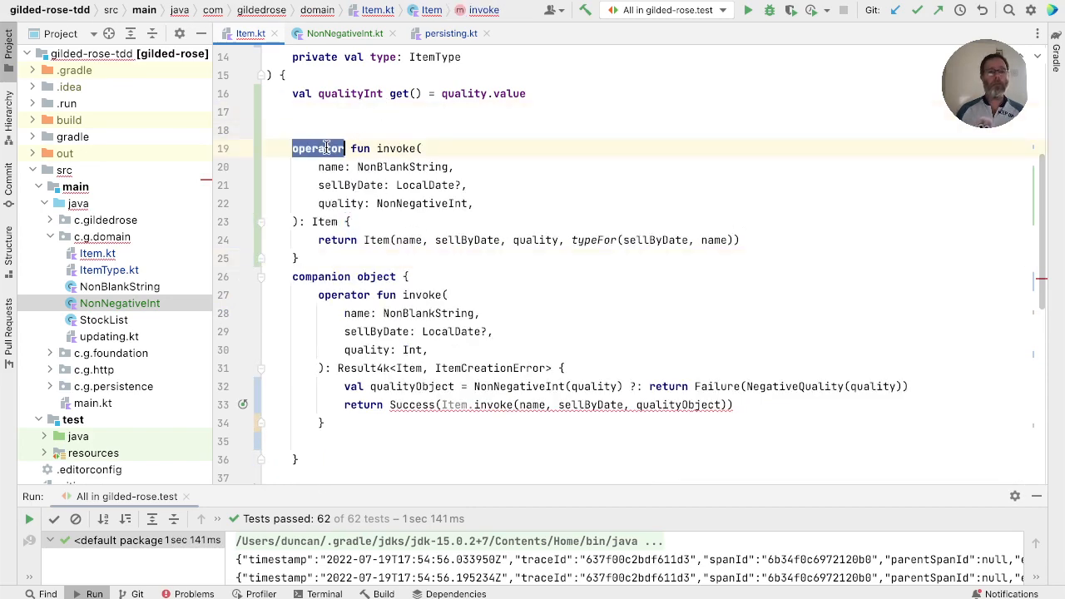
pyautogui.write('constructor()')
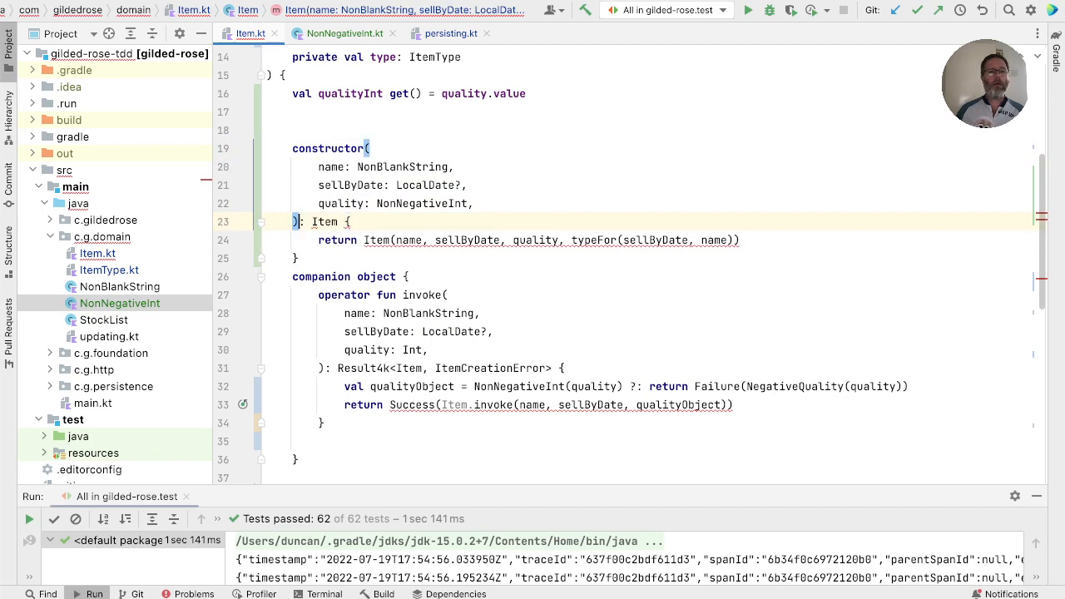
pyautogui.write('th')
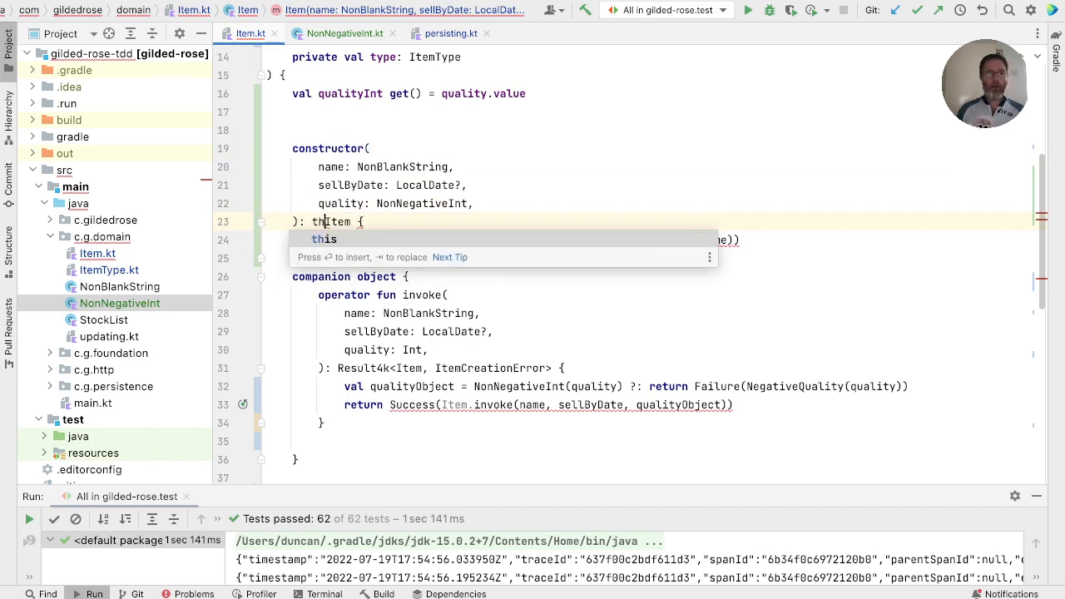
pyautogui.press('Tab')
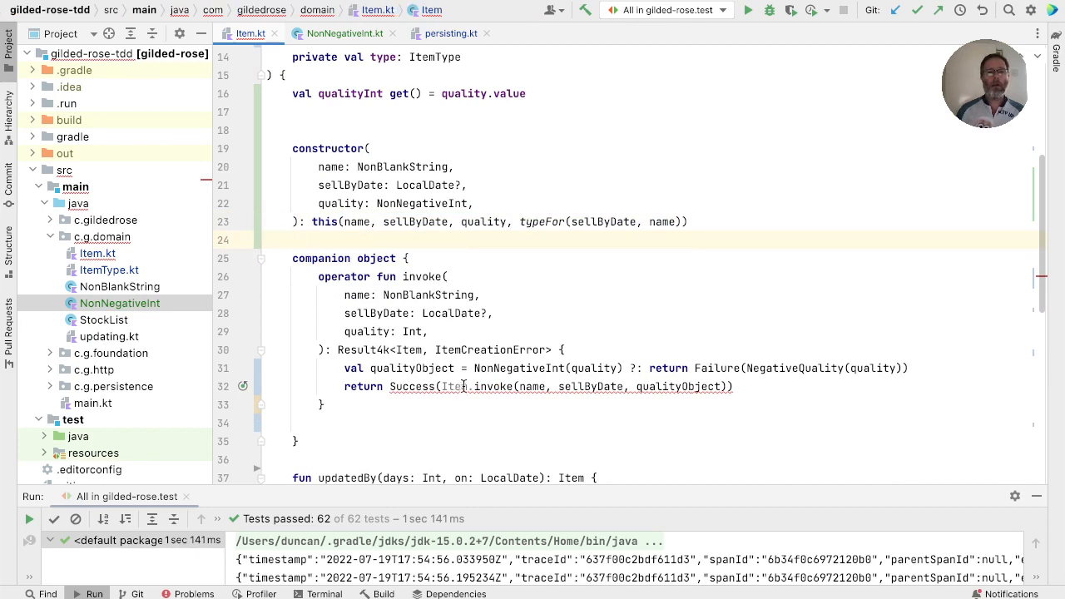
pyautogui.doubleClick(492, 386)
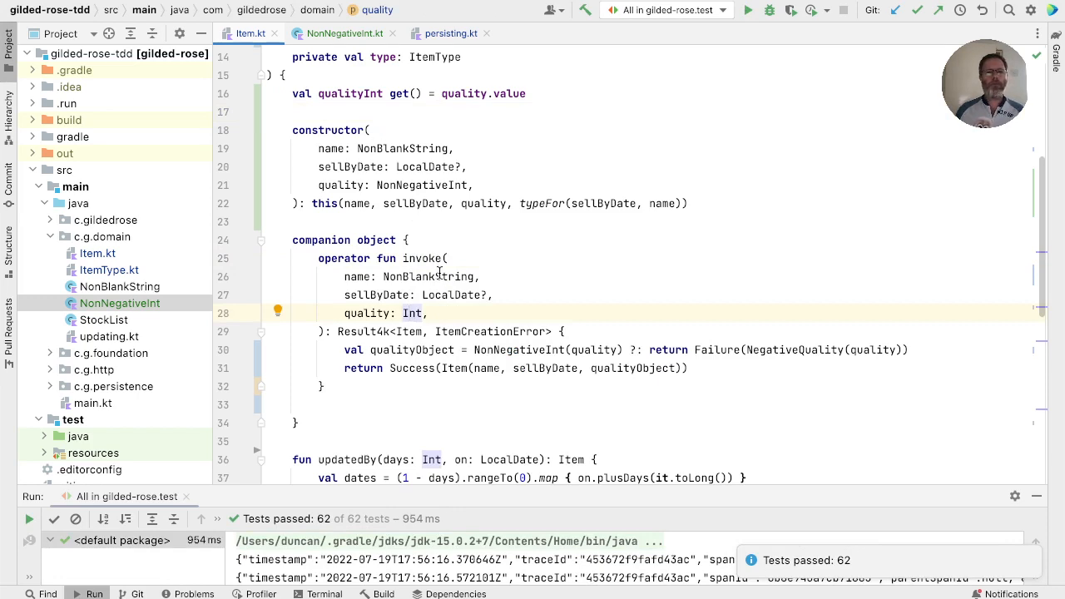
# - Pass NonNegativeInt(quality)!! to Item in testItem and drop the onFailure { error(...) } block
pyautogui.doubleClick(423, 258)
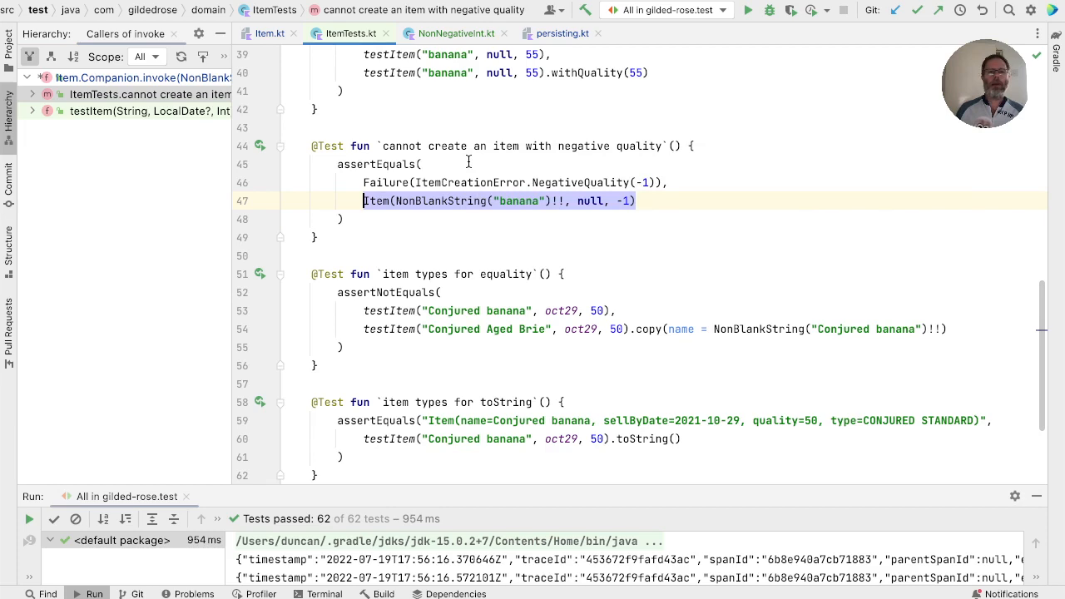
pyautogui.moveTo(481, 142)
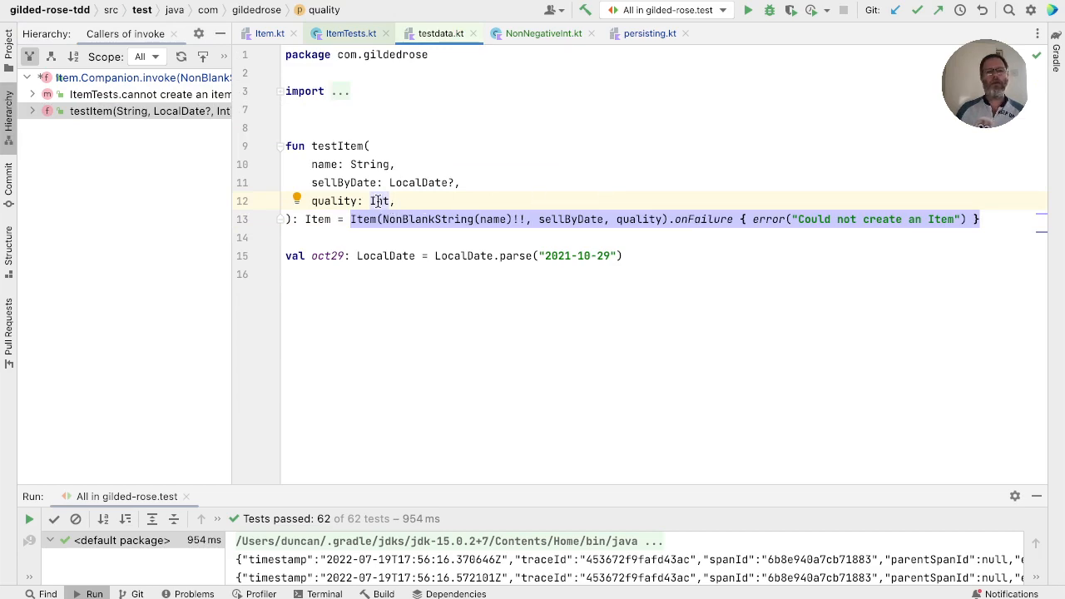
pyautogui.doubleClick(380, 200)
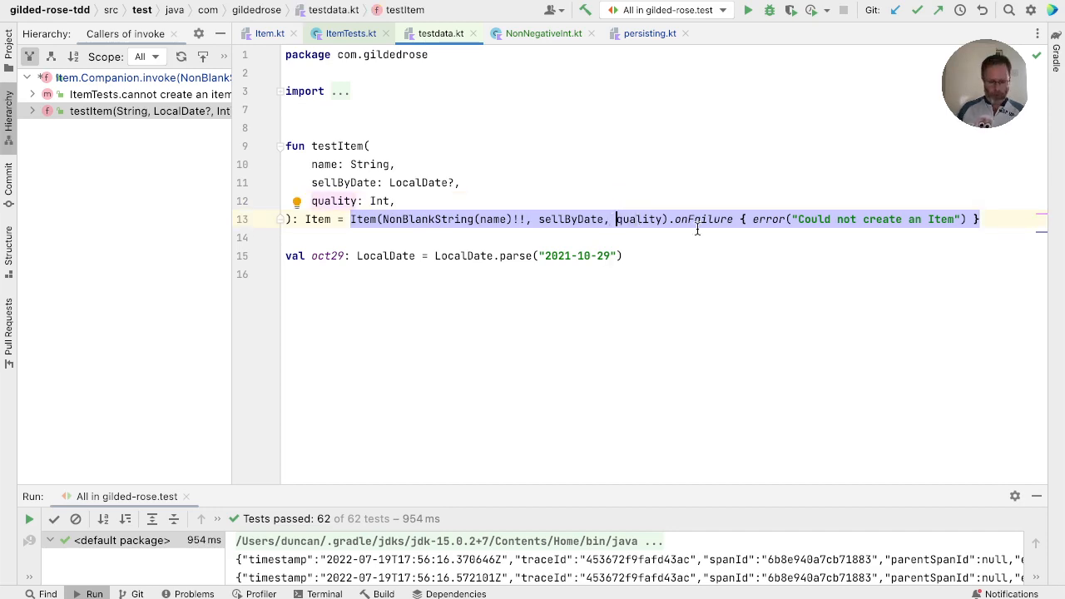
pyautogui.write('NonNegativeInt(')
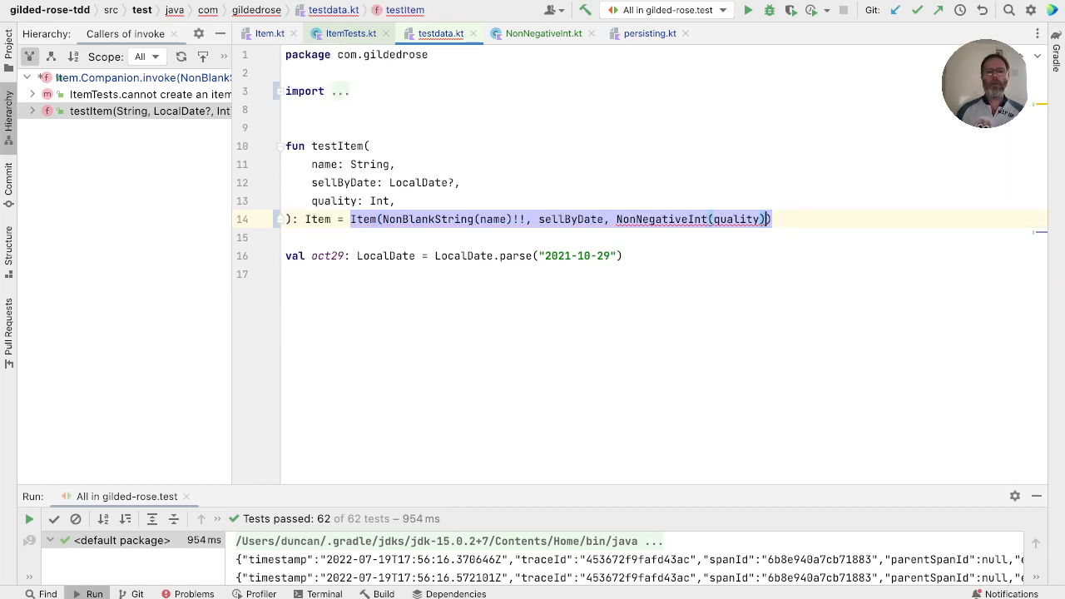
pyautogui.write('!')
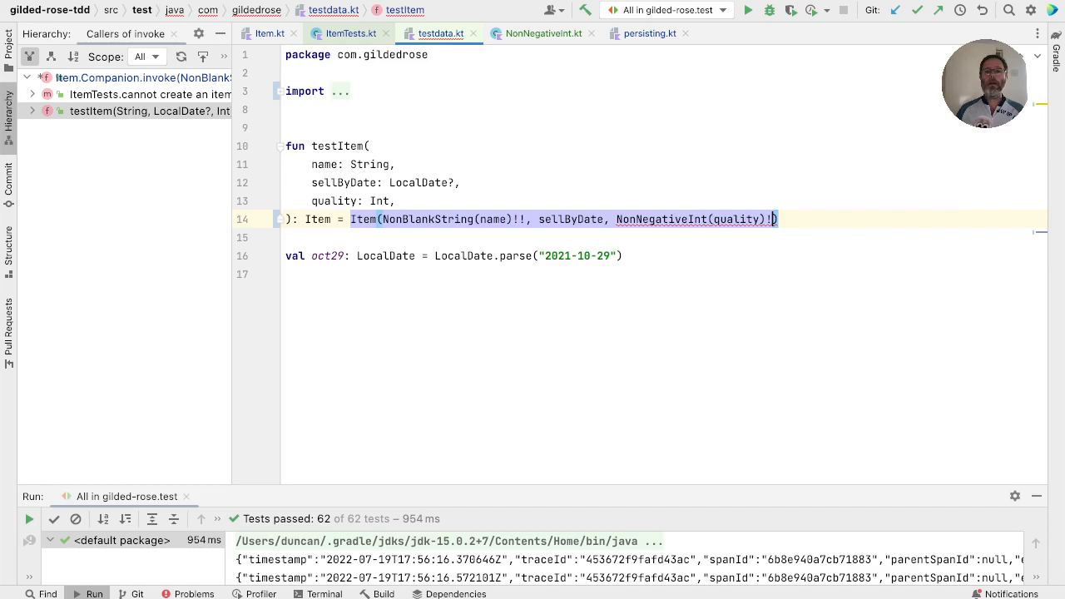
pyautogui.write('!')
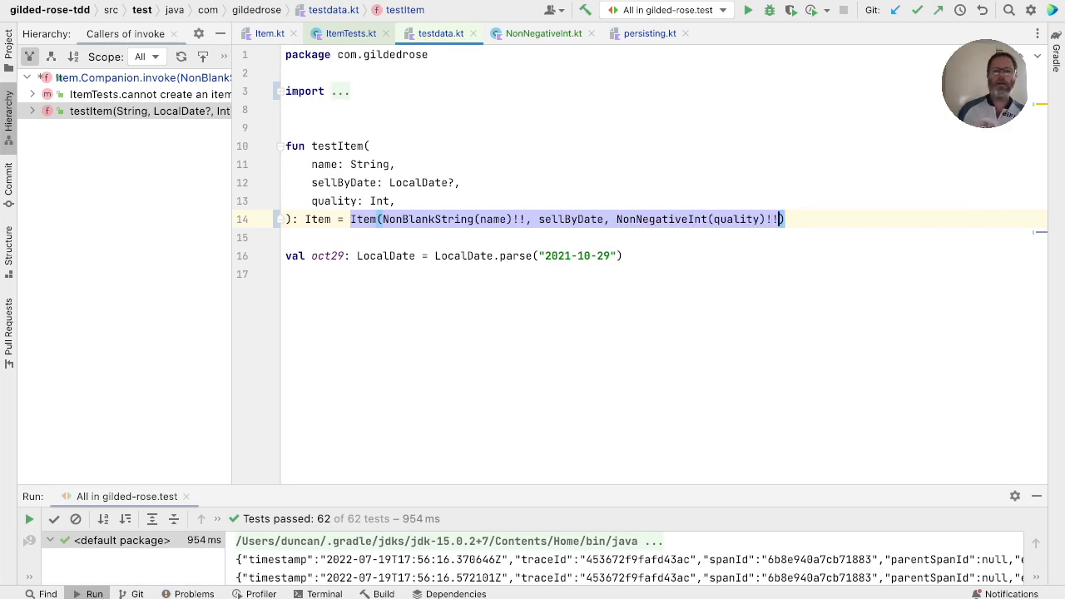
pyautogui.moveTo(799, 214)
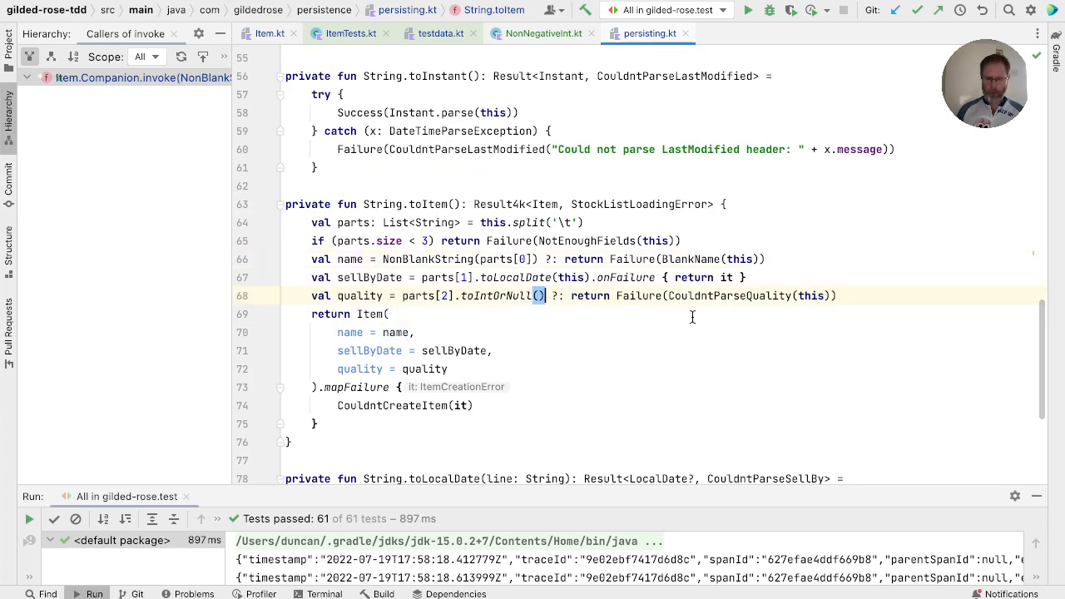
# - Append ?.let { NonNegativeInt(it) } to the quality parse and wrap Item(...) in Success(...) without mapFailure
pyautogui.write('?.let {')
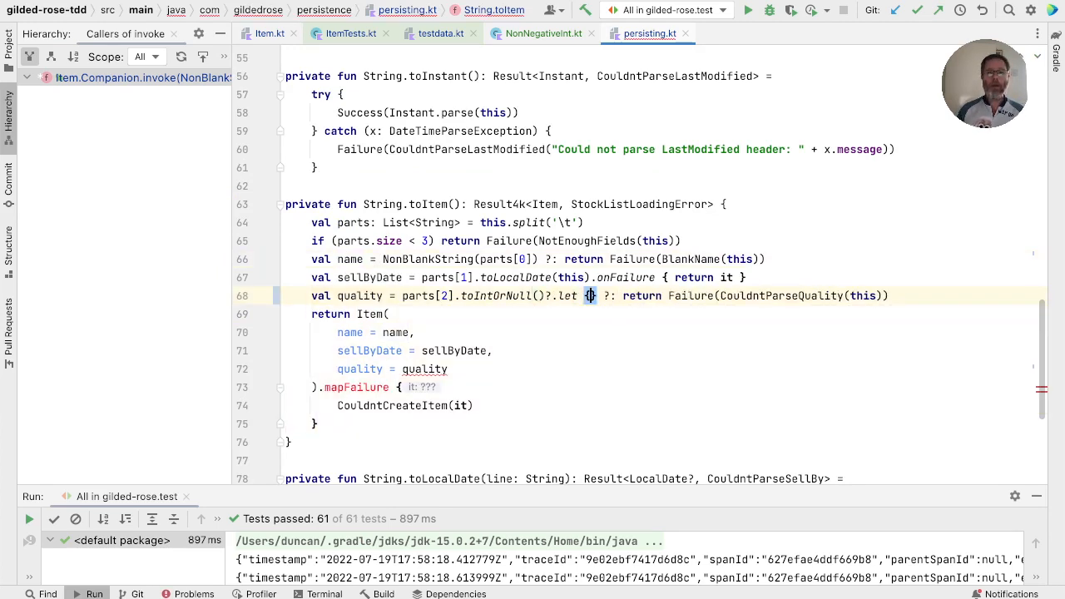
pyautogui.write('No')
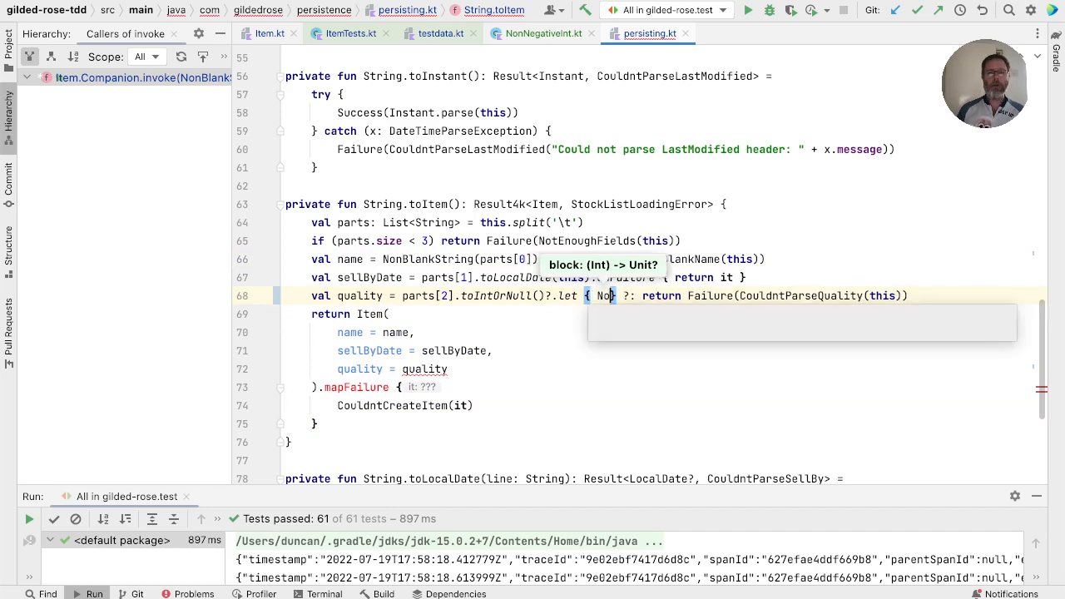
pyautogui.write('NonNegativeInt(it')
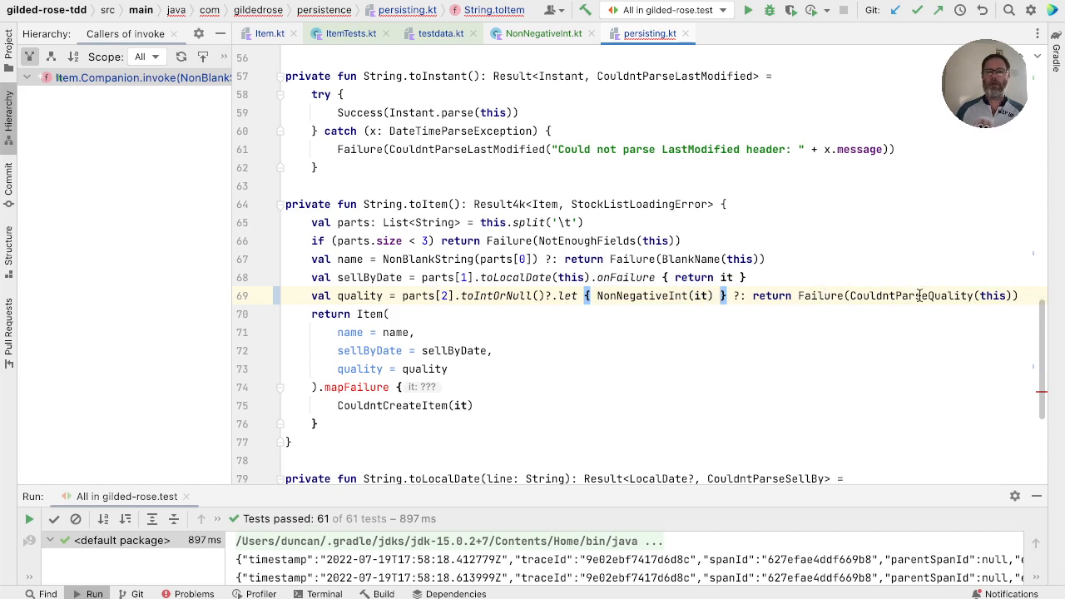
pyautogui.moveTo(919, 297)
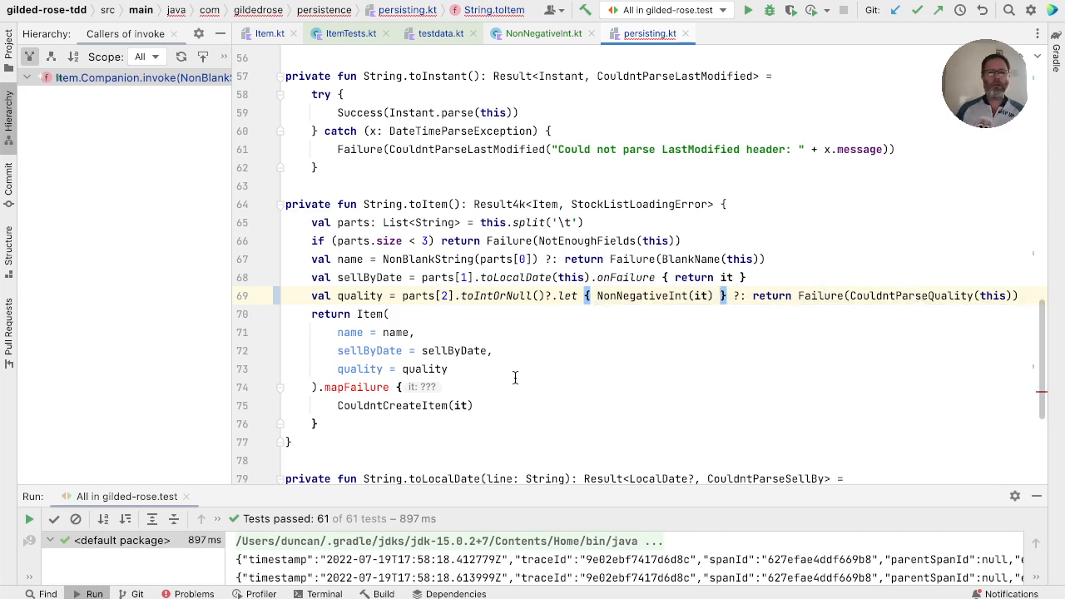
pyautogui.moveTo(373, 313)
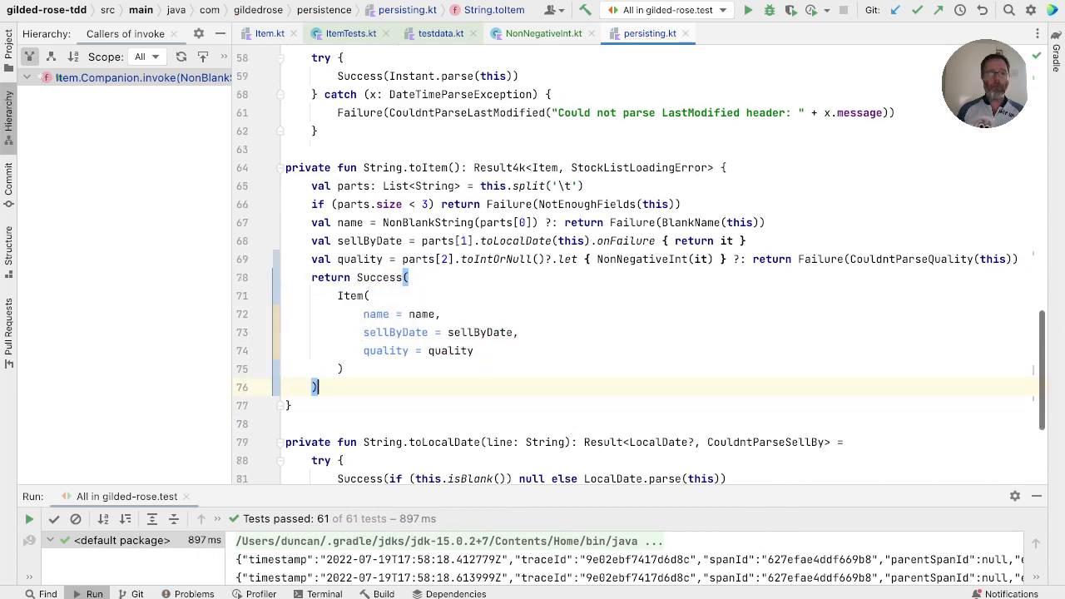
pyautogui.click(443, 313)
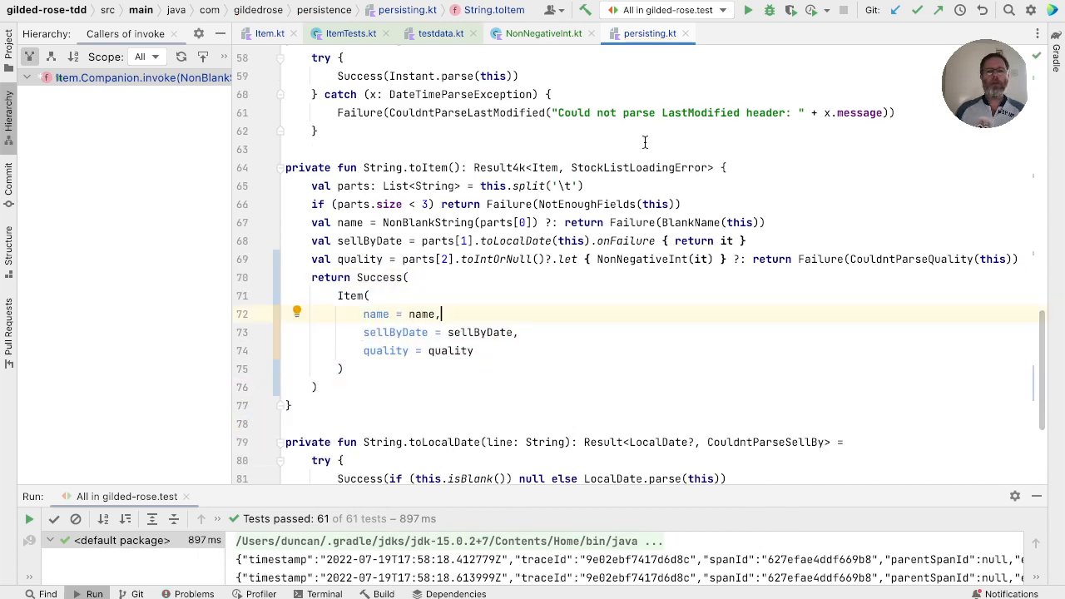
pyautogui.moveTo(503, 167)
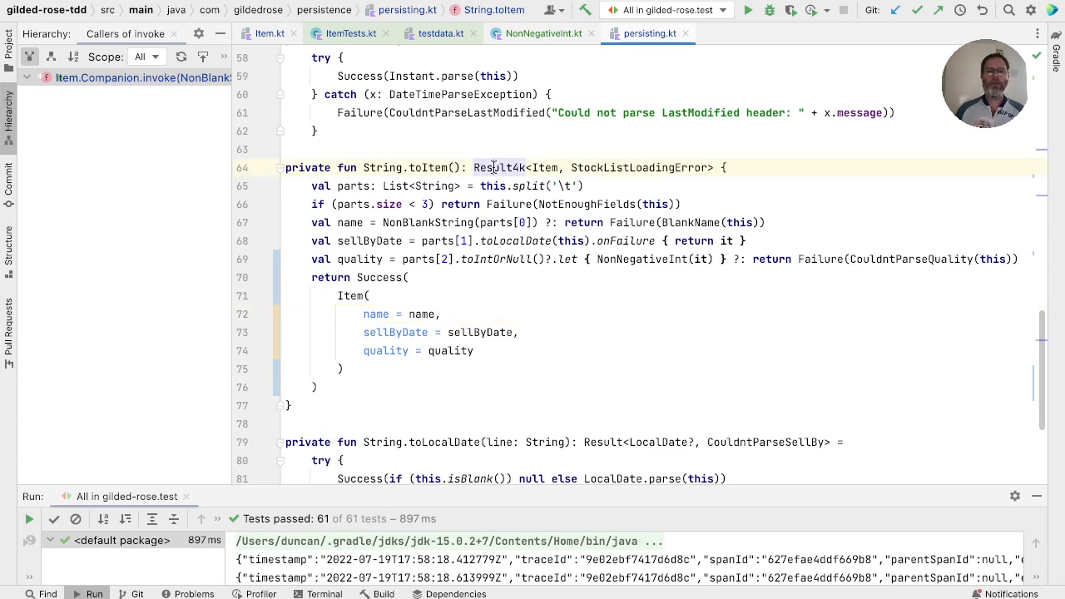
pyautogui.click(639, 167)
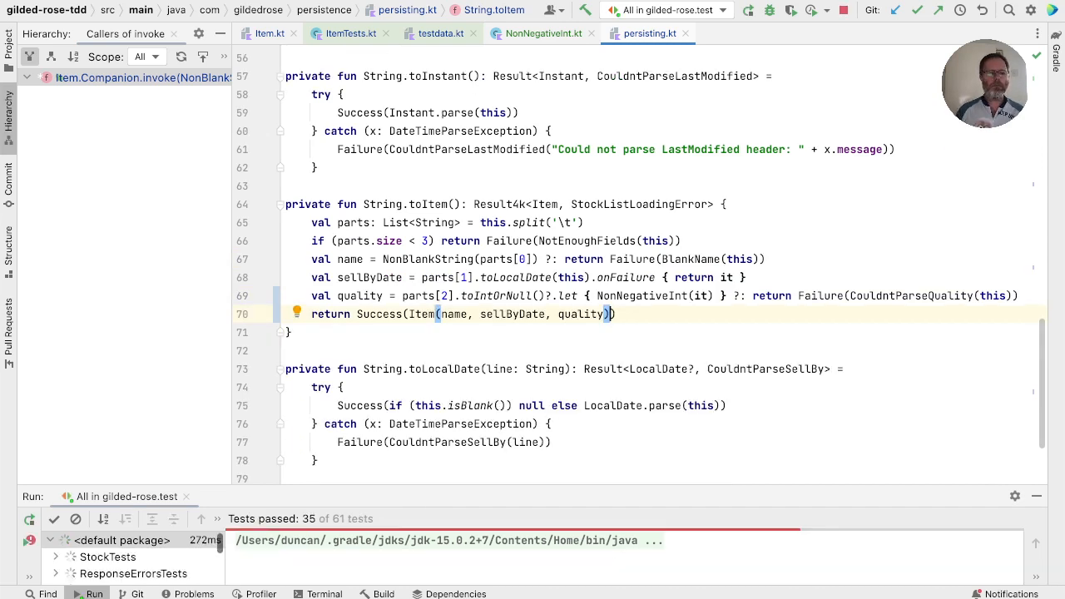
# - Rerun the All in gilded-rose.test configuration, exposing the failing negative-quality load test
pyautogui.click(749, 10)
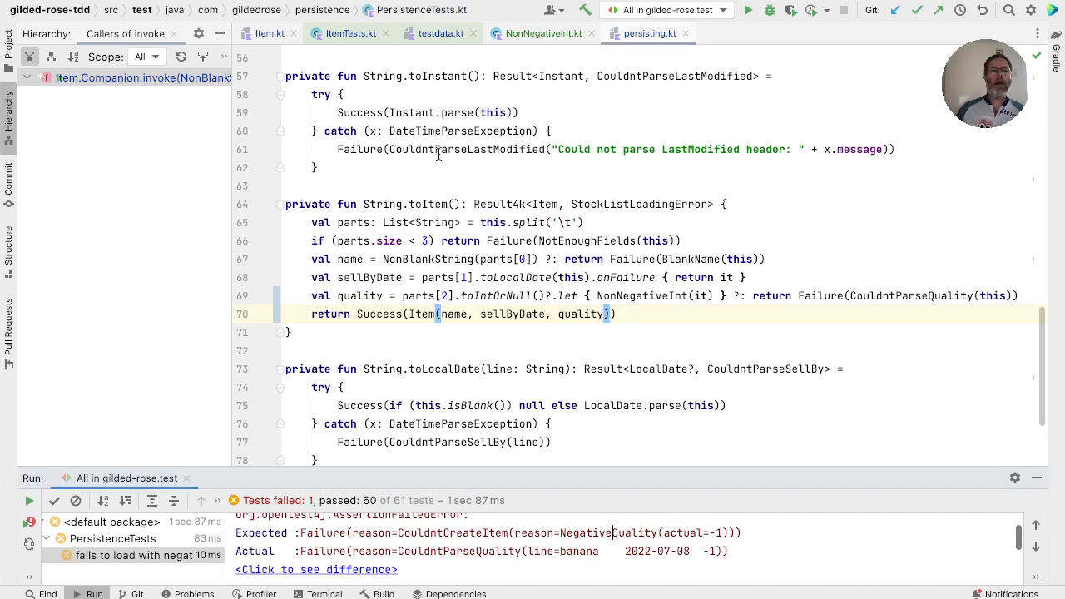
pyautogui.moveTo(518, 566)
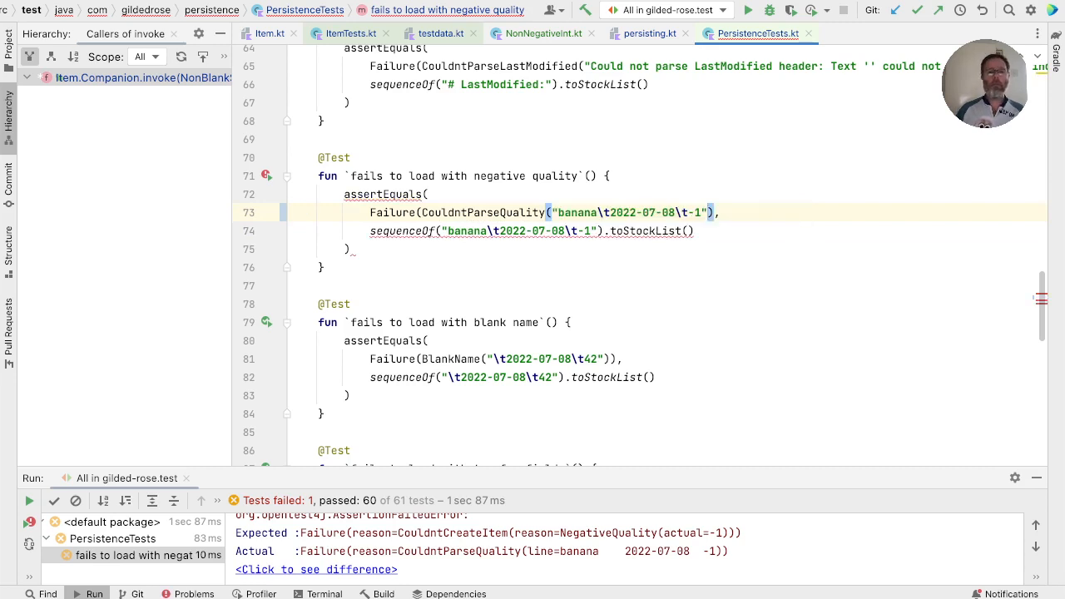
# - Rerun the tests after expecting Failure(CouldntParseQuality("banana\t2022-07-08\t-1")), giving 61 passes
pyautogui.click(747, 10)
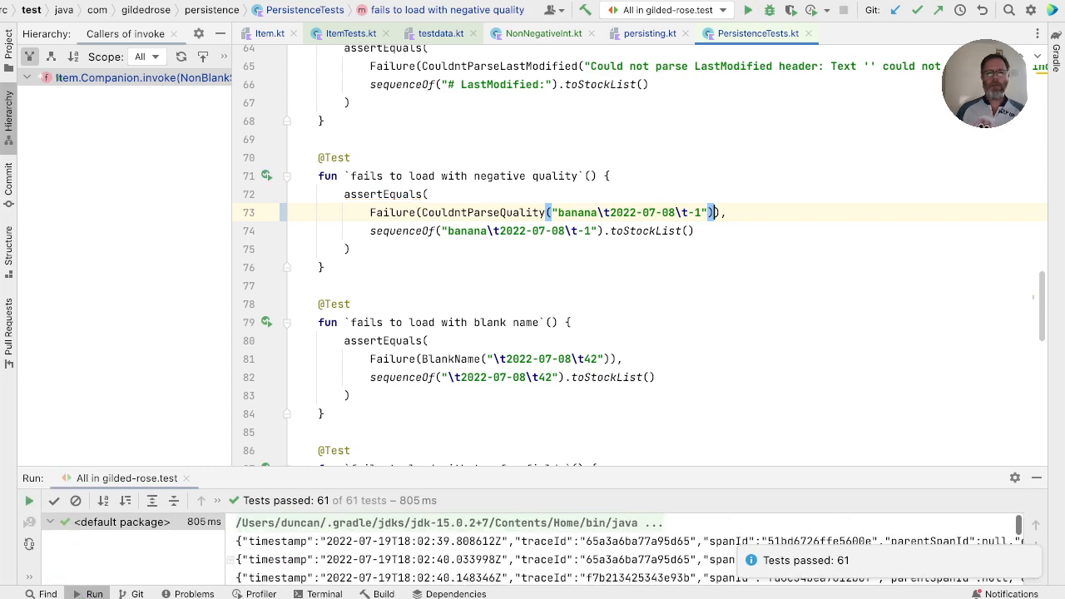
pyautogui.moveTo(790, 200)
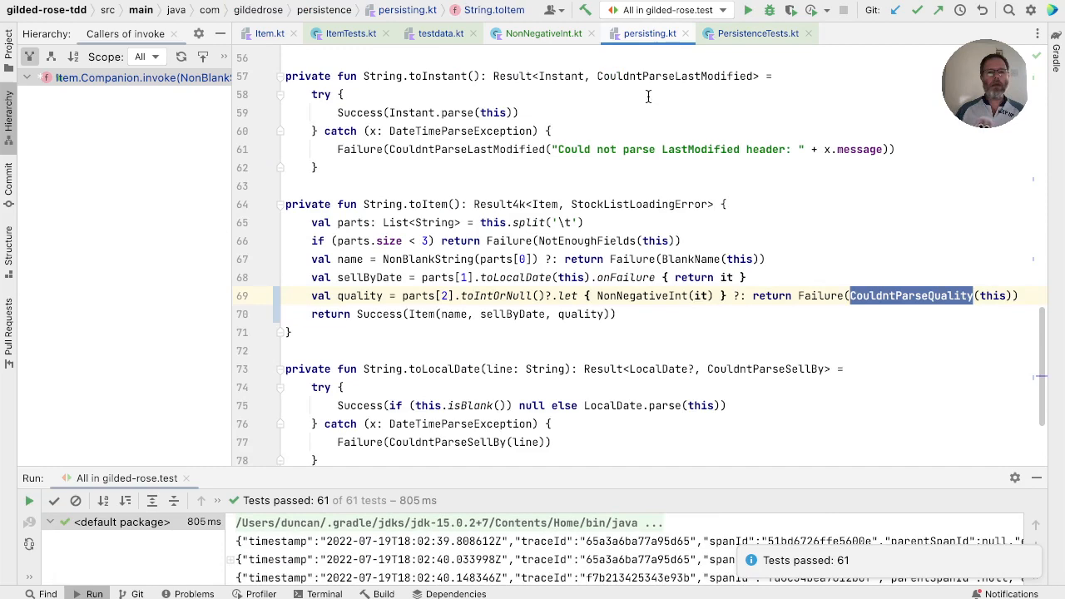
# - Scroll through StockListLoadingError.kt to find CouldntCreateItem with its ItemCreationError reason
pyautogui.scroll(-3)
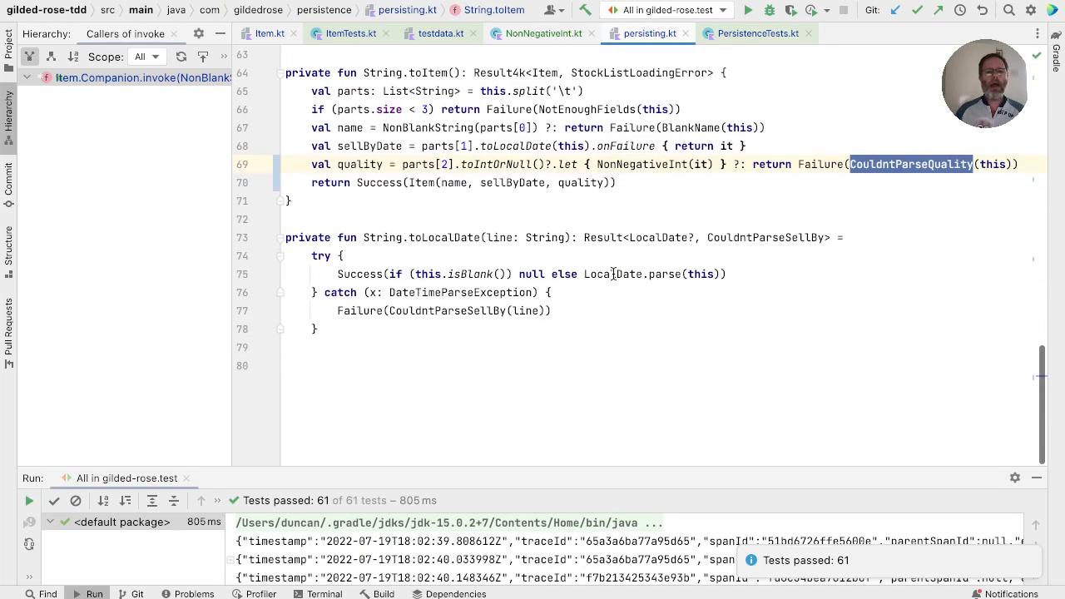
pyautogui.scroll(3)
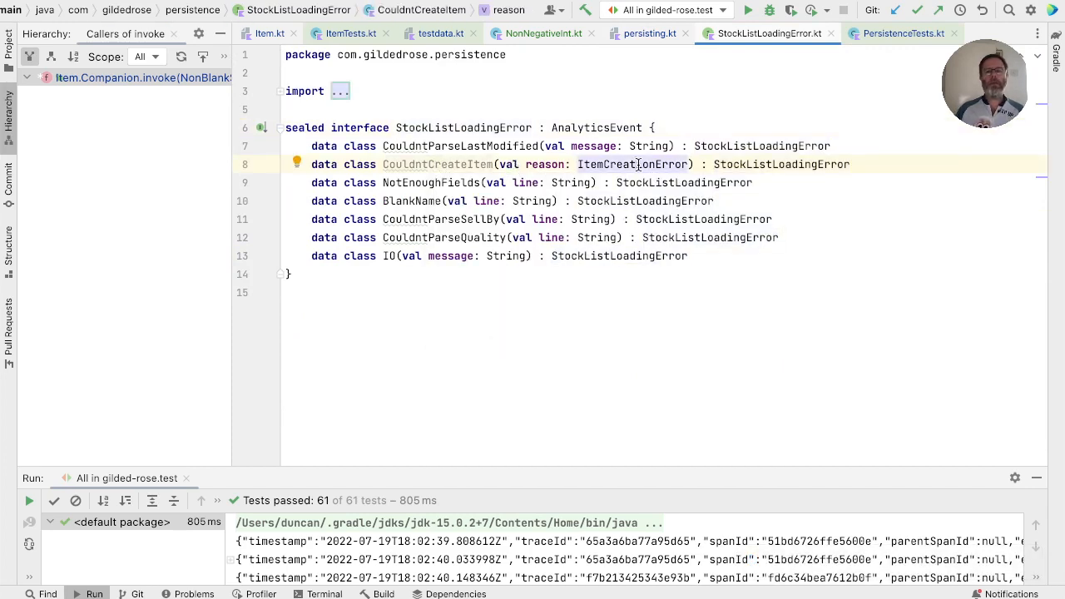
pyautogui.moveTo(632, 165)
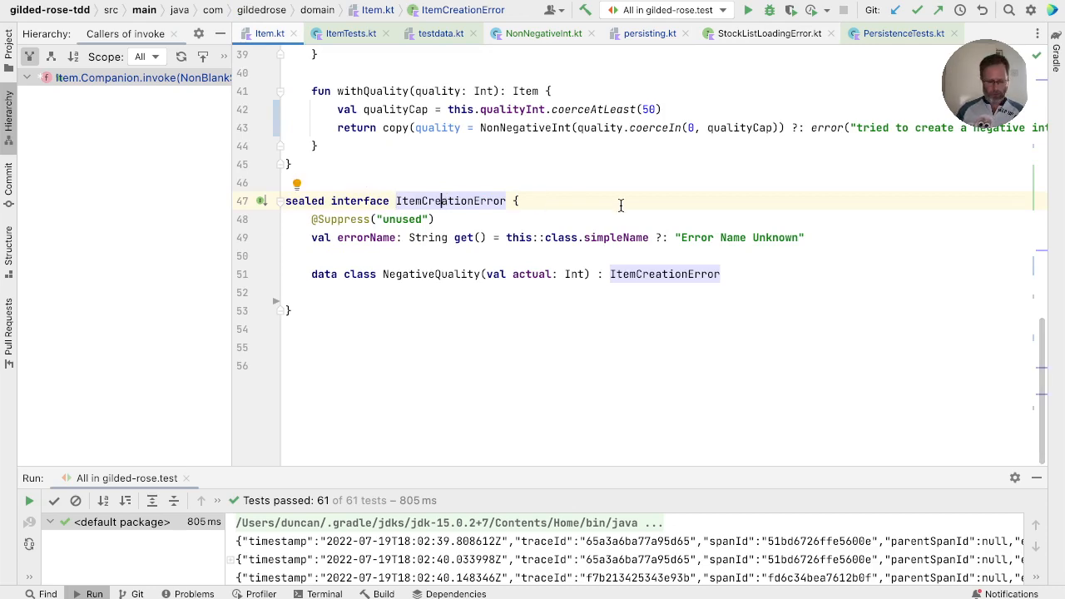
# - Safe-delete ItemCreationError, reviewing the usages that block its removal
pyautogui.write('delete')
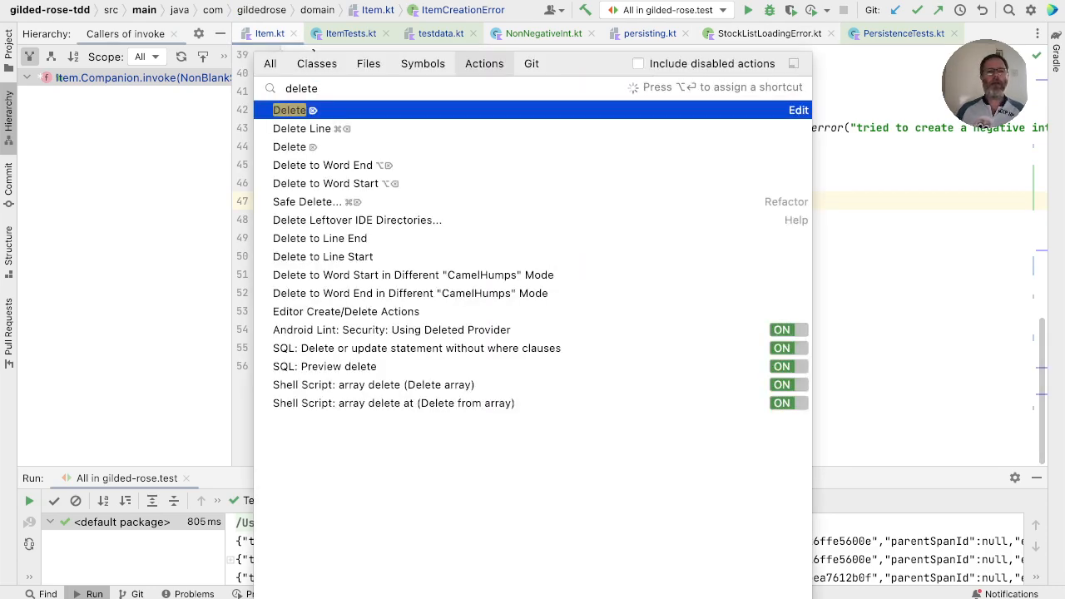
pyautogui.click(306, 201)
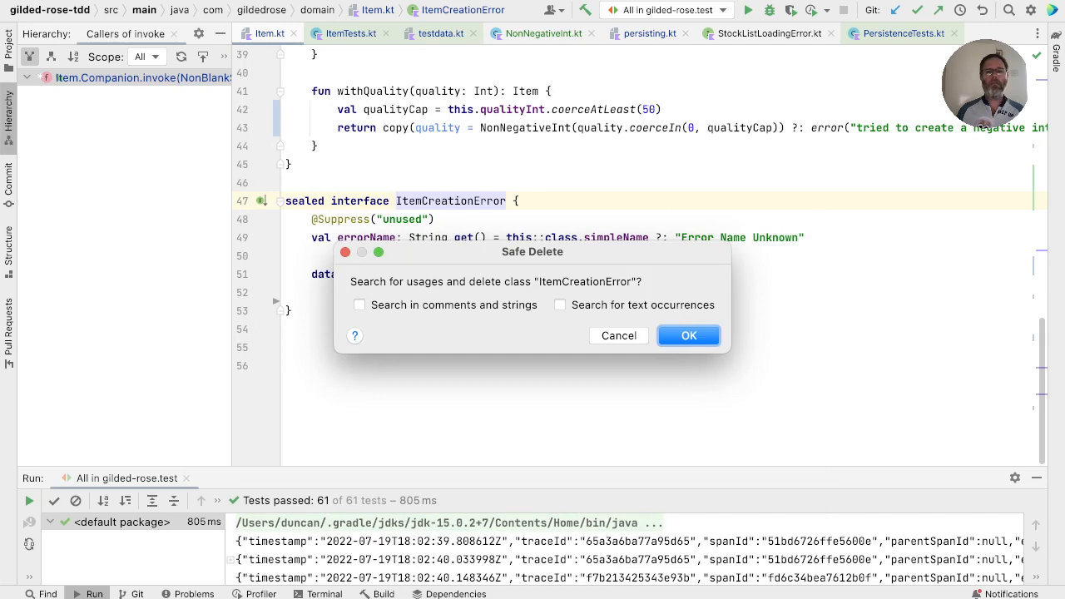
pyautogui.click(689, 337)
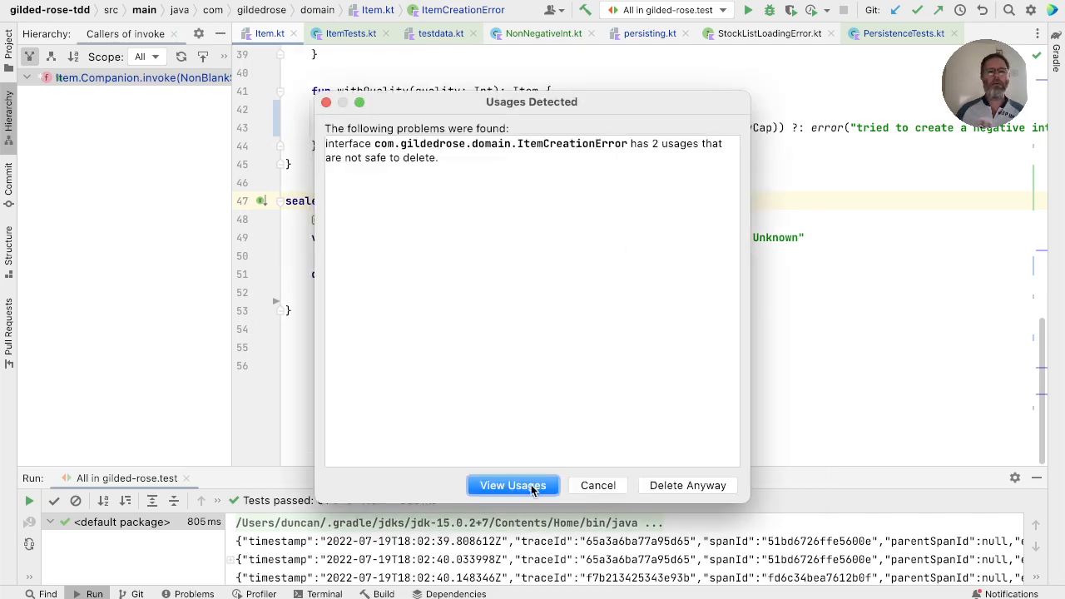
pyautogui.click(512, 486)
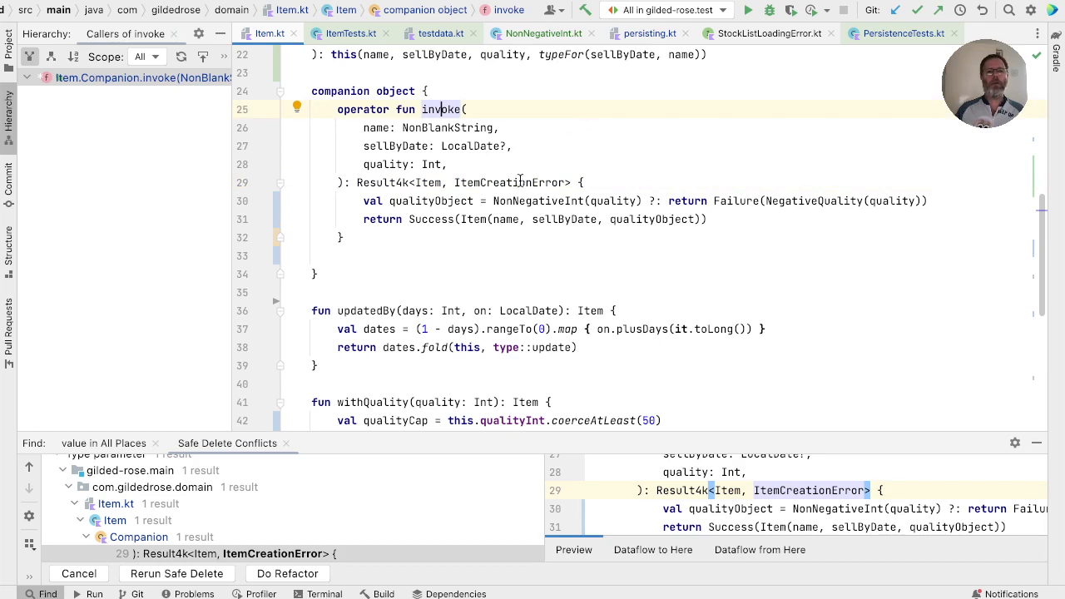
pyautogui.click(342, 236)
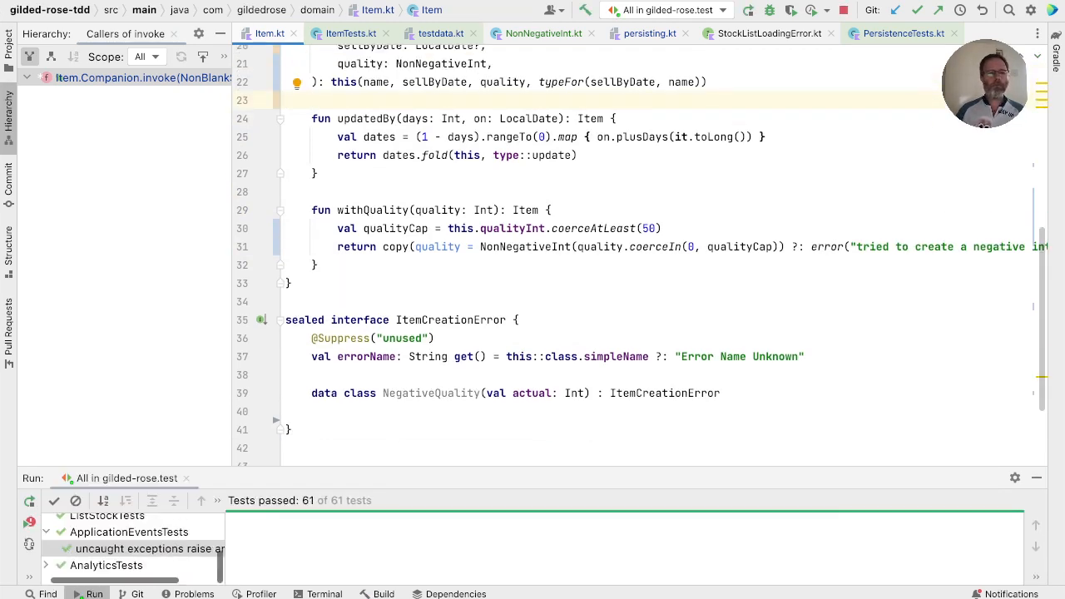
pyautogui.doubleClick(431, 392)
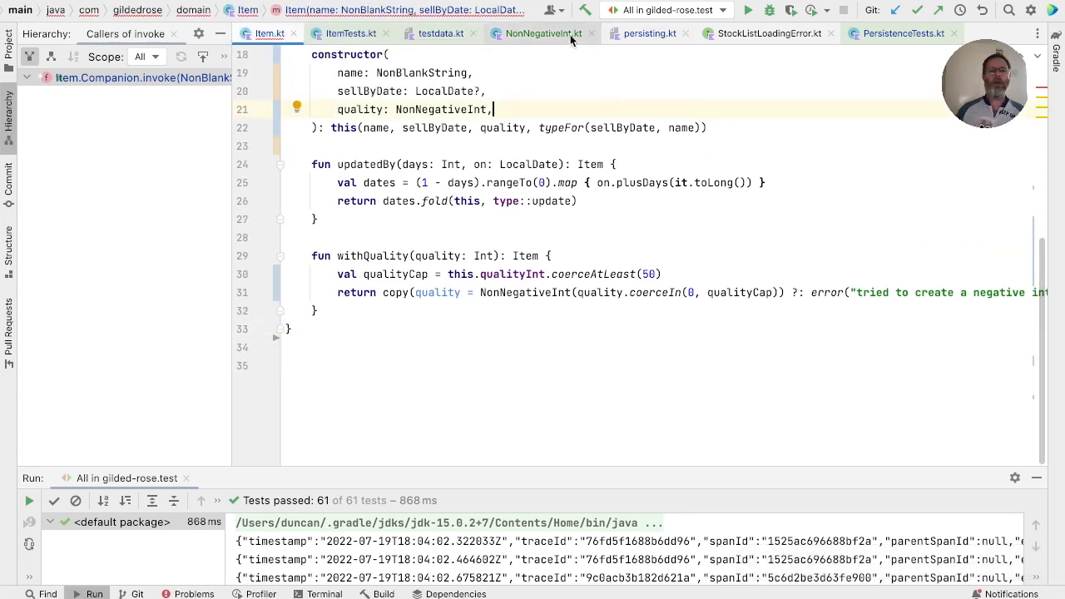
# - Remove the unresolved ItemCreationError and unused result4k imports from Item.kt so 61 tests pass
pyautogui.click(768, 34)
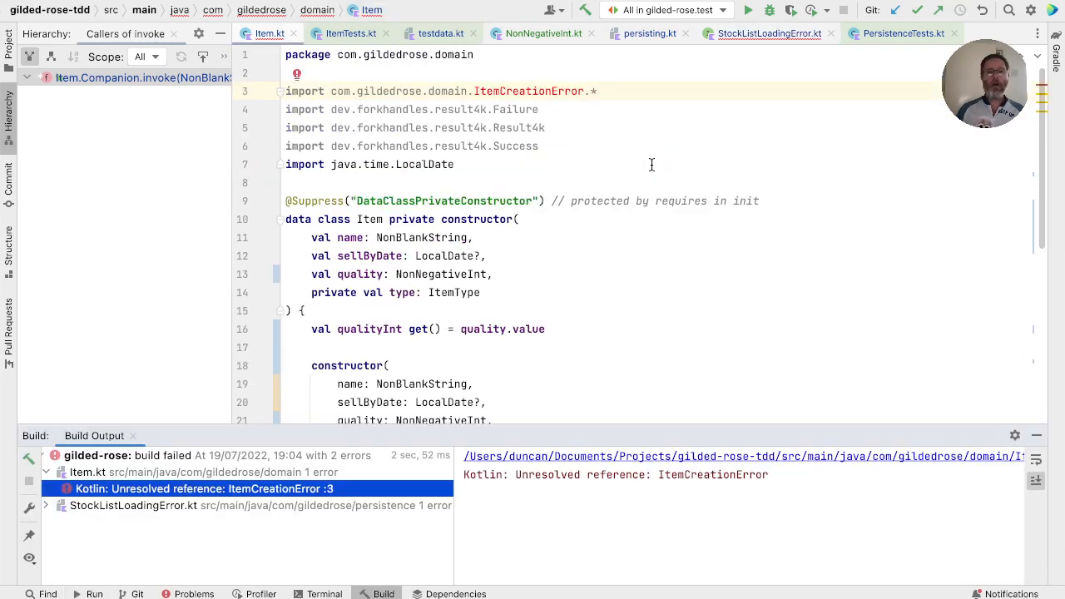
pyautogui.moveTo(596, 109)
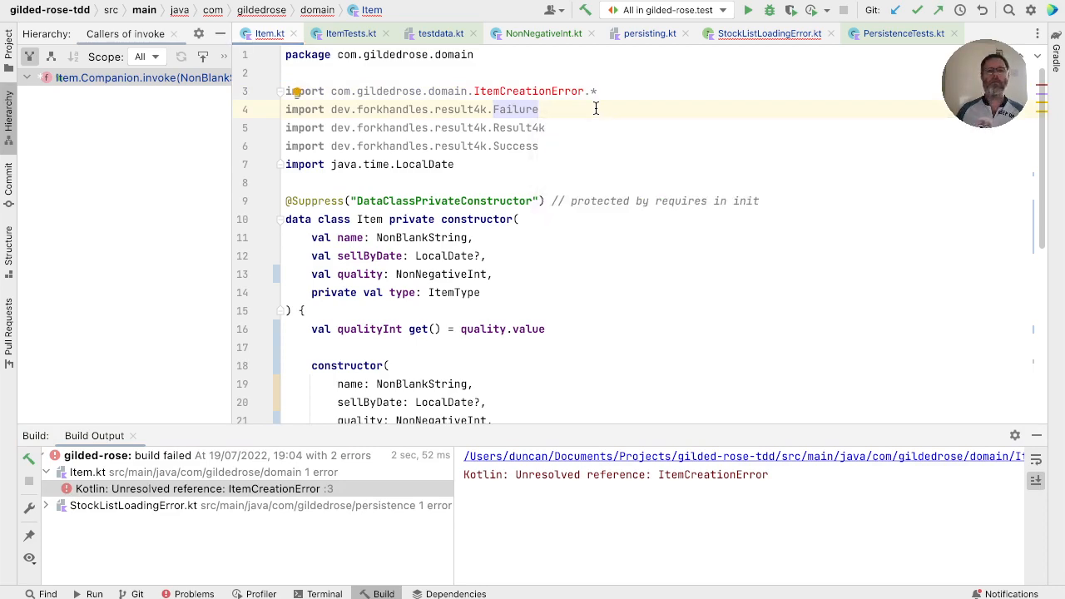
pyautogui.click(766, 33)
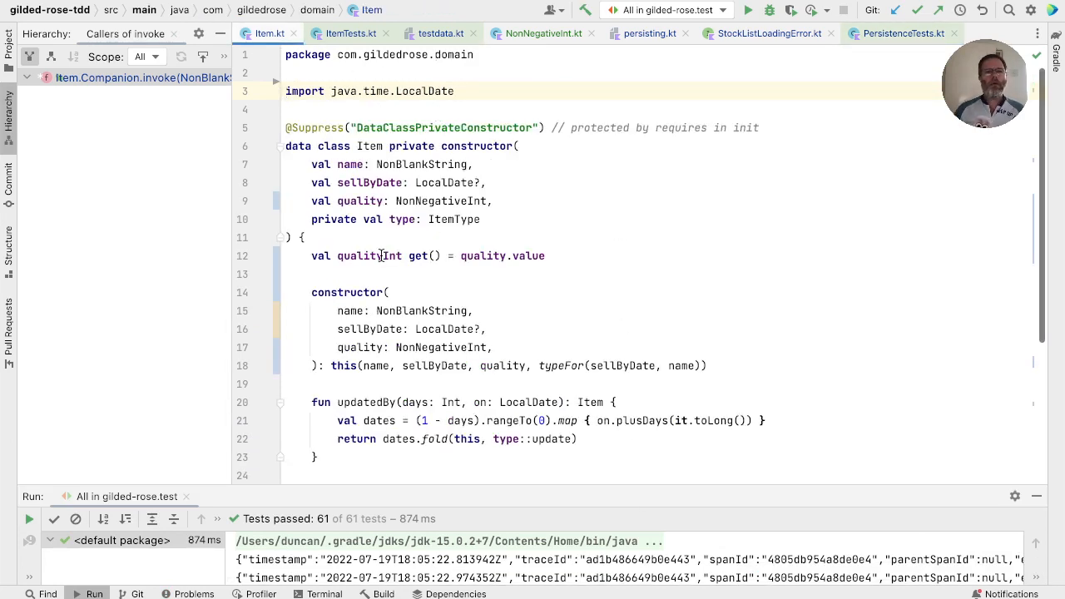
# - Attempt a Safe Delete of qualityInt and list the 12 usages blocking it
pyautogui.click(380, 256)
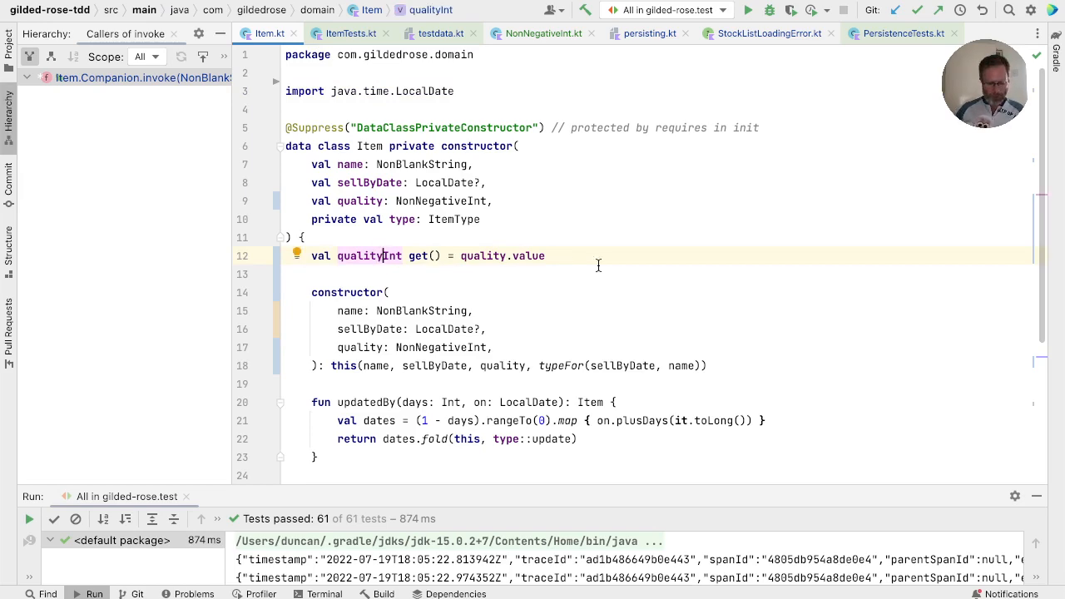
pyautogui.write('delete')
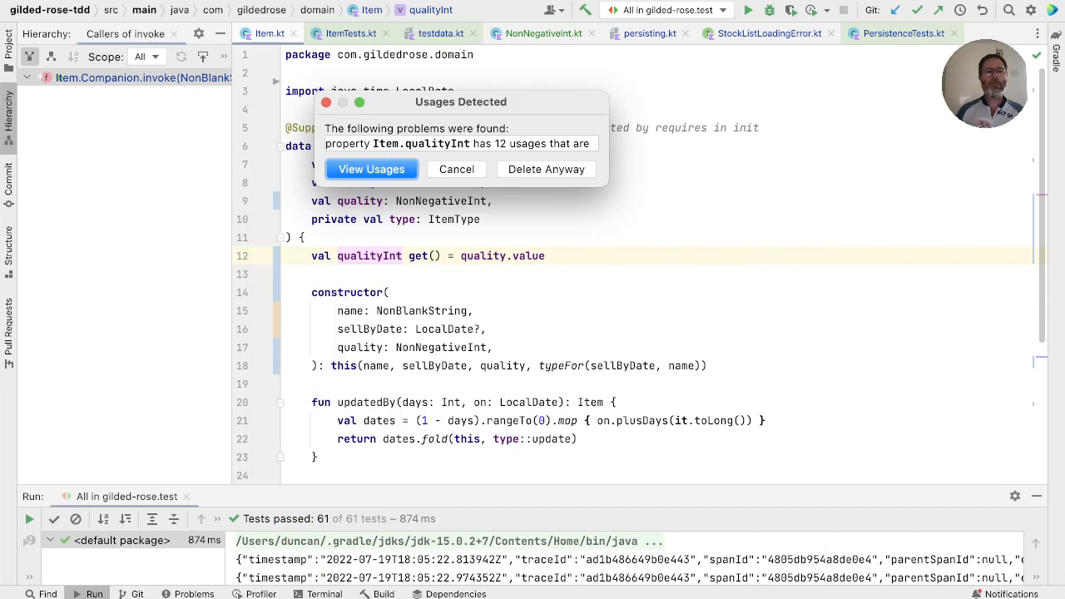
pyautogui.moveTo(614, 186)
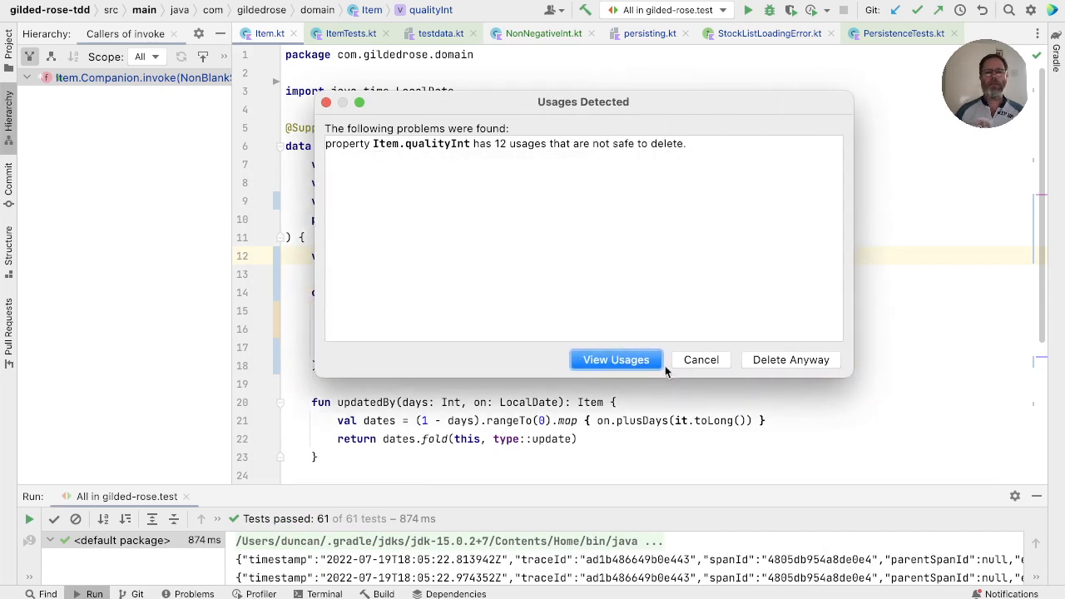
pyautogui.click(616, 360)
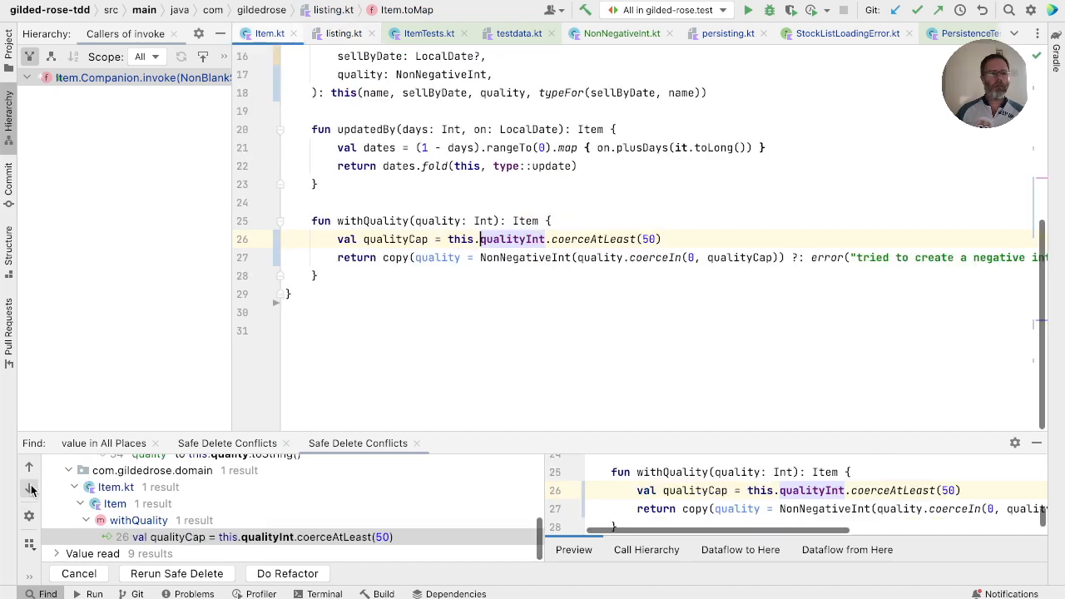
pyautogui.moveTo(522, 240)
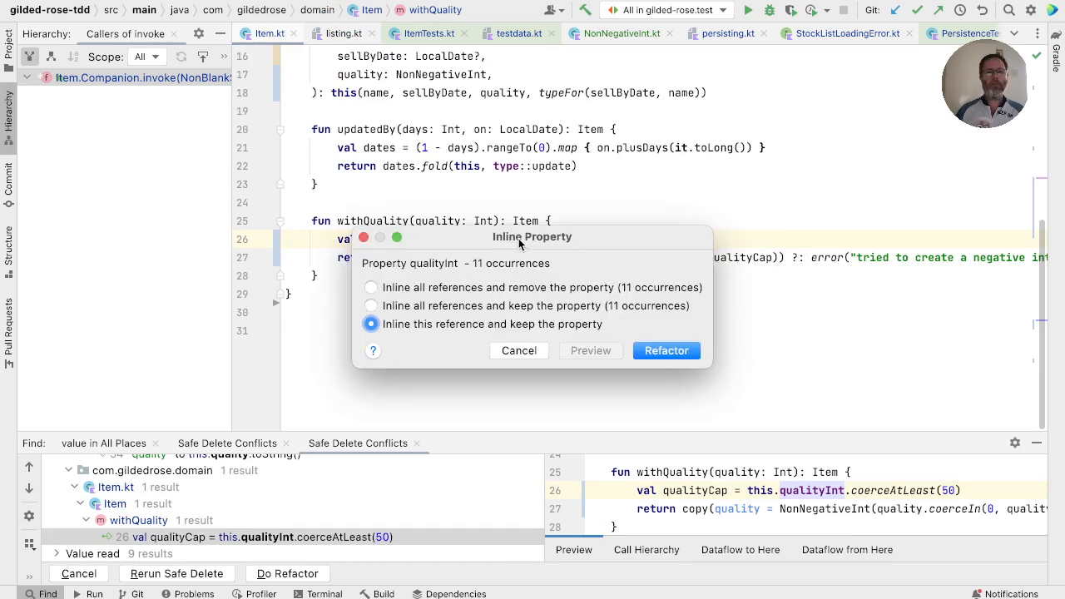
# - Inline the qualityInt references in withQuality and the Brie rule as quality.value
pyautogui.click(666, 350)
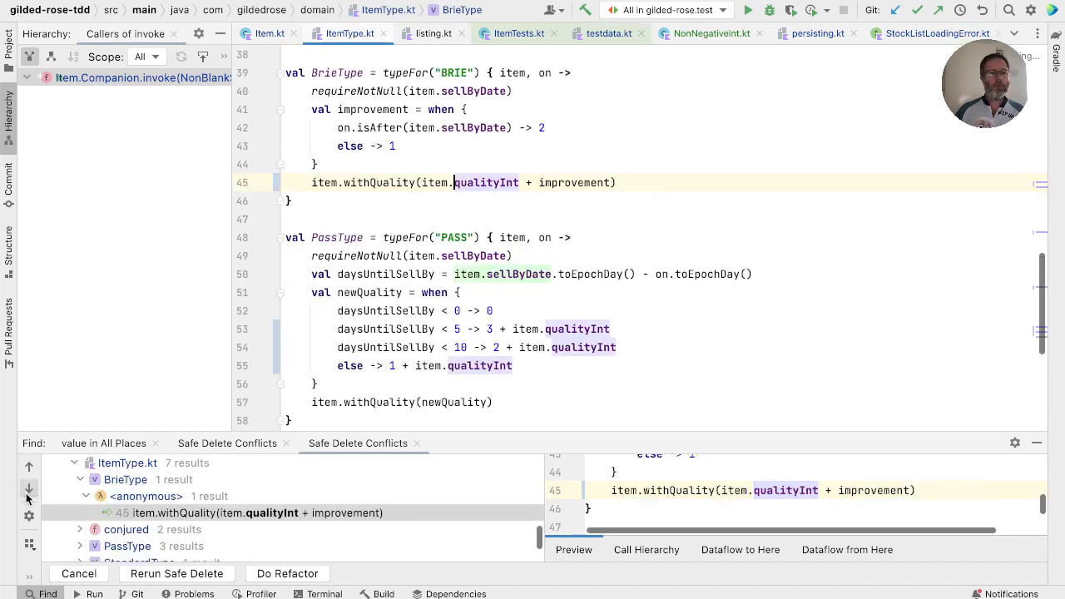
pyautogui.moveTo(486, 182)
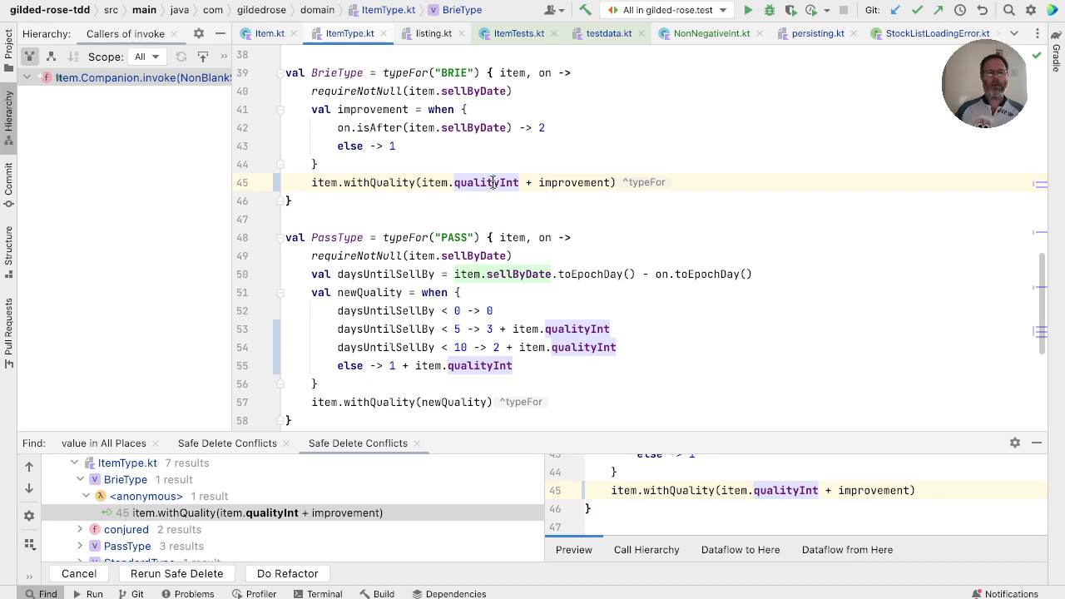
pyautogui.moveTo(490, 182)
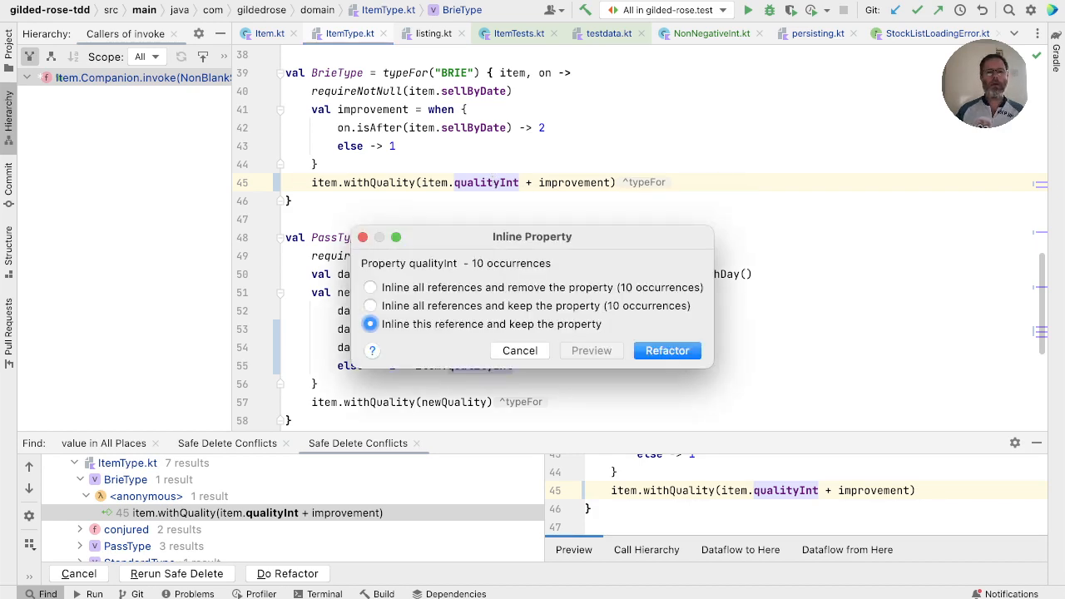
pyautogui.click(665, 349)
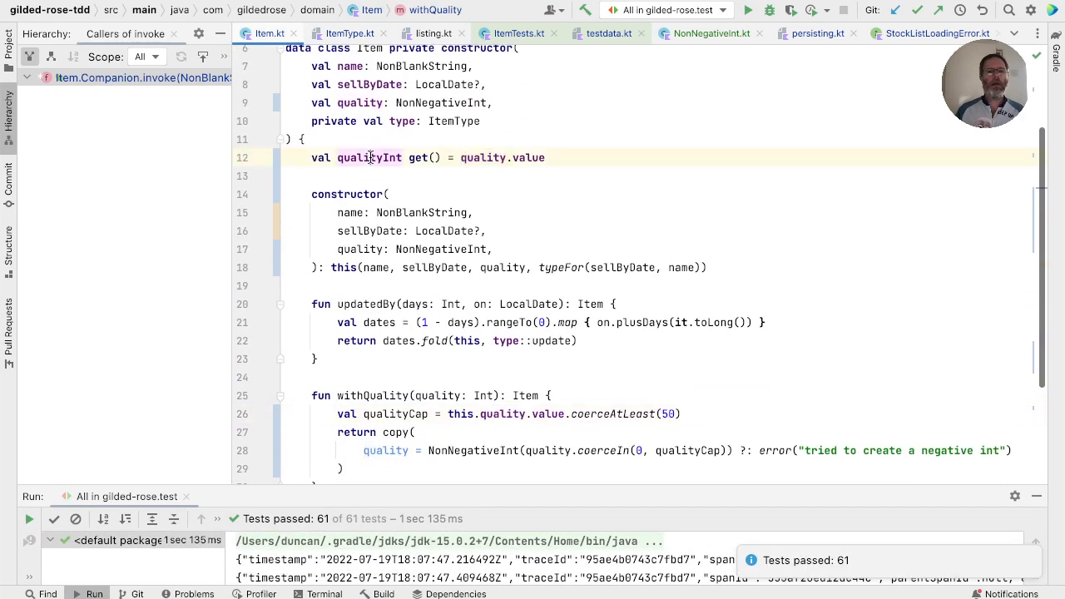
pyautogui.moveTo(370, 157)
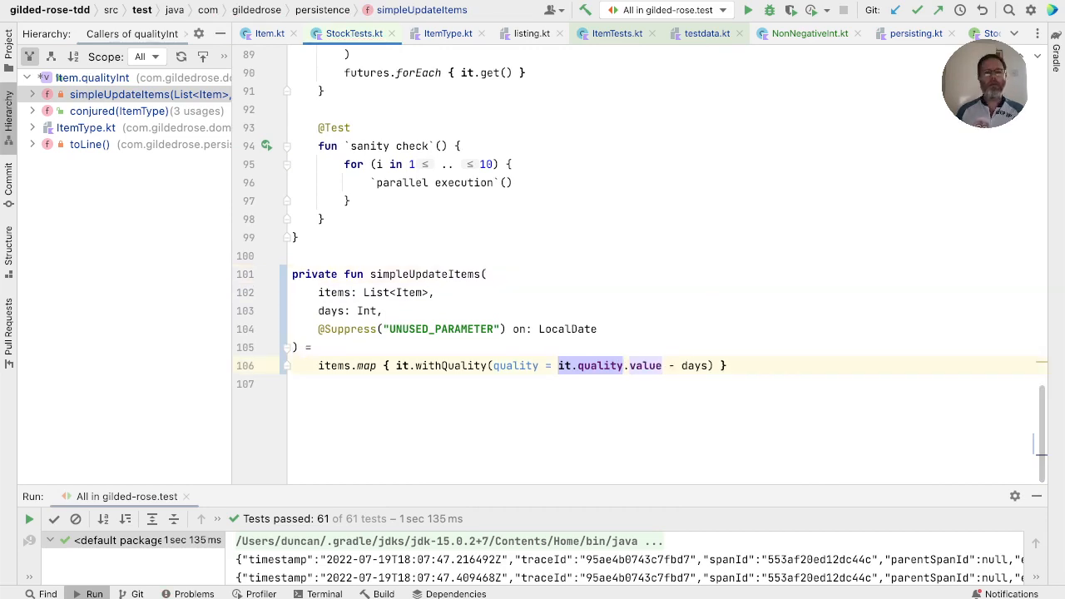
# - Change updated.qualityInt in conjured to quality.value, then delete the qualityInt property from Item
pyautogui.click(136, 110)
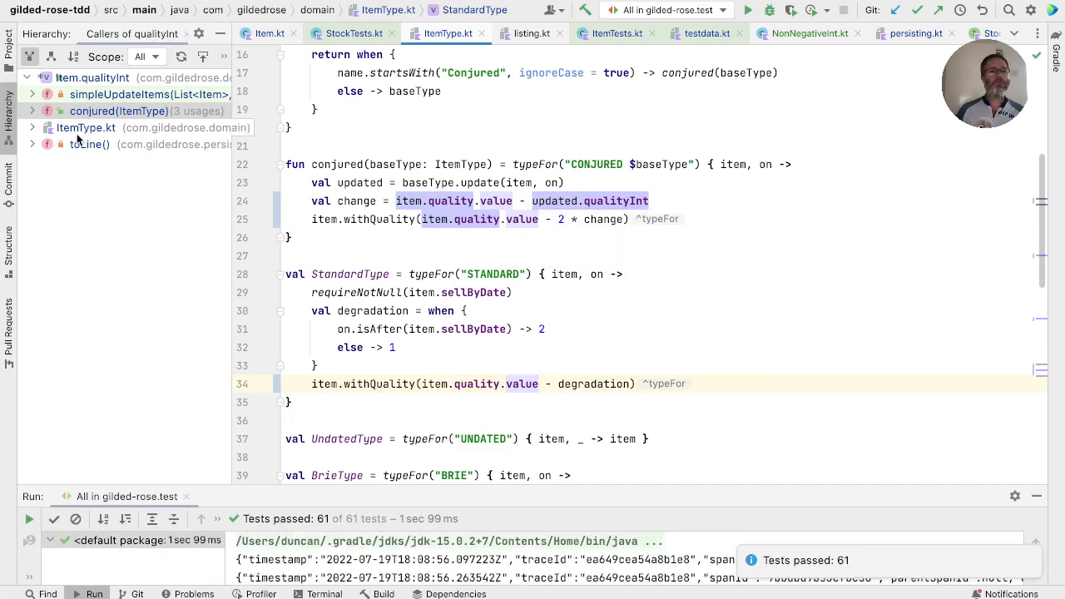
pyautogui.click(88, 144)
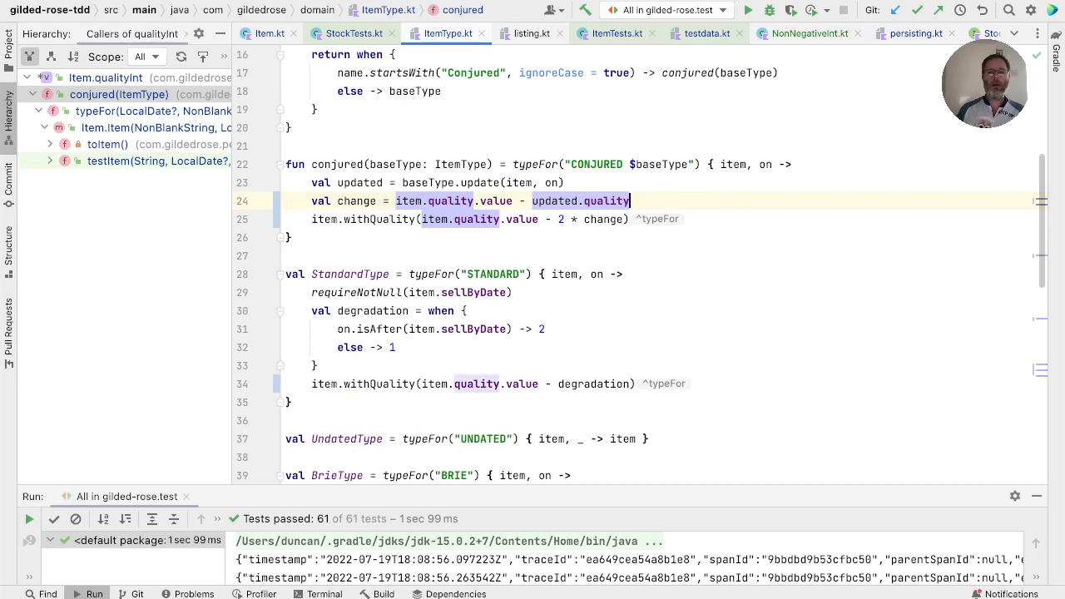
pyautogui.write('.value')
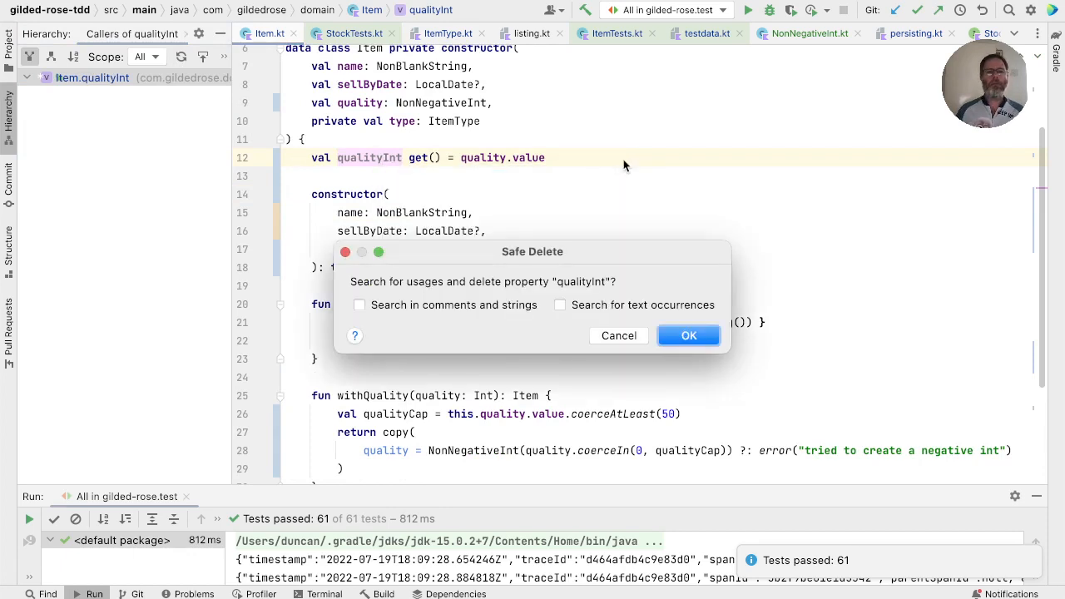
pyautogui.click(689, 337)
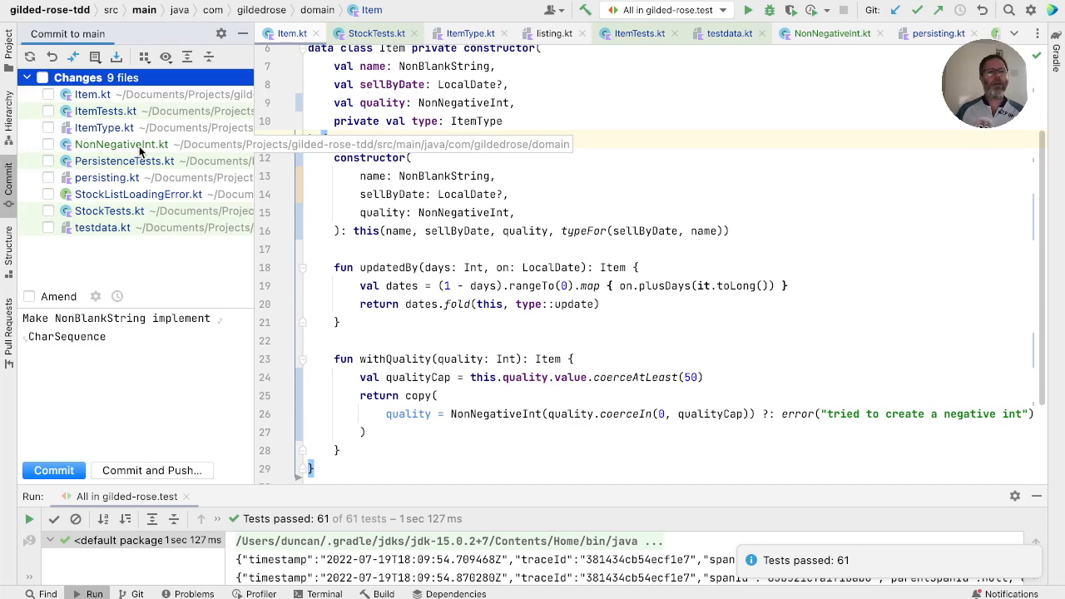
# - Review the ItemType.kt and persisting.kt diffs in the Commit tool window's changes list
pyautogui.click(103, 127)
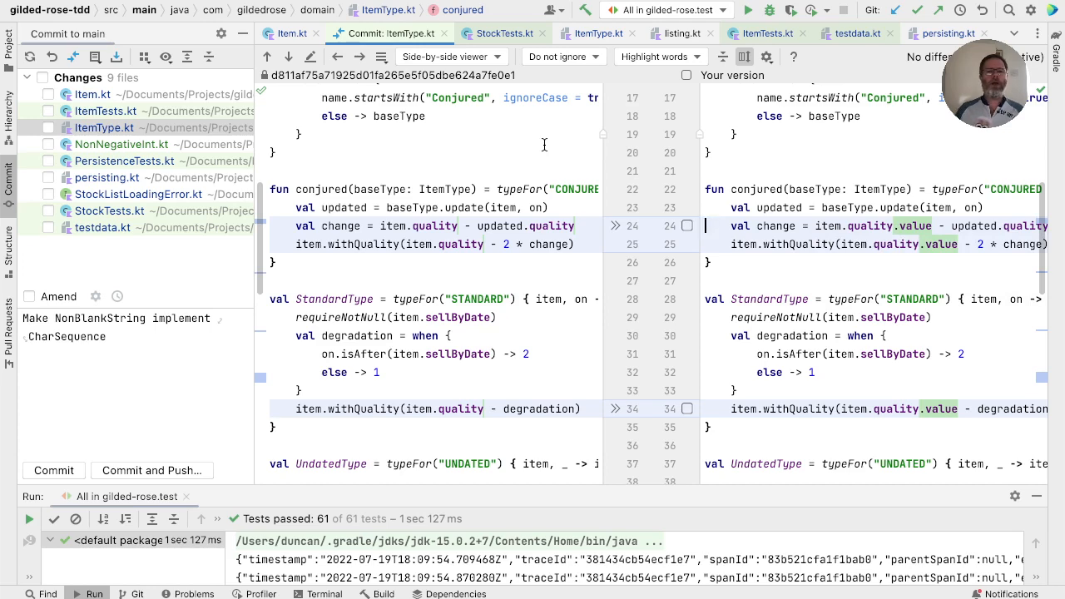
pyautogui.moveTo(91, 93)
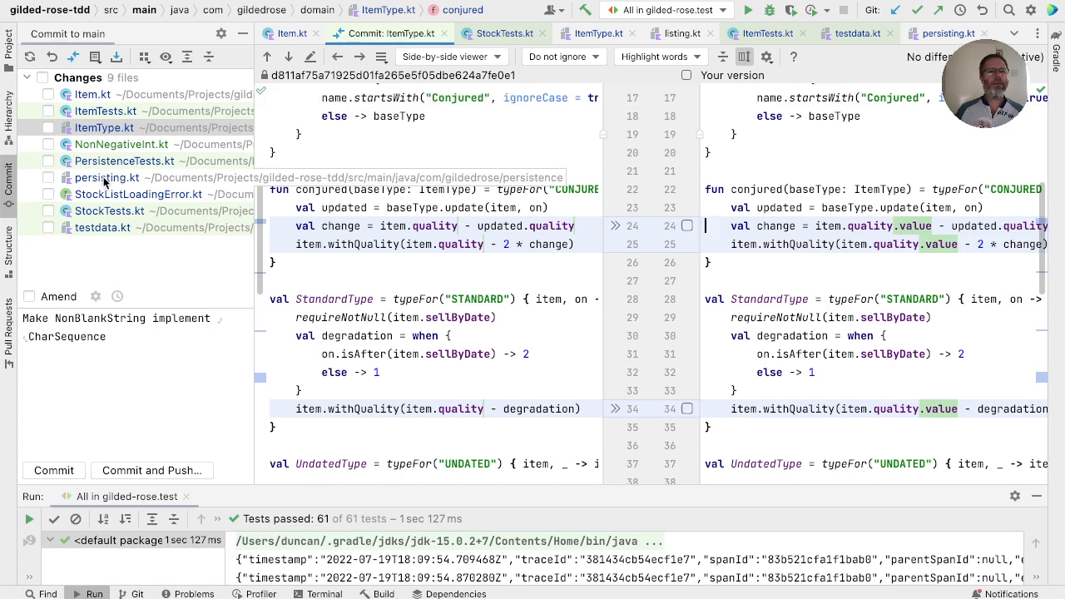
pyautogui.click(107, 176)
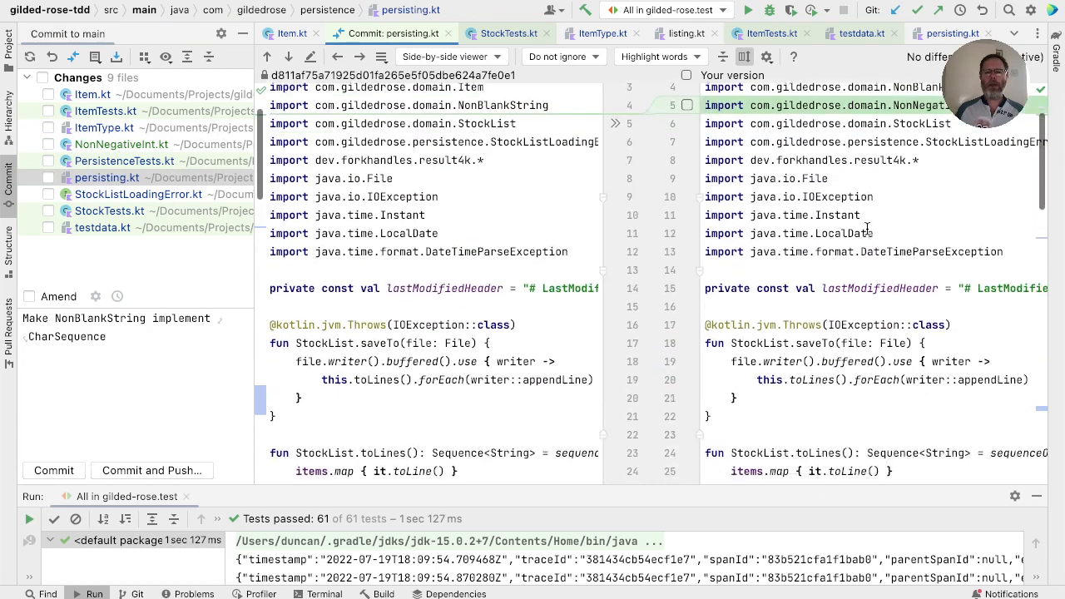
pyautogui.scroll(-3)
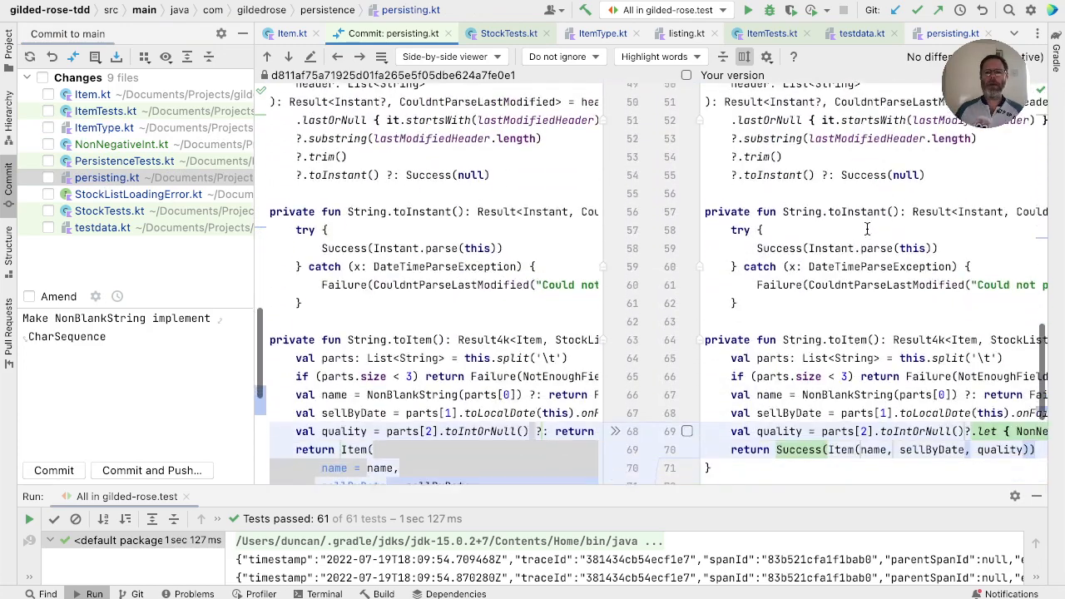
pyautogui.scroll(-3)
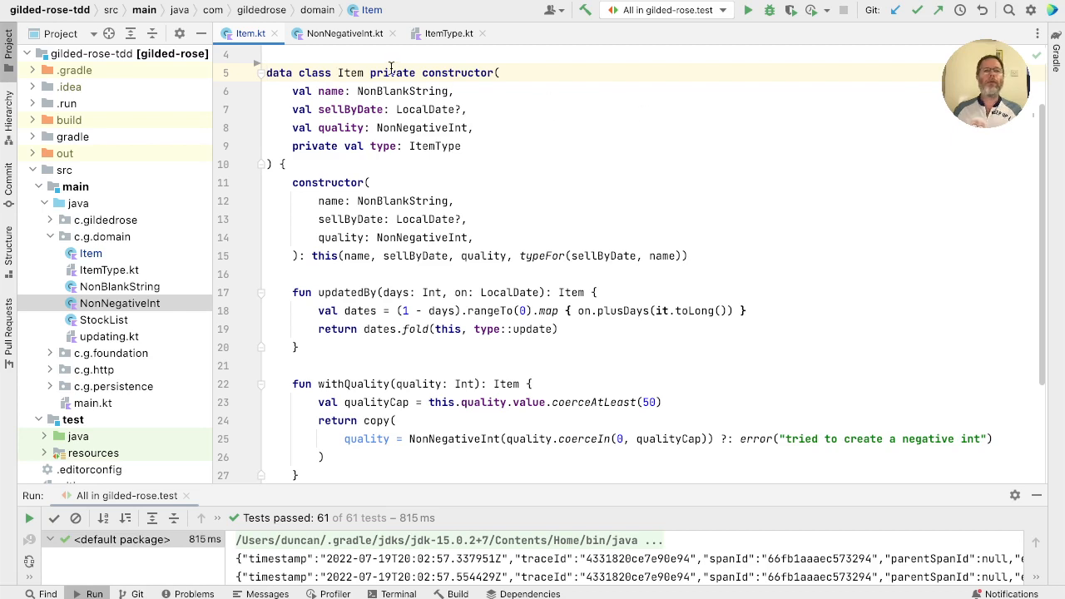
pyautogui.doubleClick(391, 74)
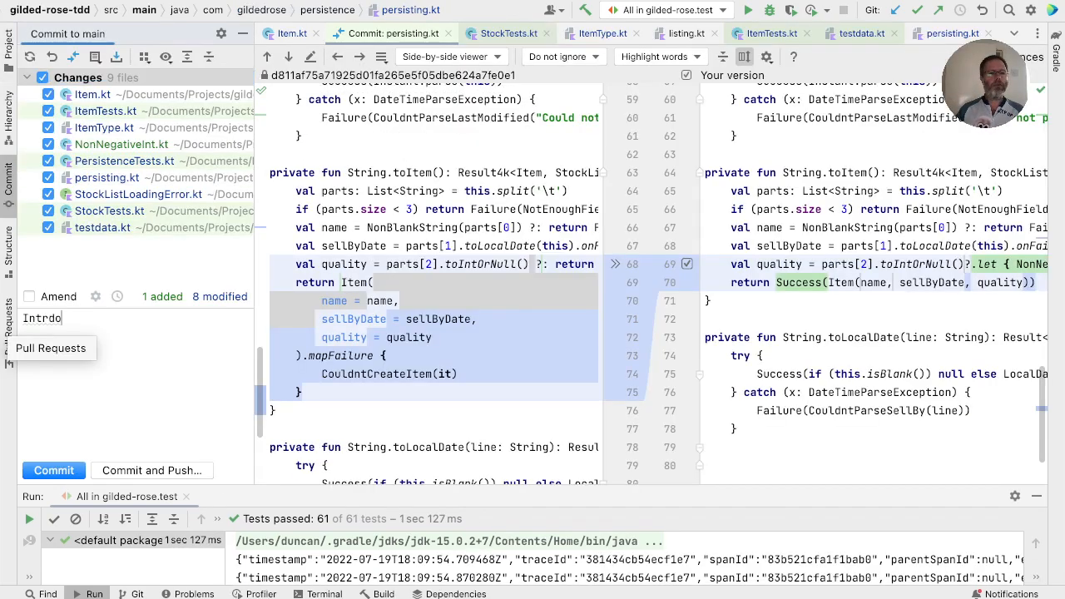
# - Enter commit message 'Introduce NonNegativeInt.', optimize imports in testdata.kt, and commit the nine changed files
pyautogui.write('Introduce NonNegativeInt.')
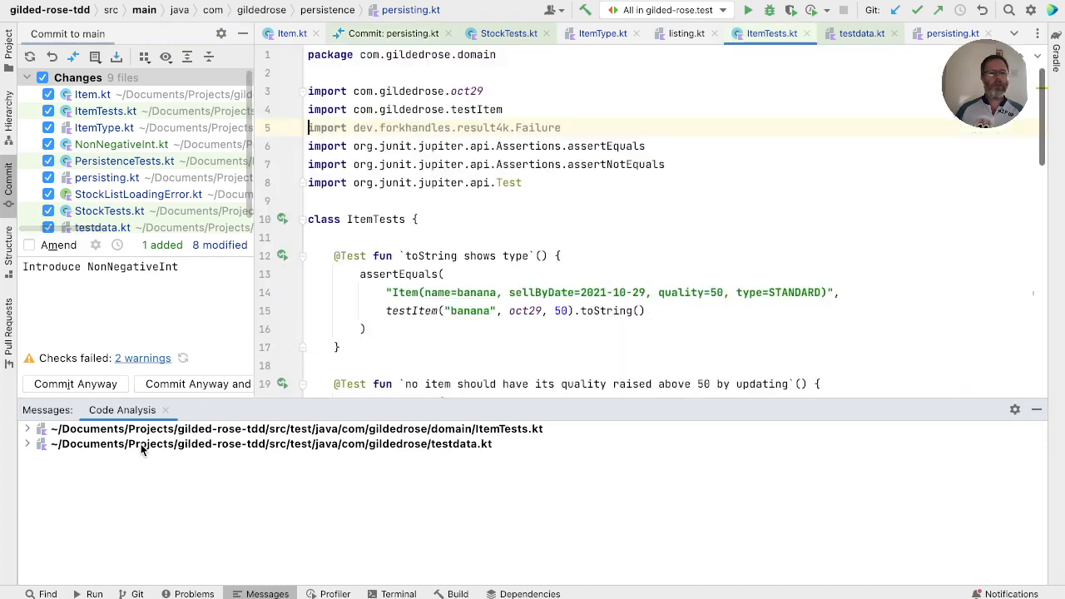
pyautogui.click(26, 430)
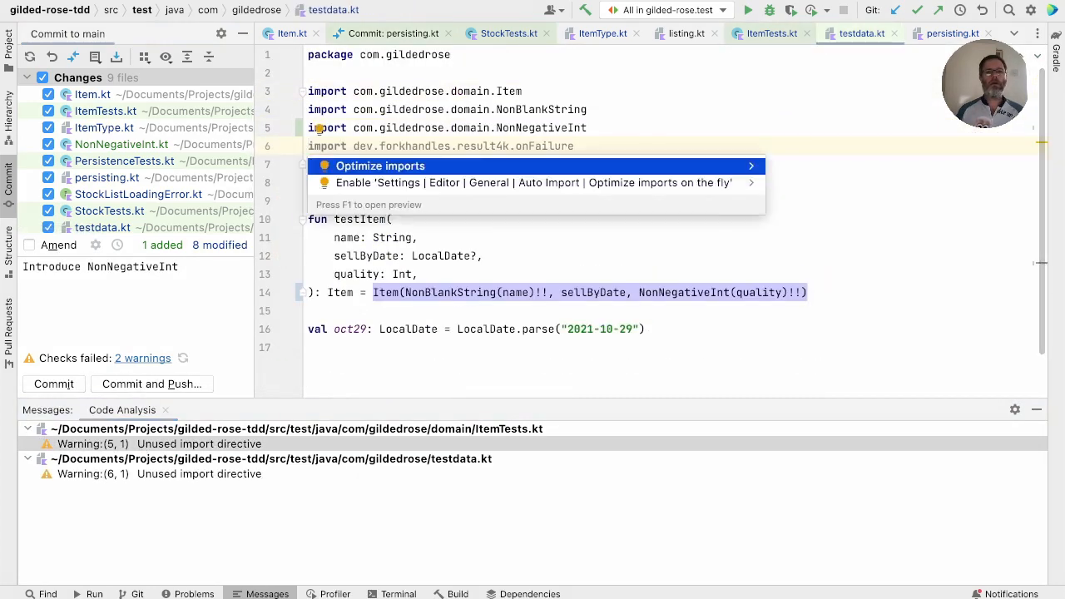
pyautogui.click(379, 165)
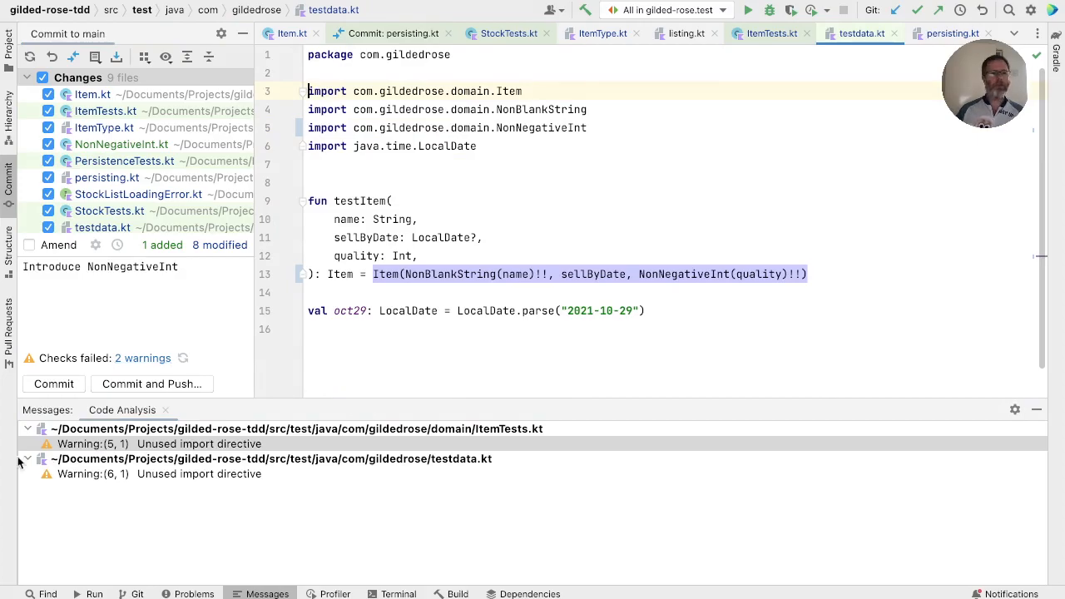
pyautogui.click(53, 383)
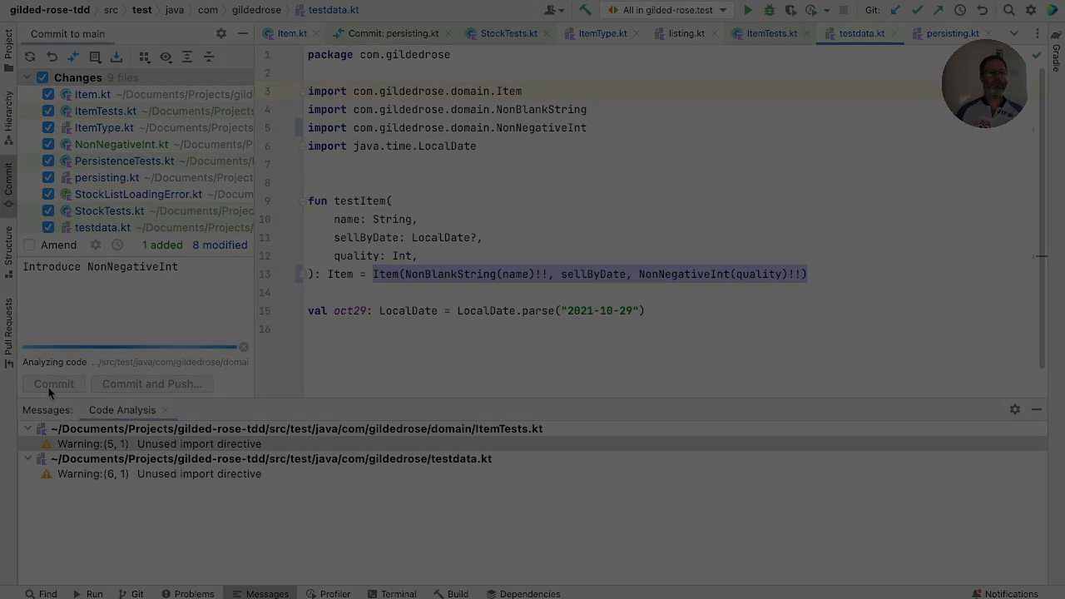